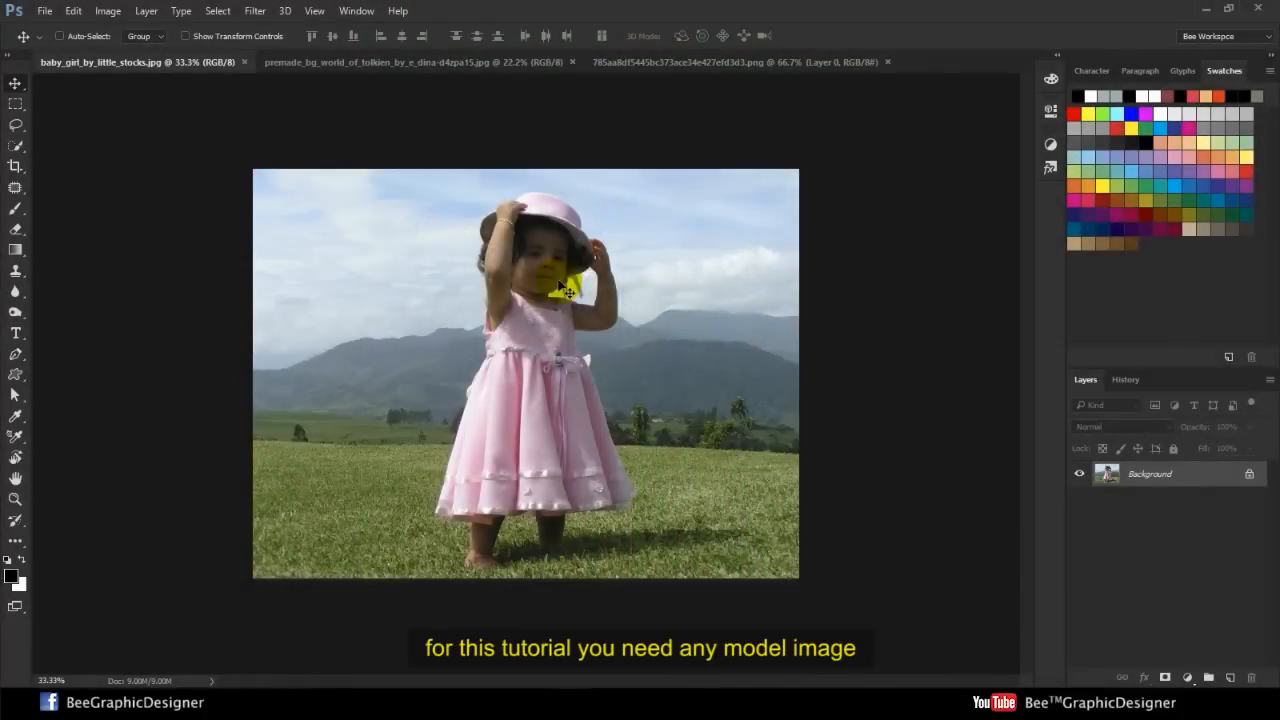
mouse_move(475, 325)
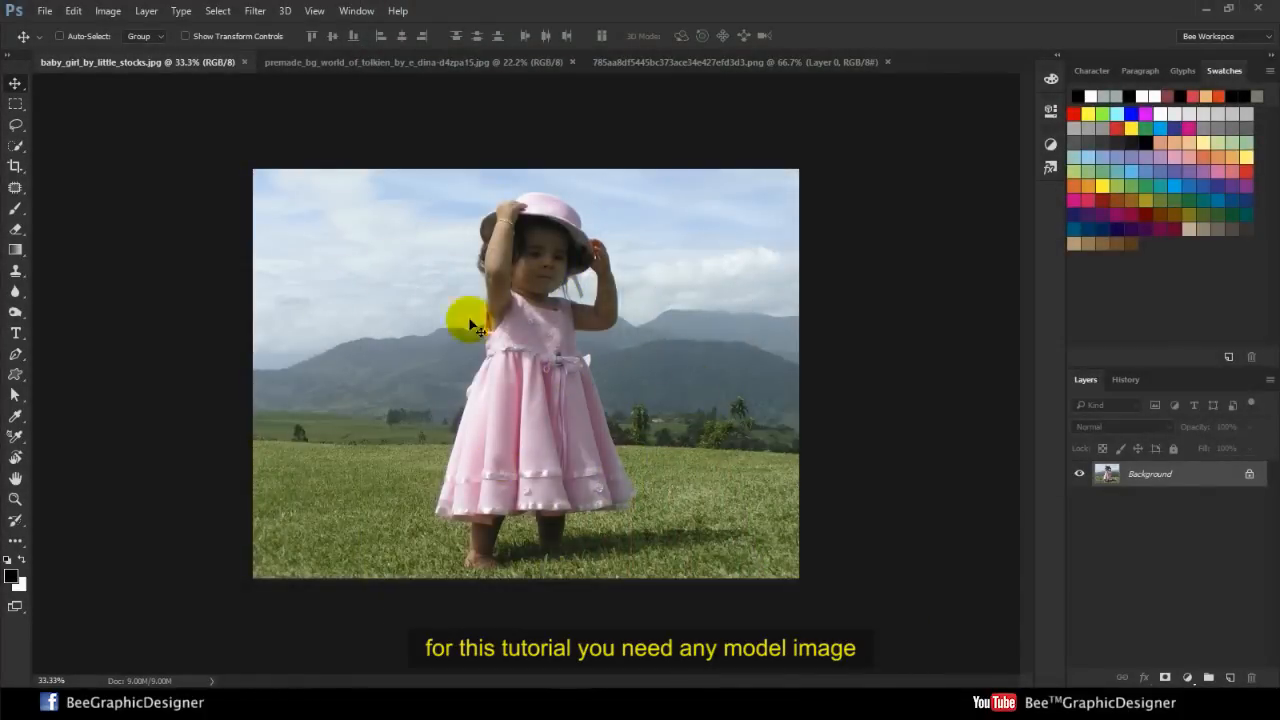
mouse_move(1237, 498)
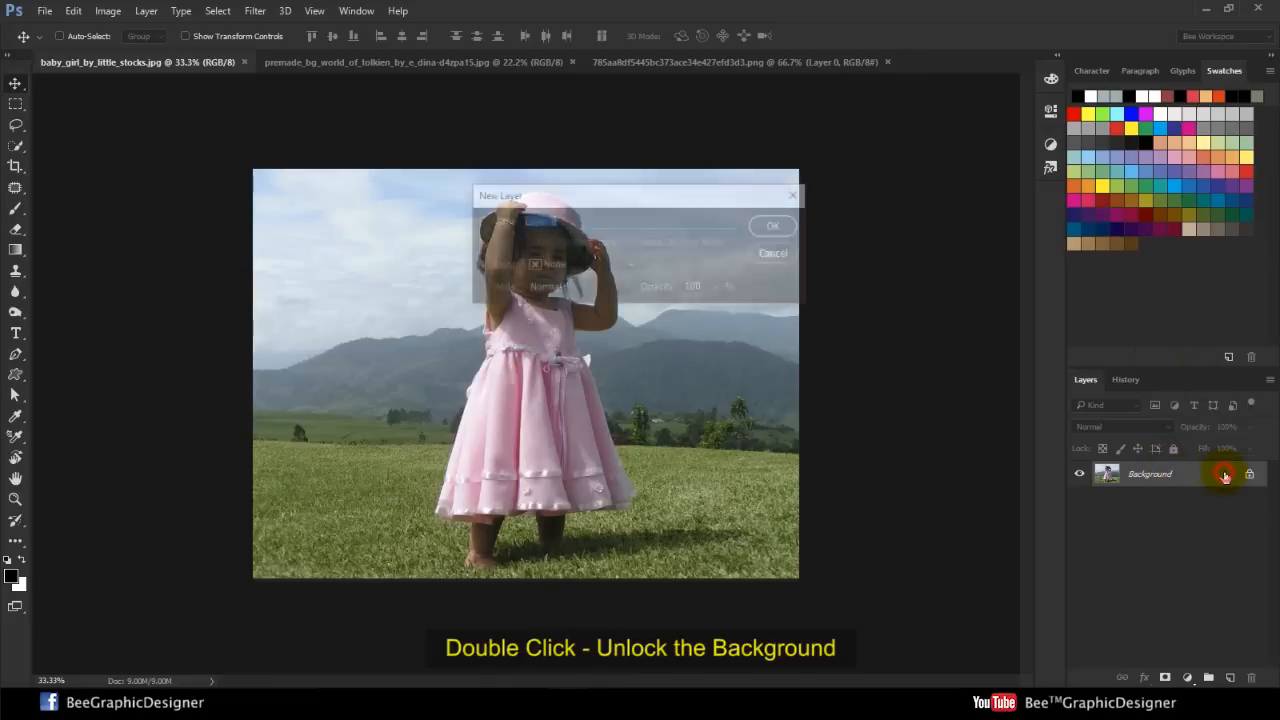
- Convert the girl photo's locked Background into the editable Layer 0
double_click(1224, 473)
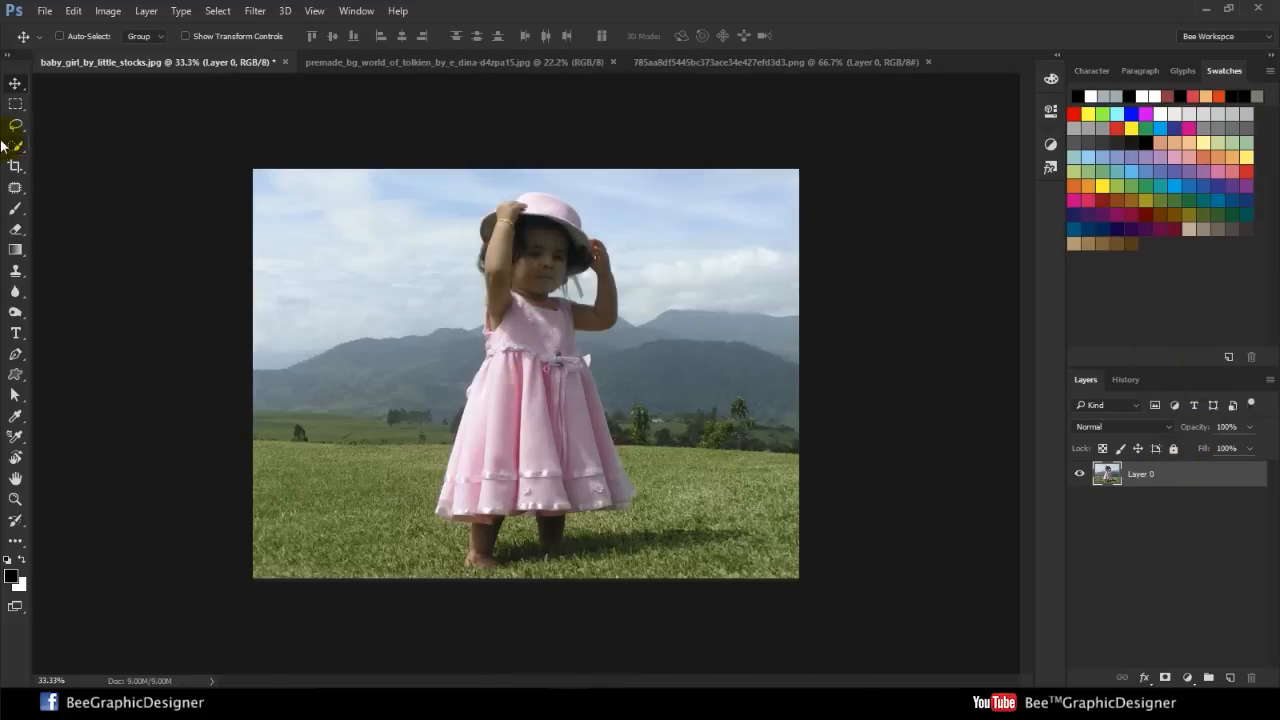
click(16, 145)
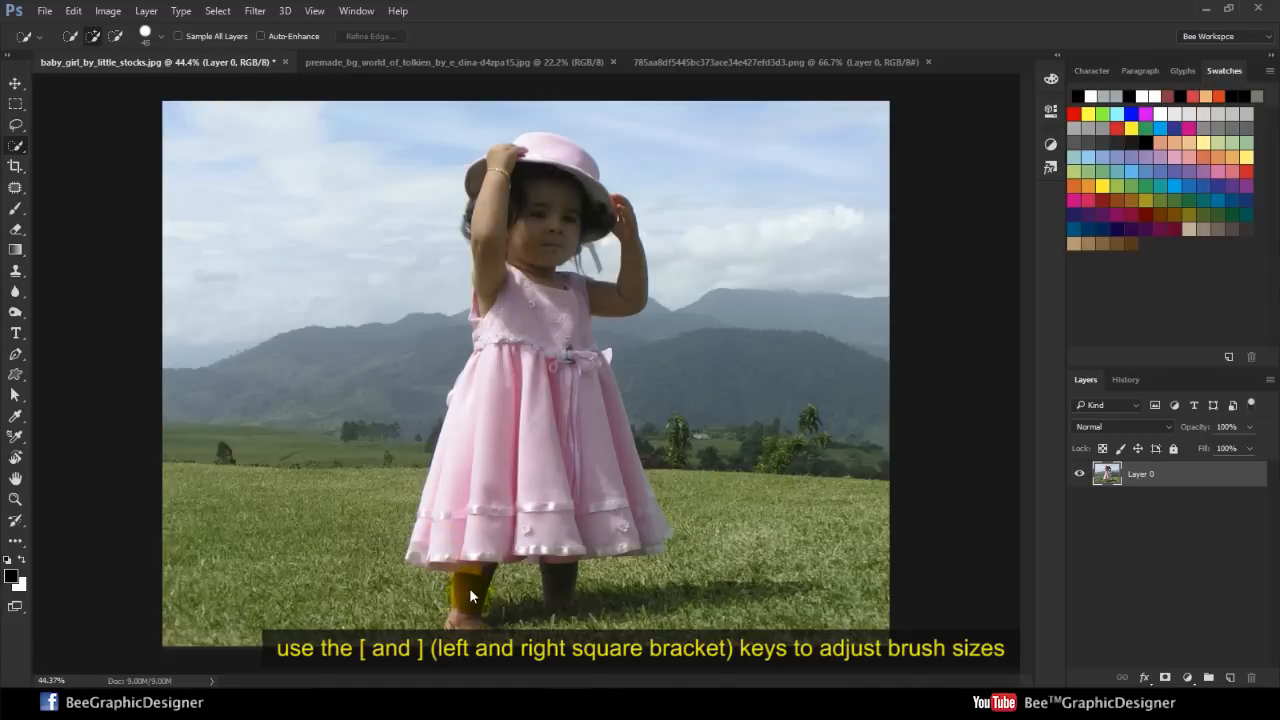
- Quick-select the girl's dress, legs, arm and hat edge plus the grass beneath her
drag(470, 595, 510, 345)
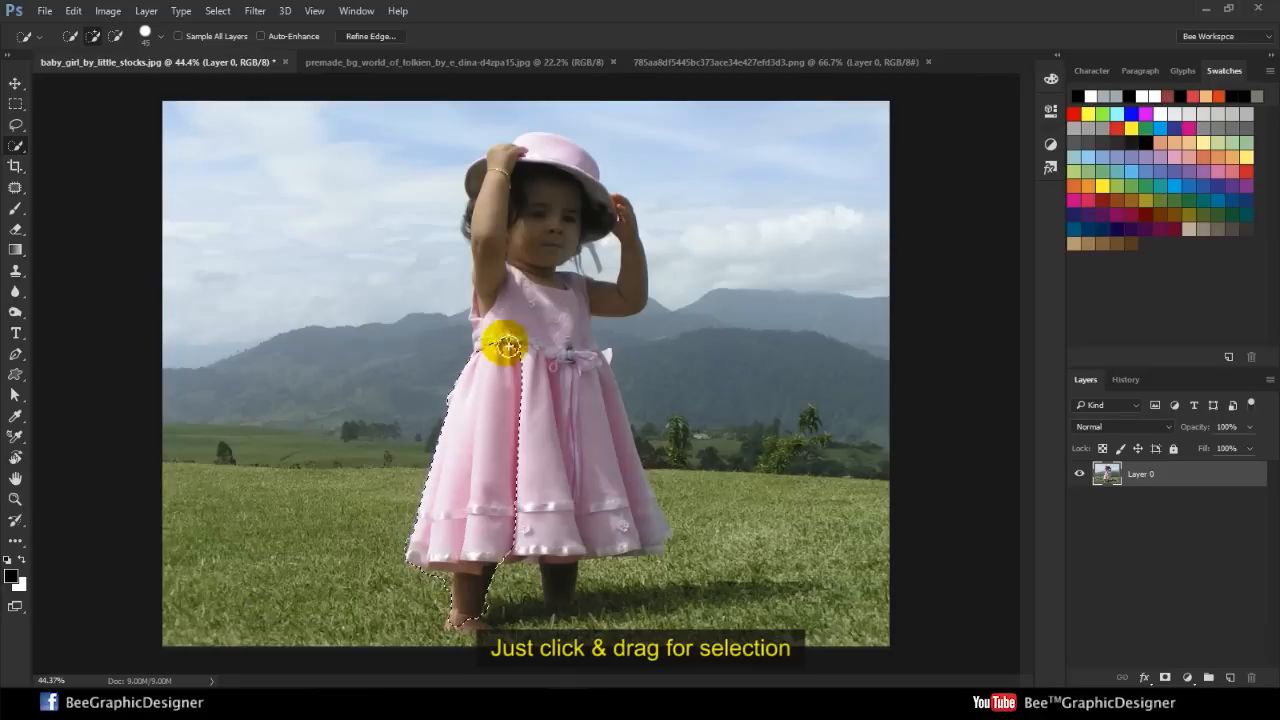
drag(505, 345, 648, 525)
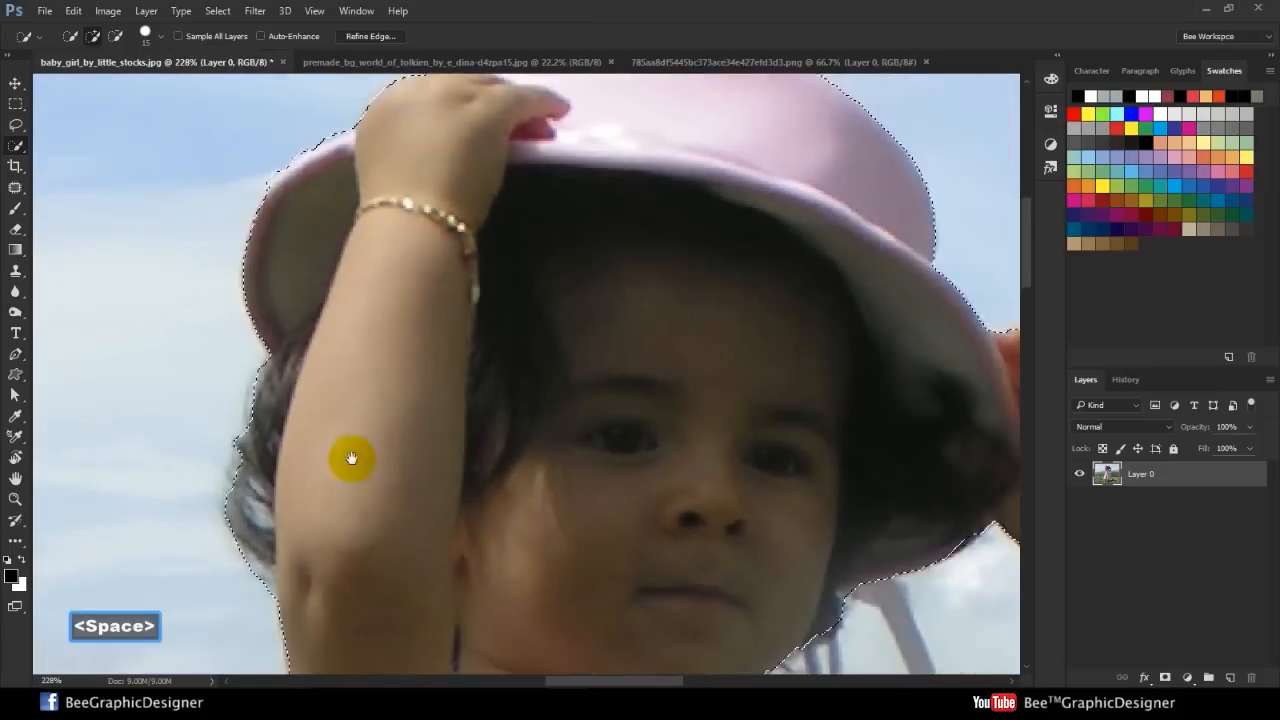
drag(351, 458, 670, 380)
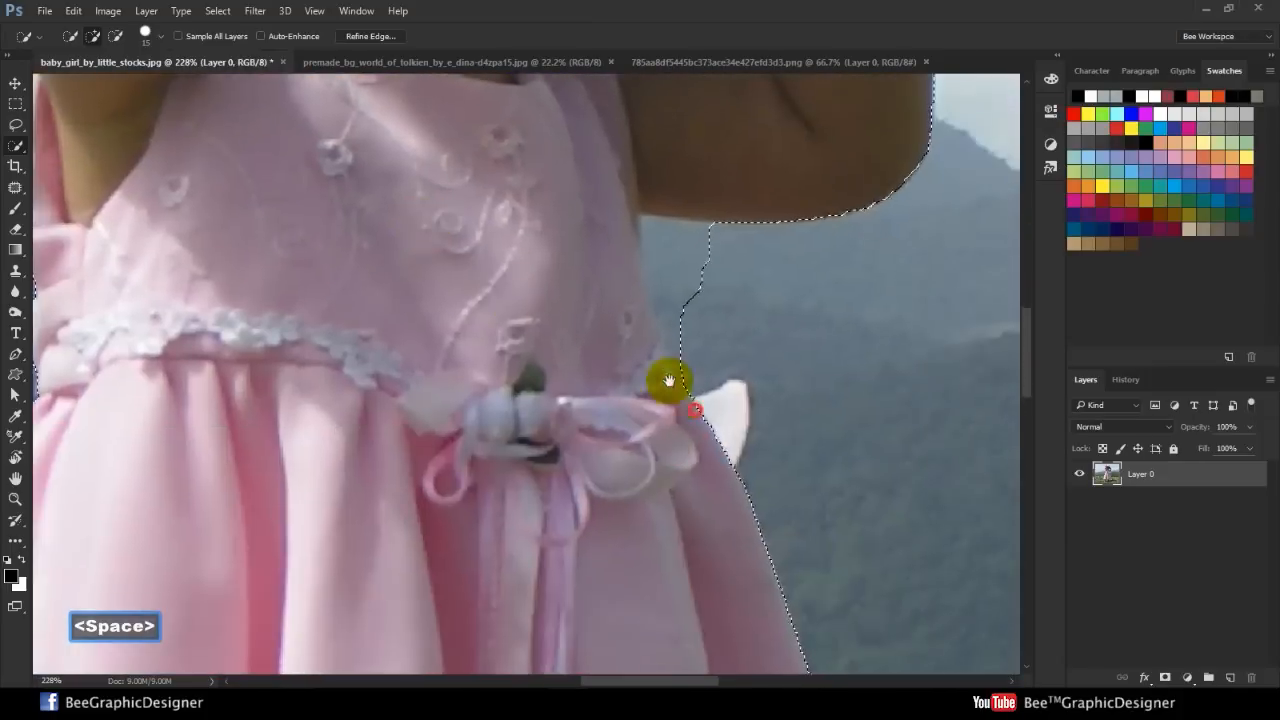
drag(670, 380, 685, 340)
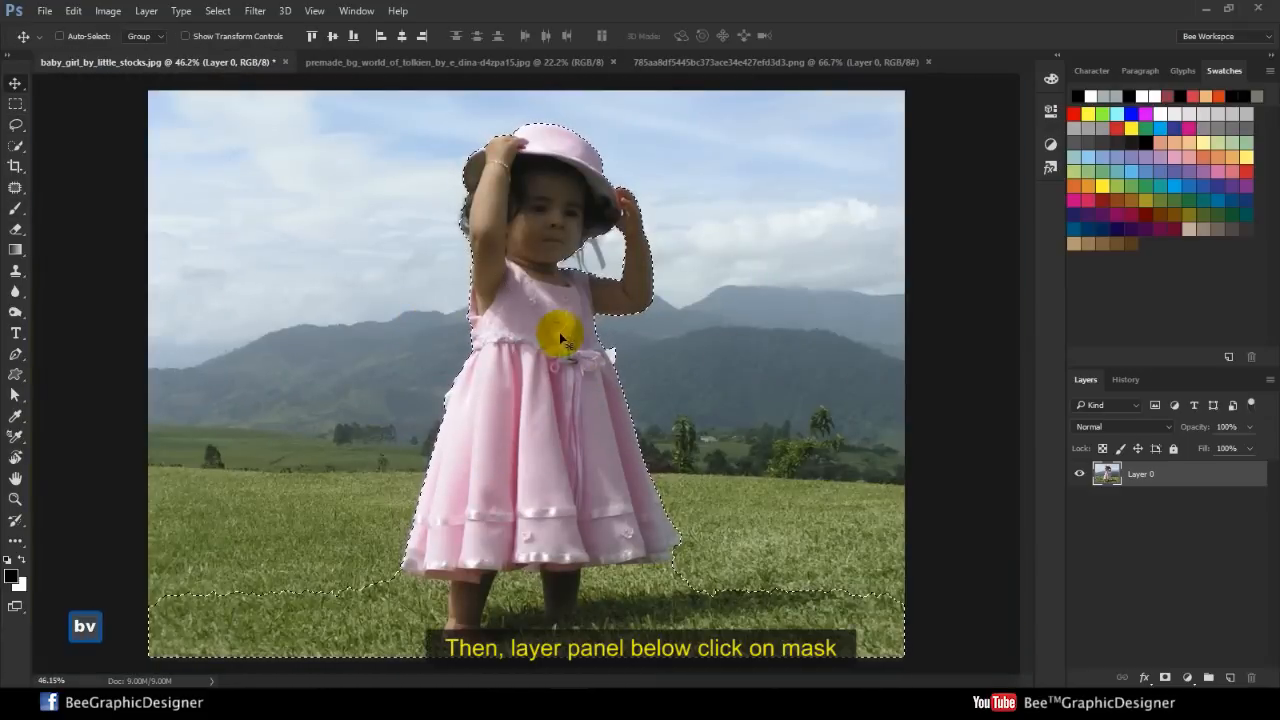
mouse_move(1267, 531)
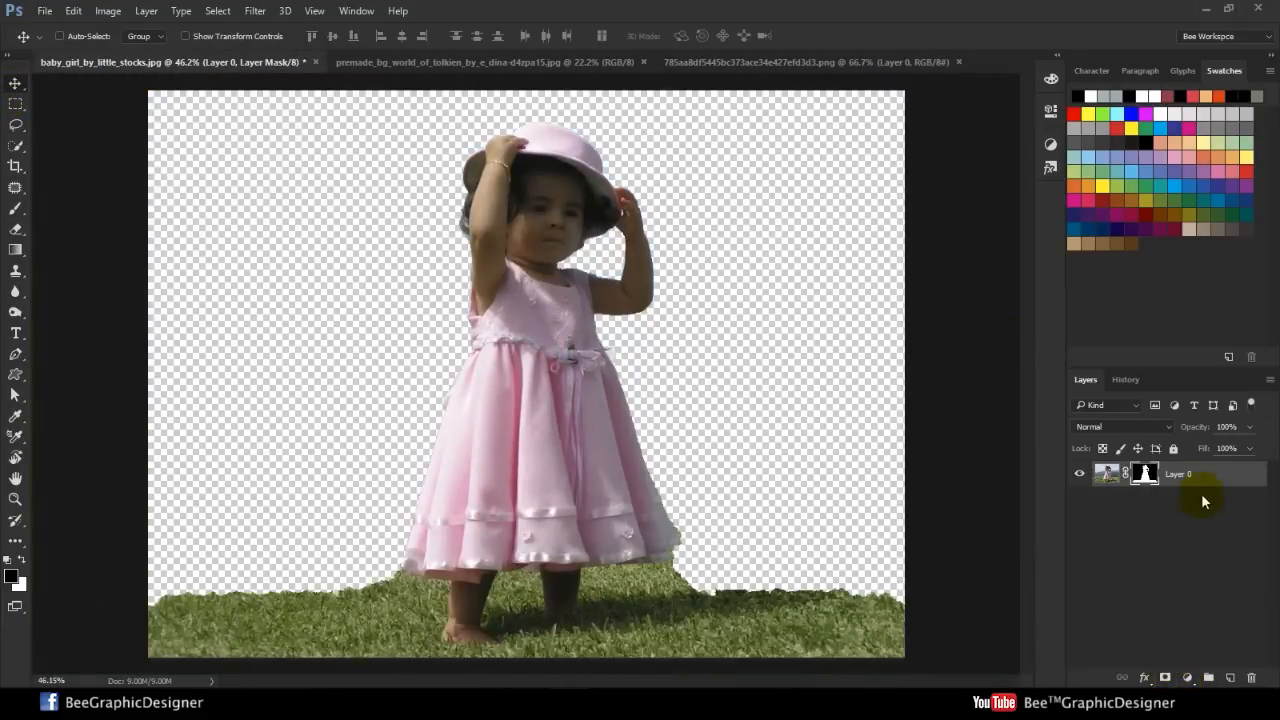
- Refine the girl's mask with Smart Radius, Smooth 3, Contrast 2 and Shift Edge -9
right_click(1143, 474)
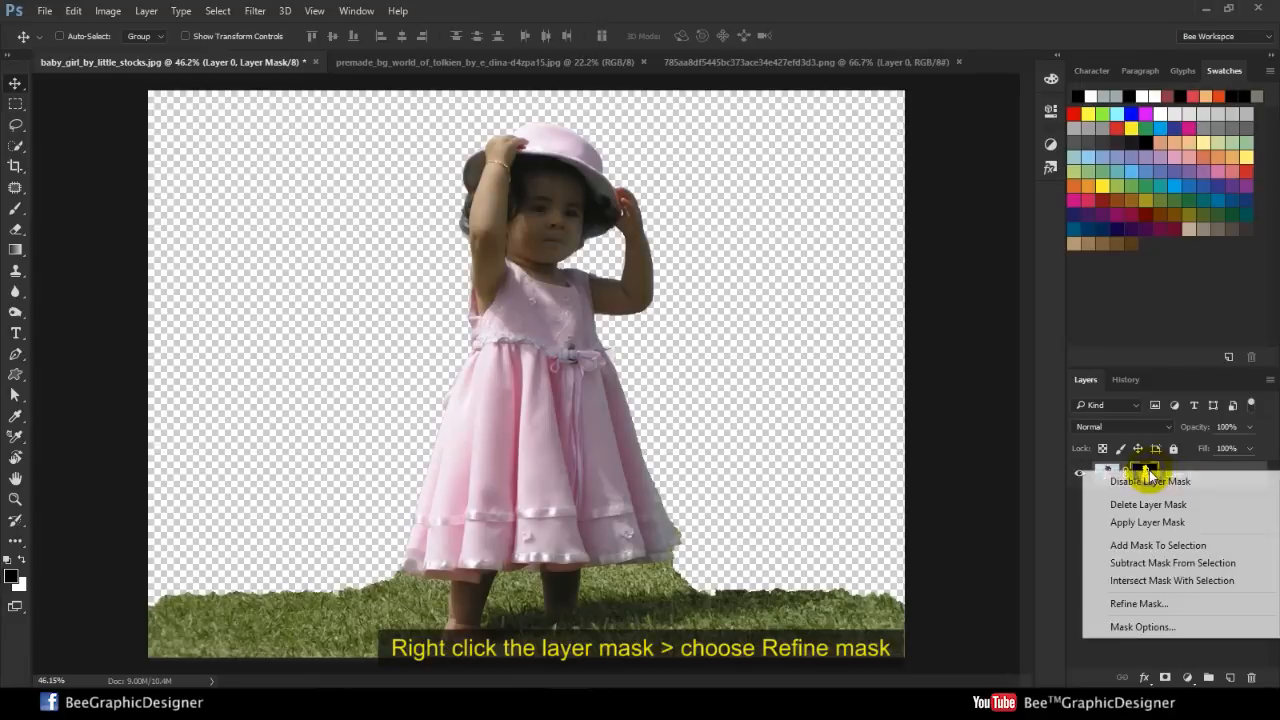
click(1138, 603)
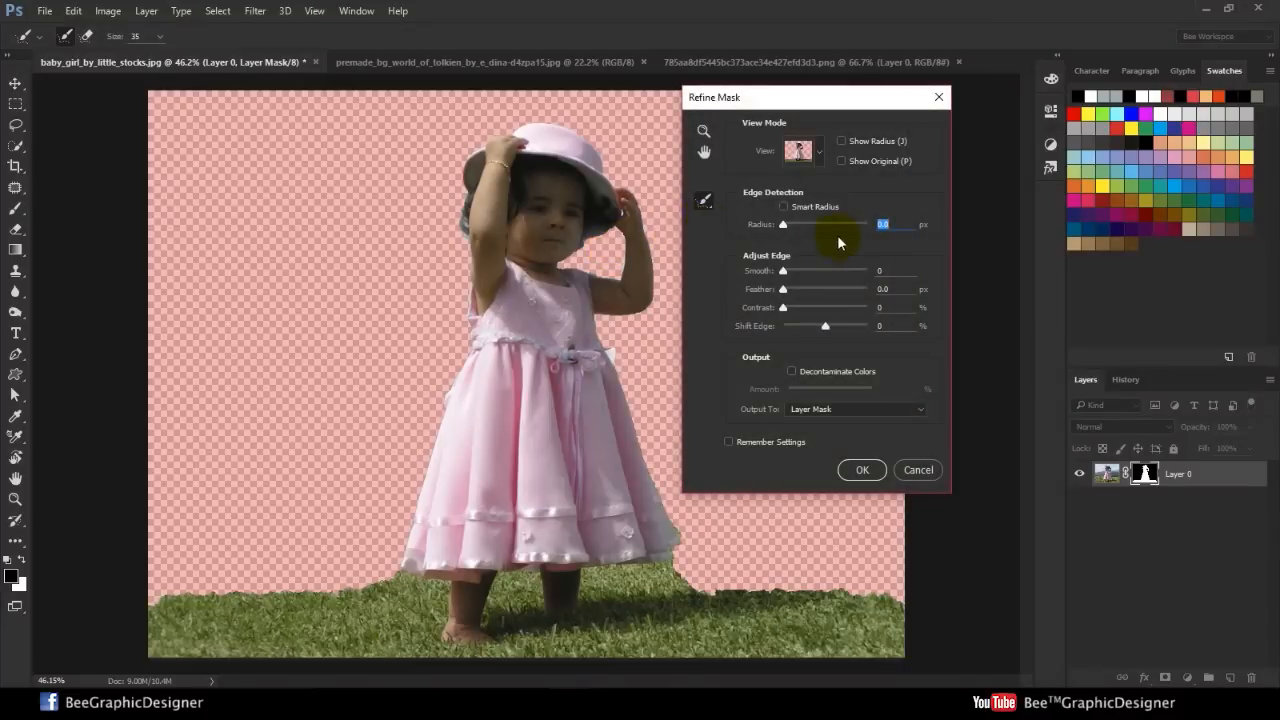
click(783, 206)
text(1.1)
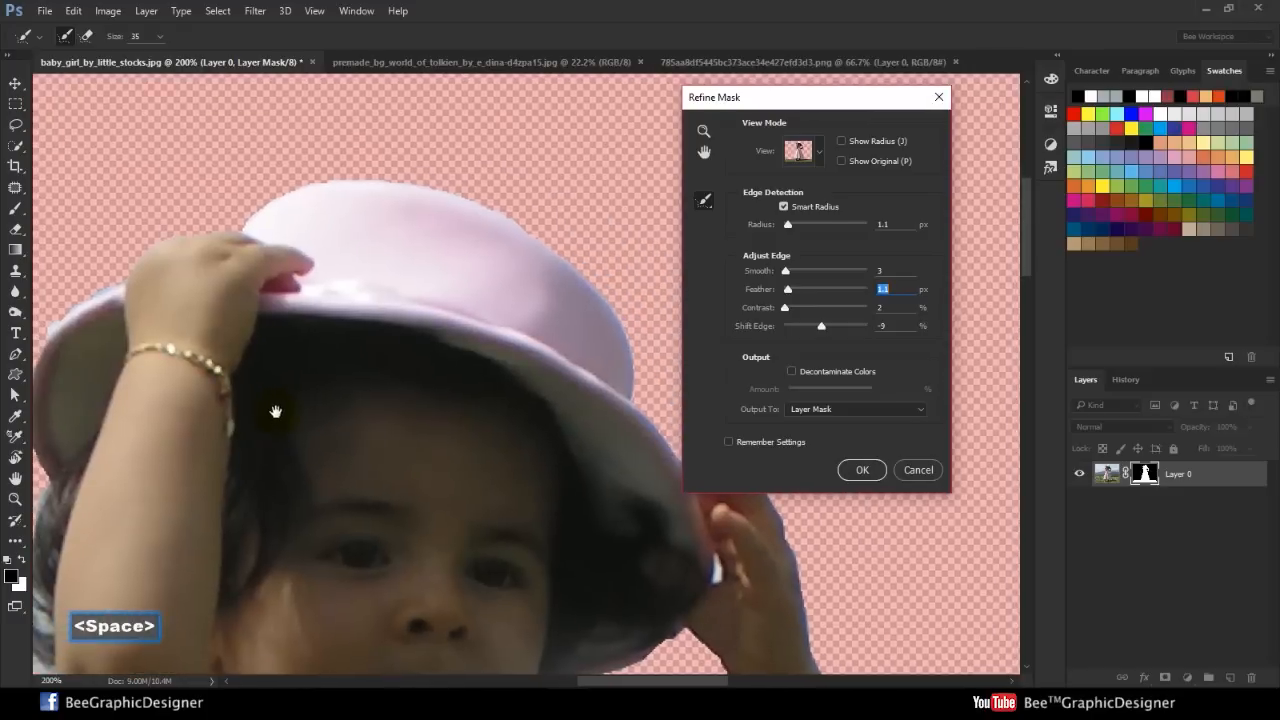
drag(276, 410, 420, 275)
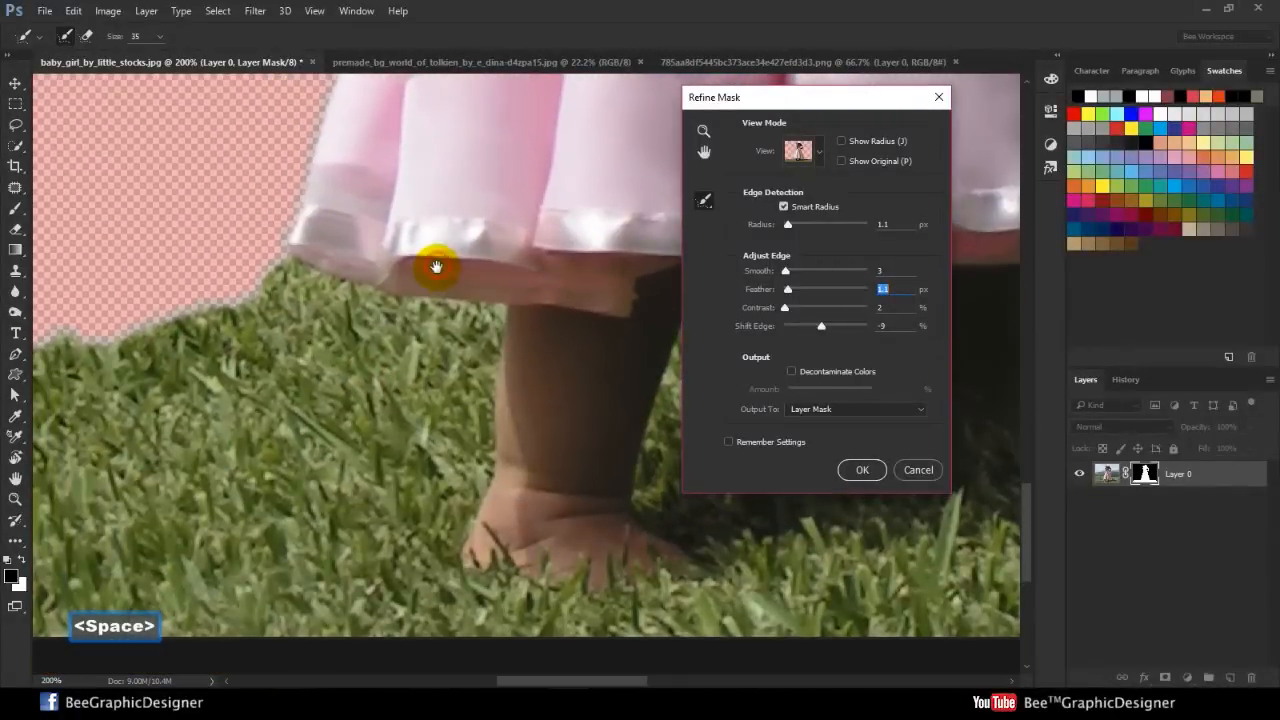
drag(436, 267, 333, 418)
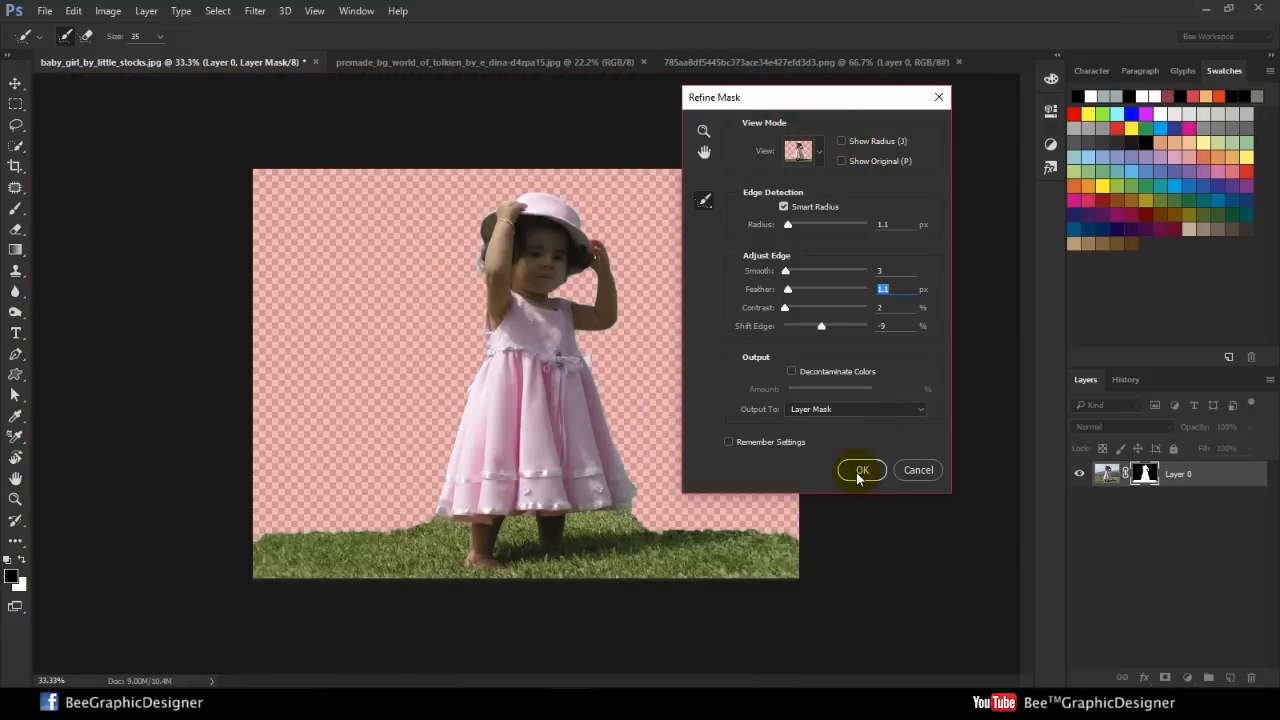
click(861, 470)
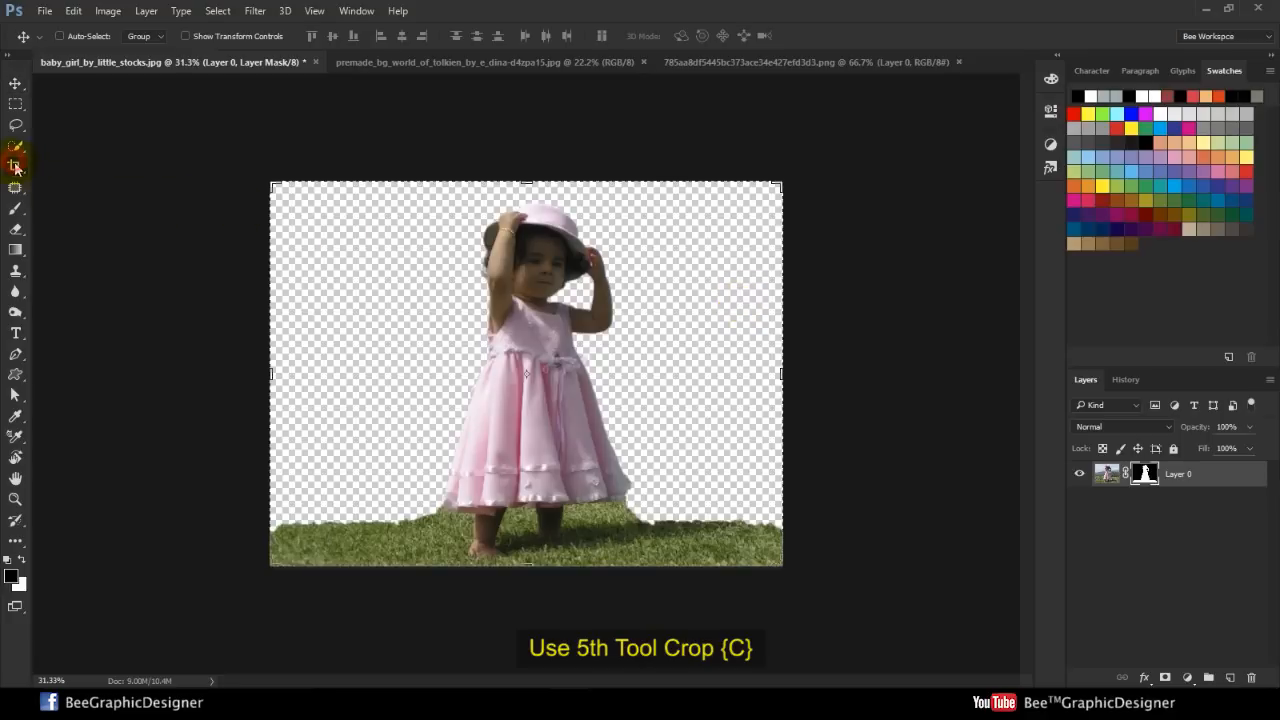
- Crop the canvas narrower at the sides and taller above the girl
click(16, 166)
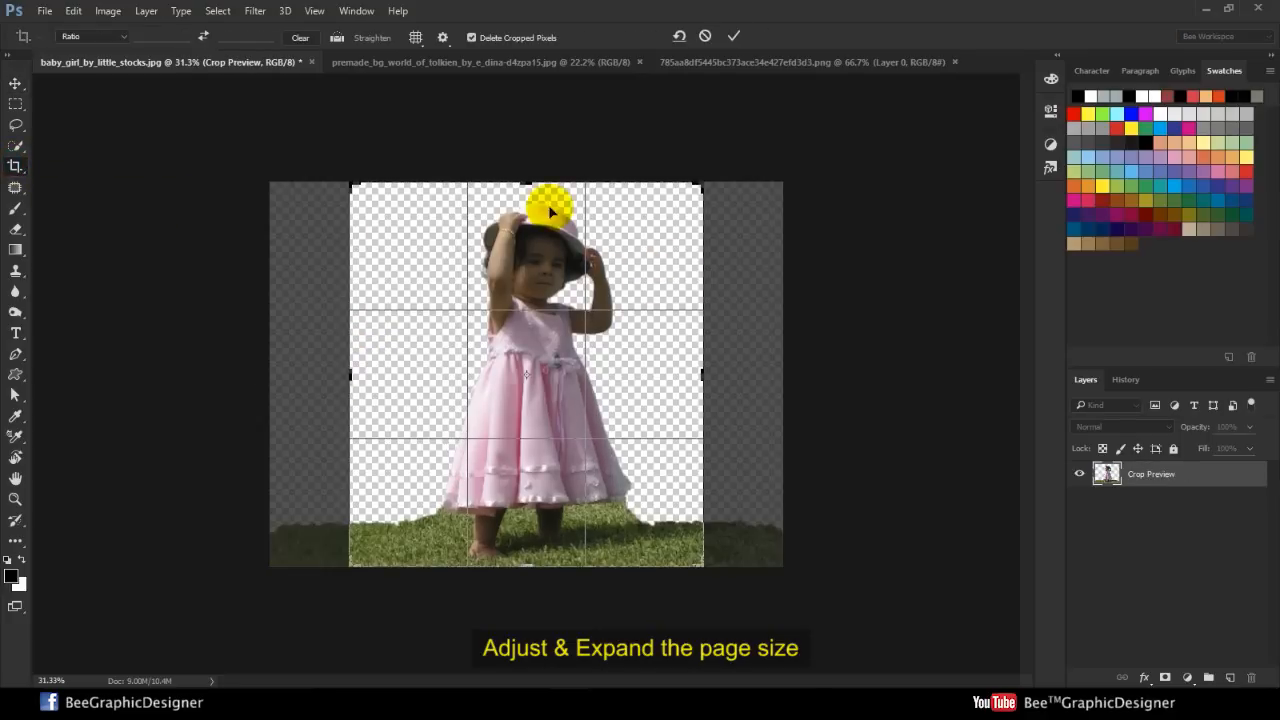
drag(526, 185, 526, 115)
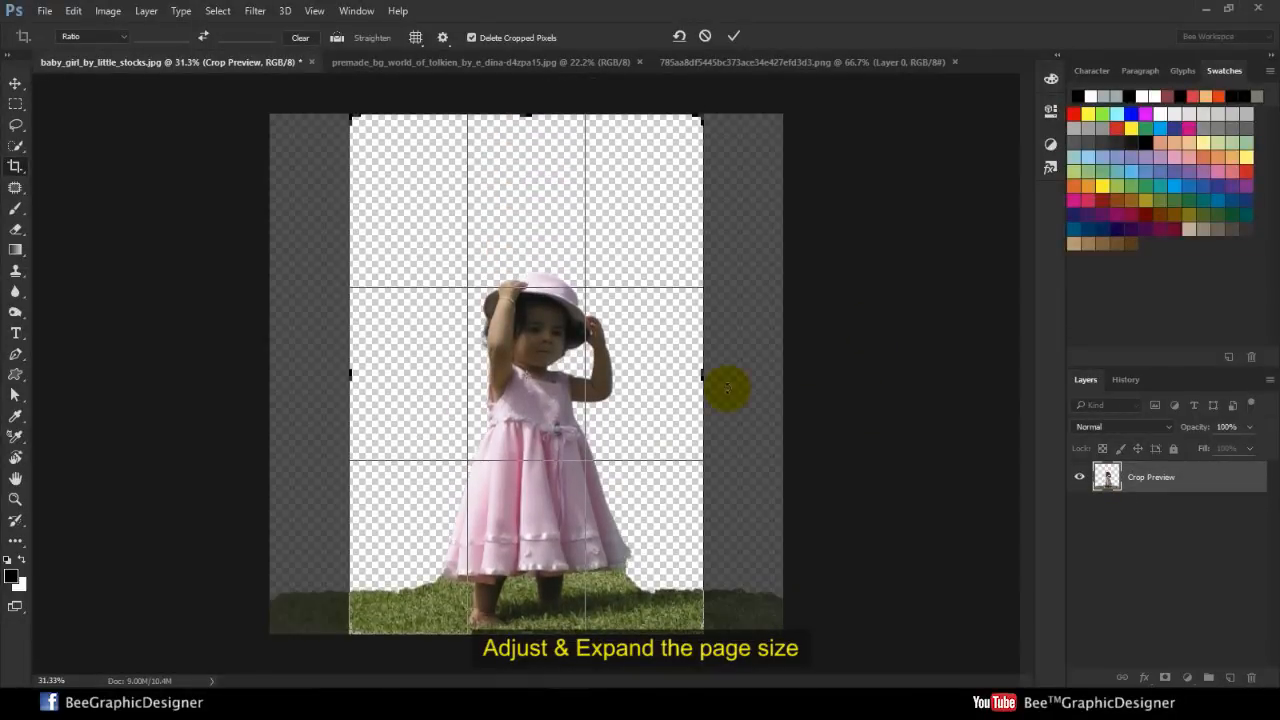
drag(728, 388, 717, 377)
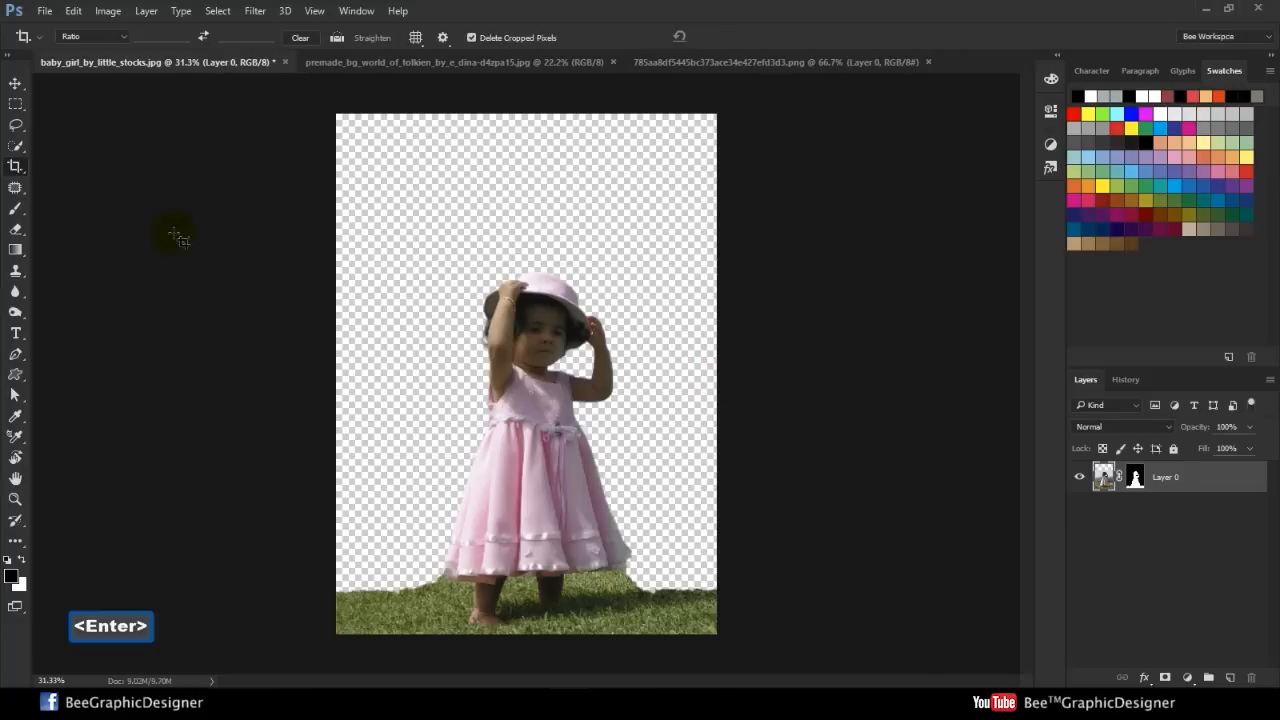
click(780, 62)
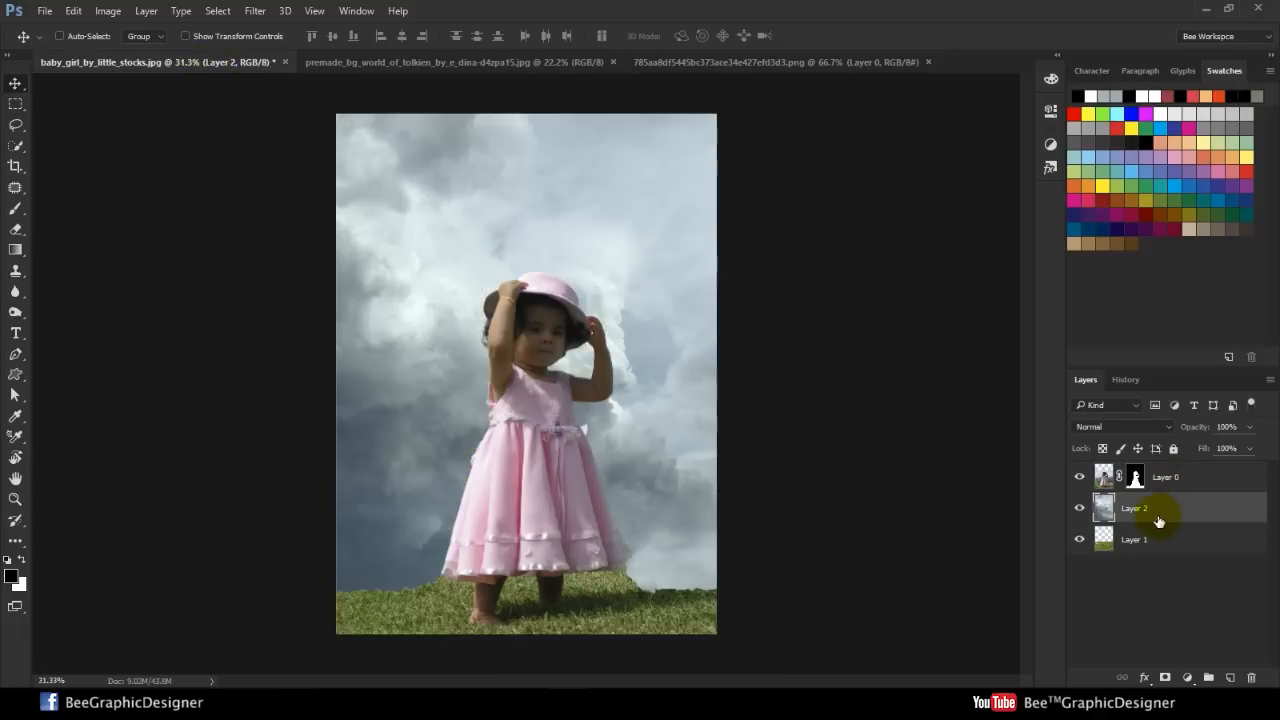
- Move the cloud layer below the grass, then enlarge and position it to fill the frame
drag(1135, 508, 1135, 539)
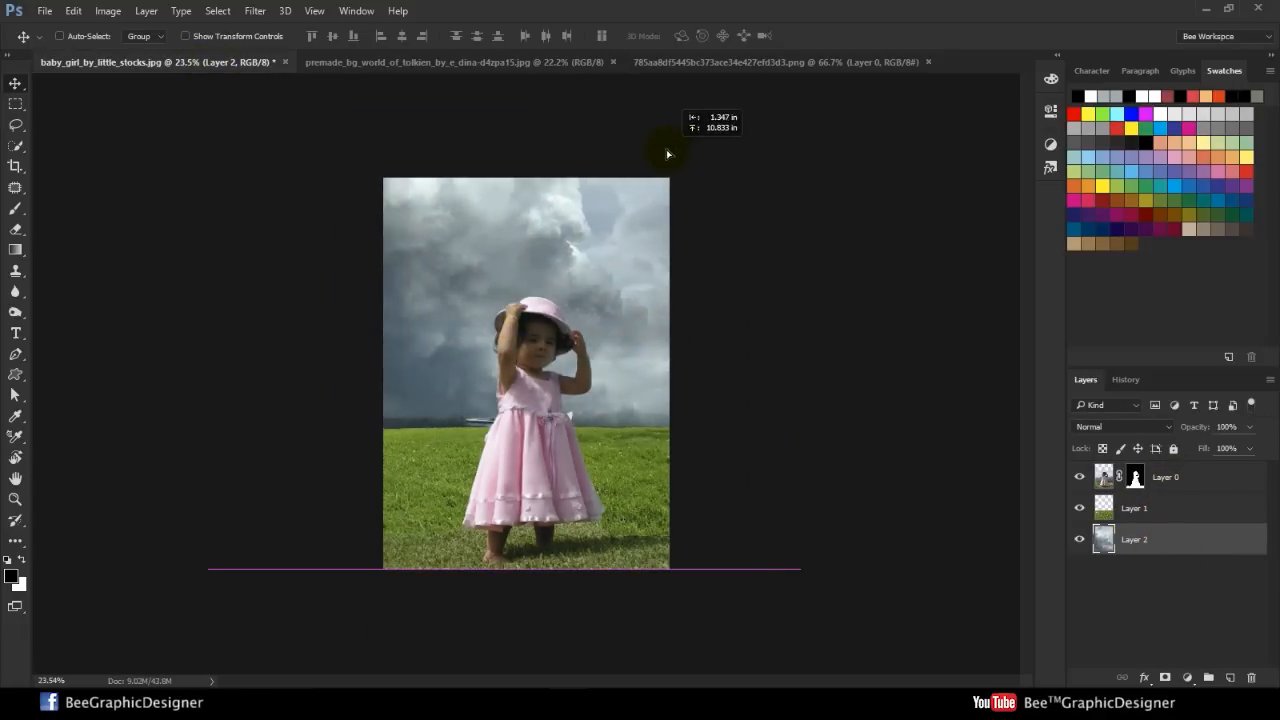
key(ctrl+t)
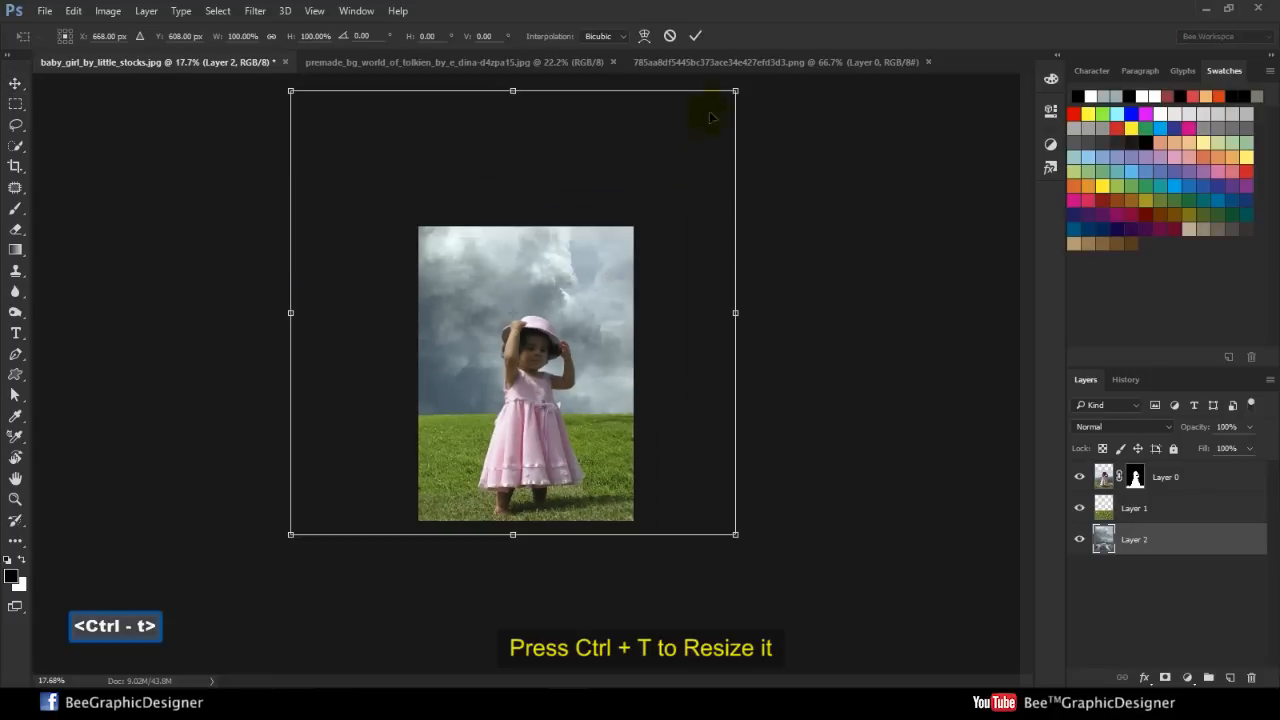
drag(736, 91, 656, 170)
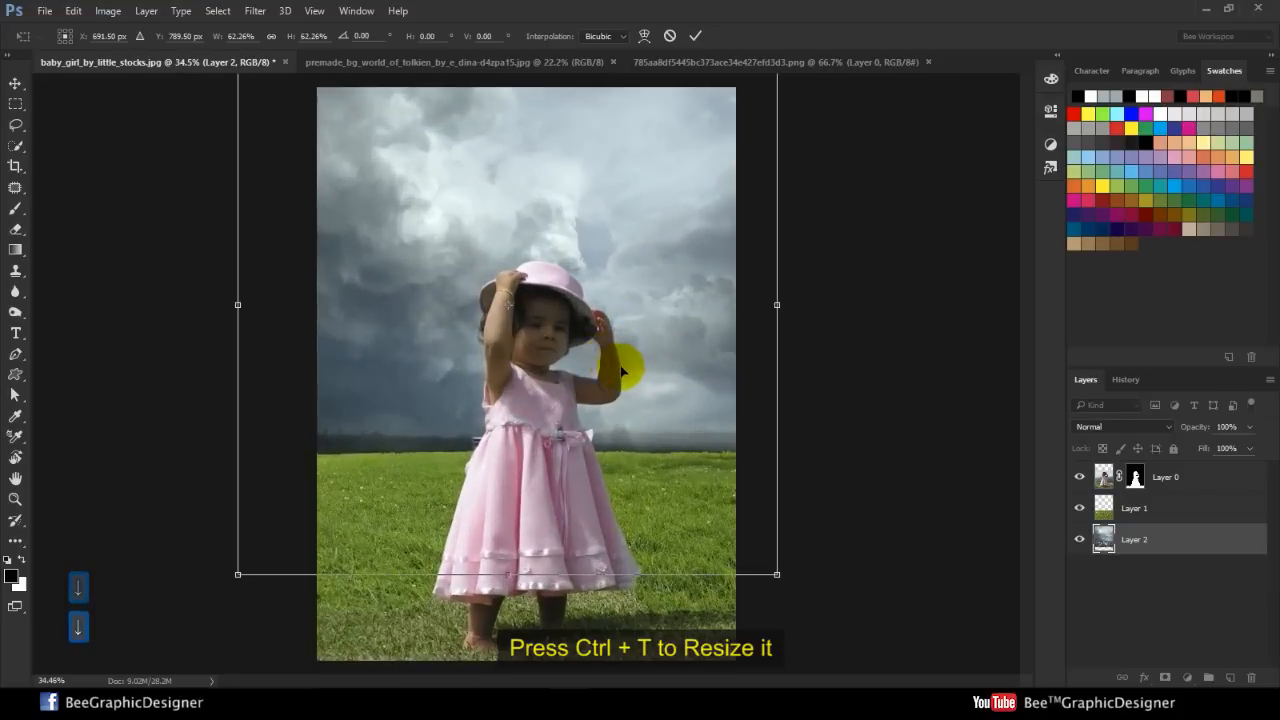
drag(620, 372, 620, 328)
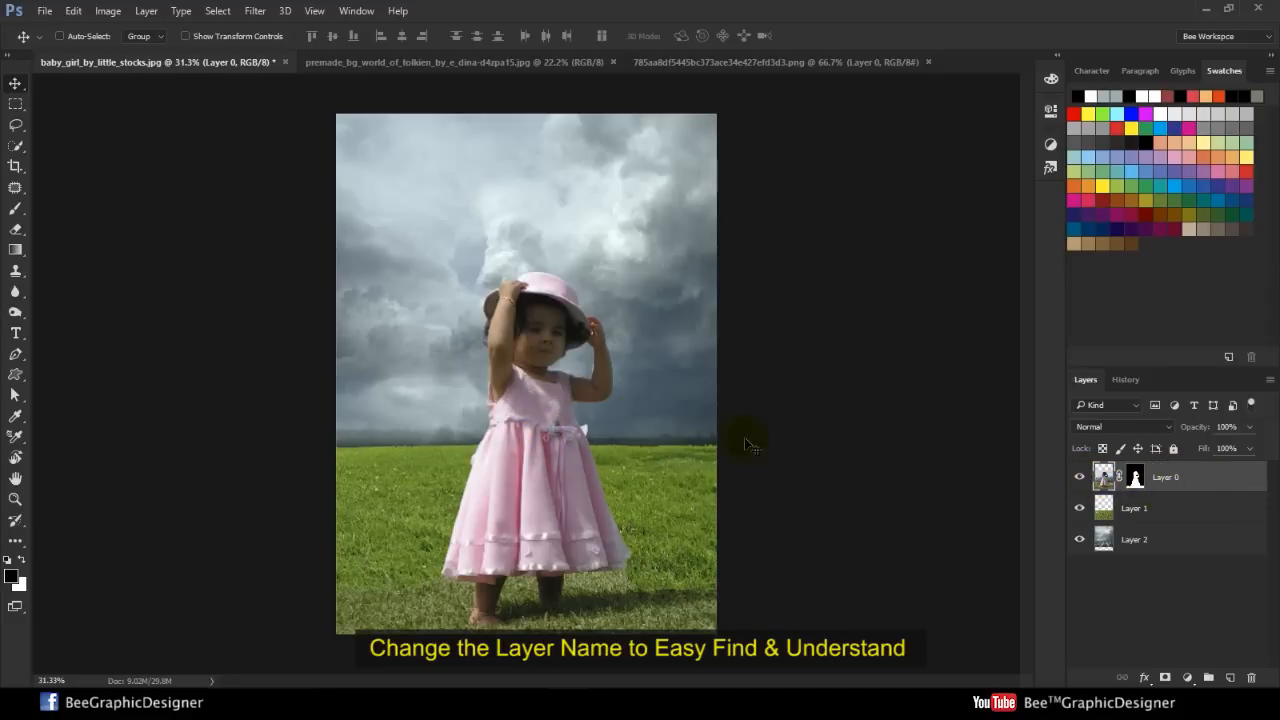
- Rename the girl, grass and sky layers to Girl, Grass and Cloud
double_click(1165, 476)
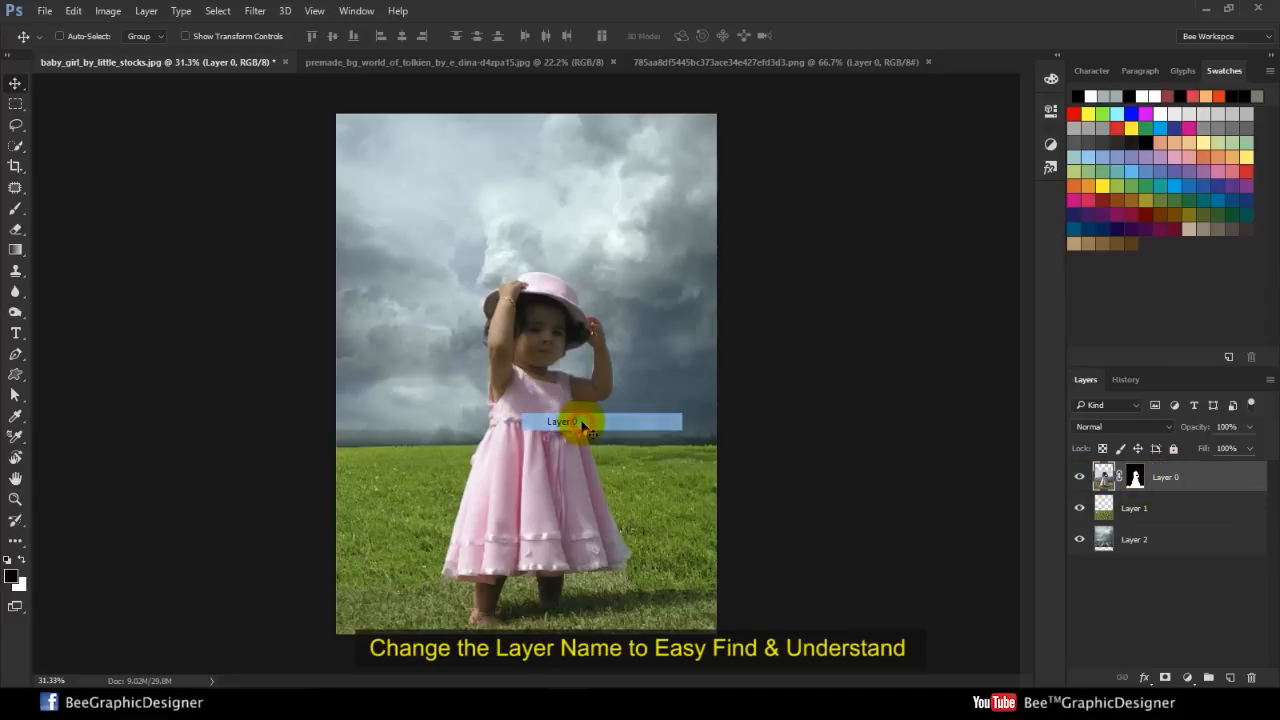
double_click(1165, 476)
text(Girl)
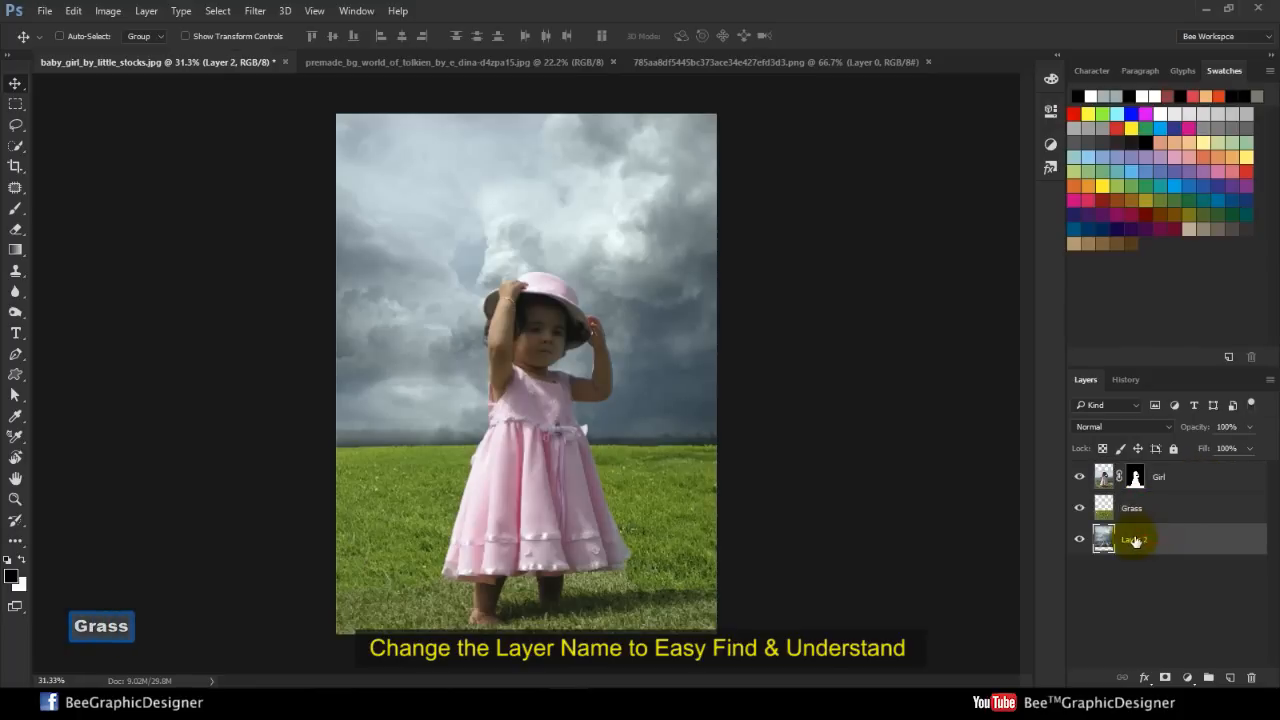
text(Cloud)
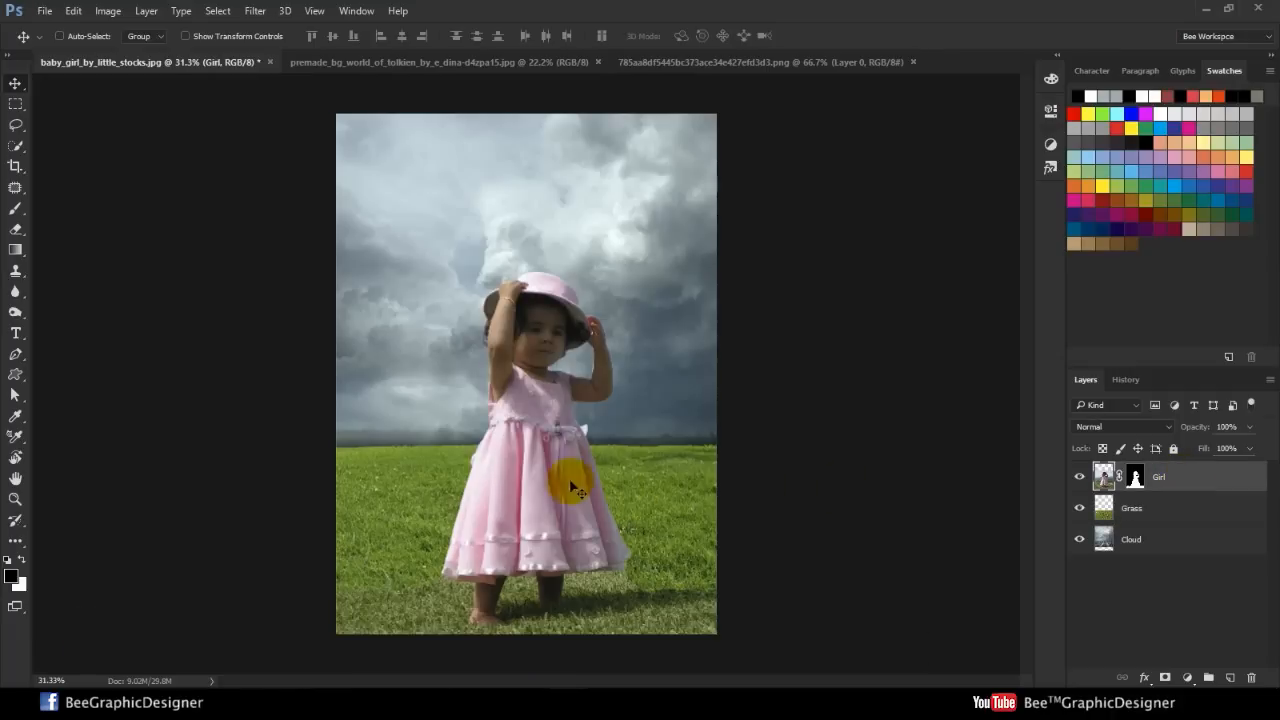
right_click(570, 490)
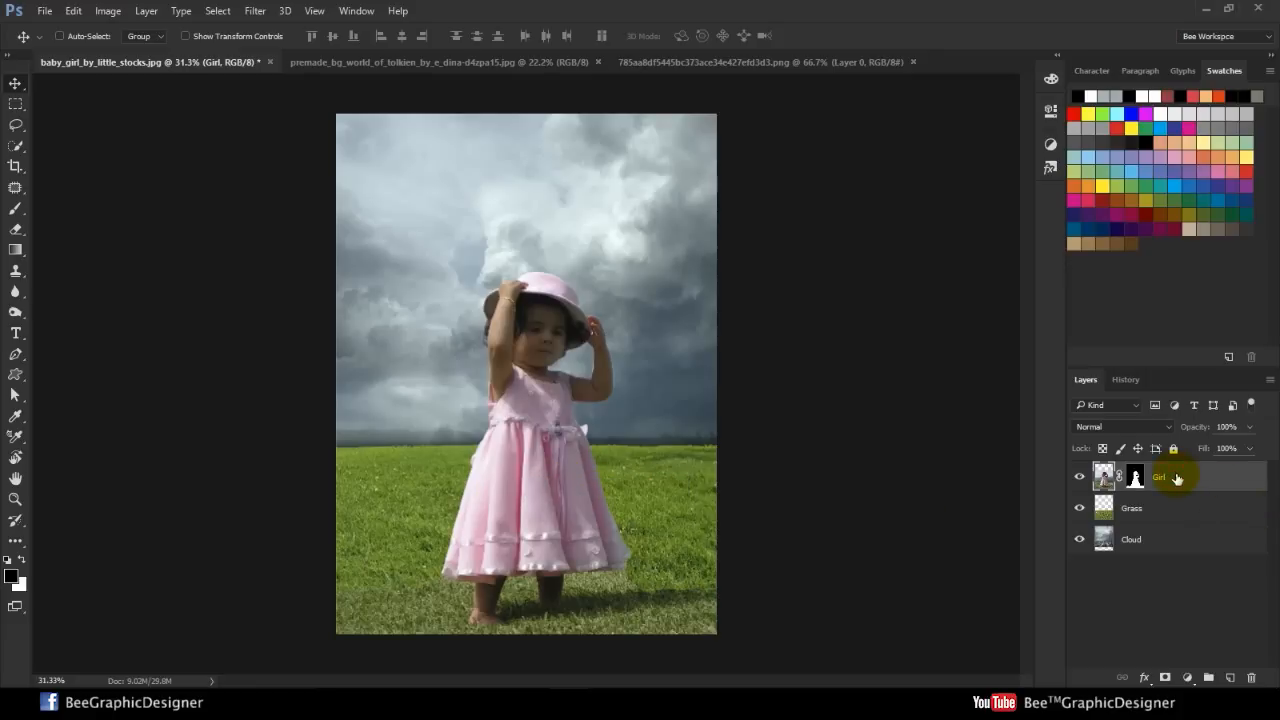
mouse_move(1200, 501)
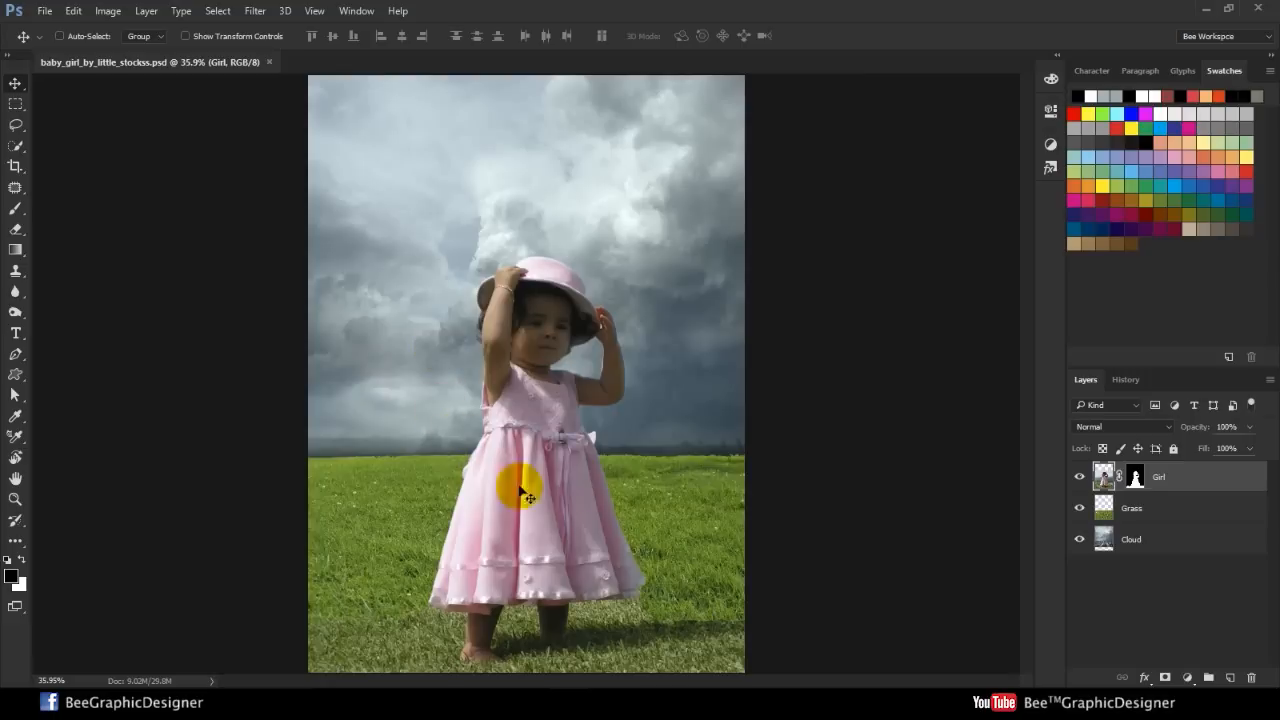
- Load the Girl mask as a selection, feather it 1 px and fill it to trim the halo
drag(518, 488, 530, 378)
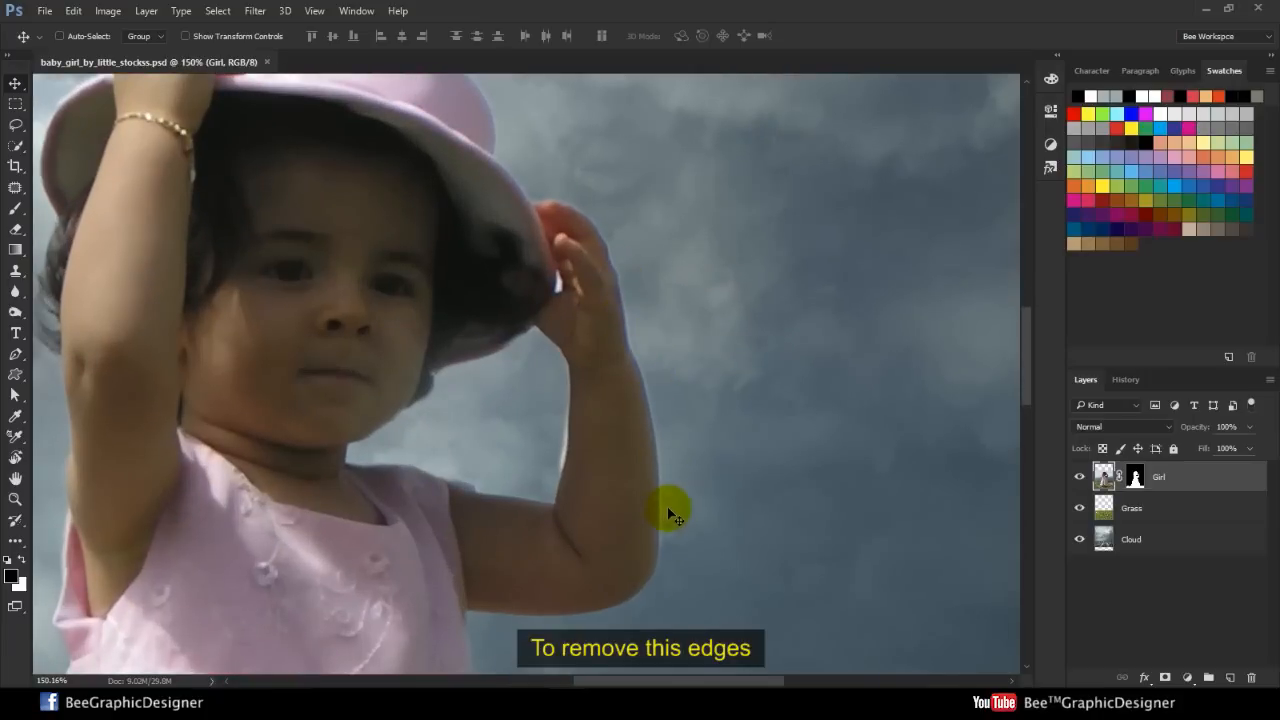
drag(675, 513, 435, 408)
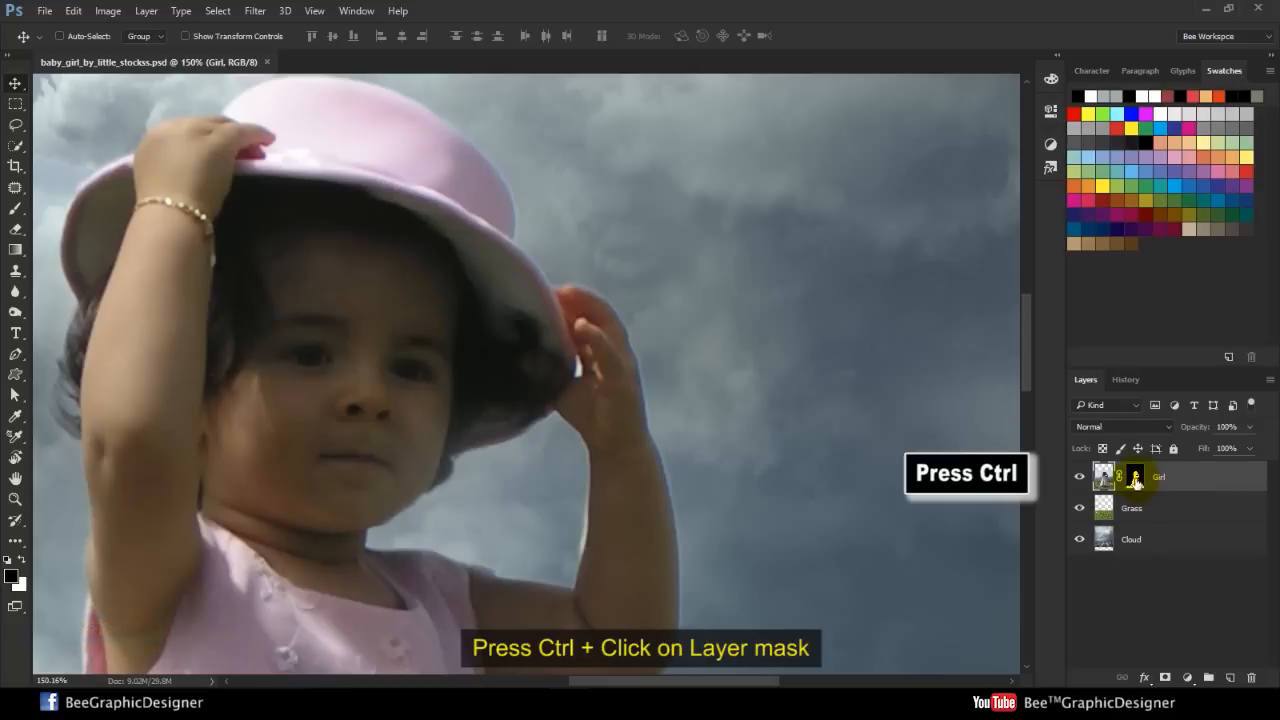
click(1134, 477)
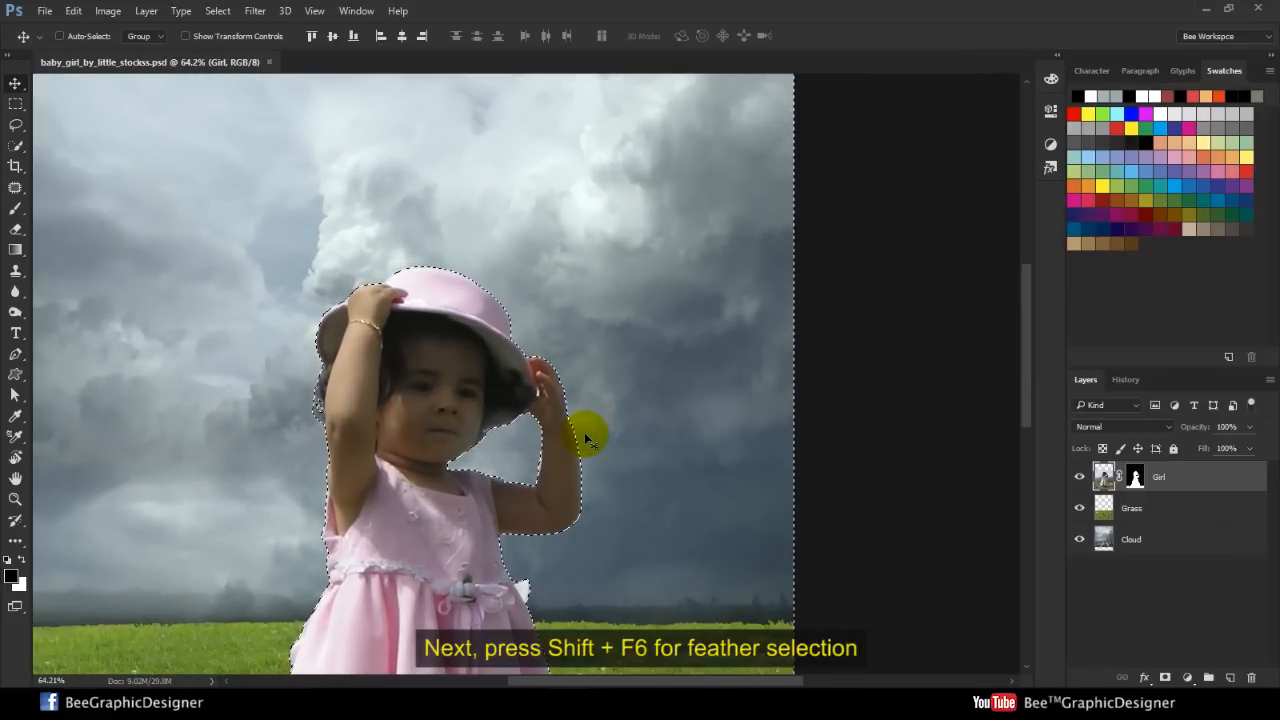
key(shift+f6)
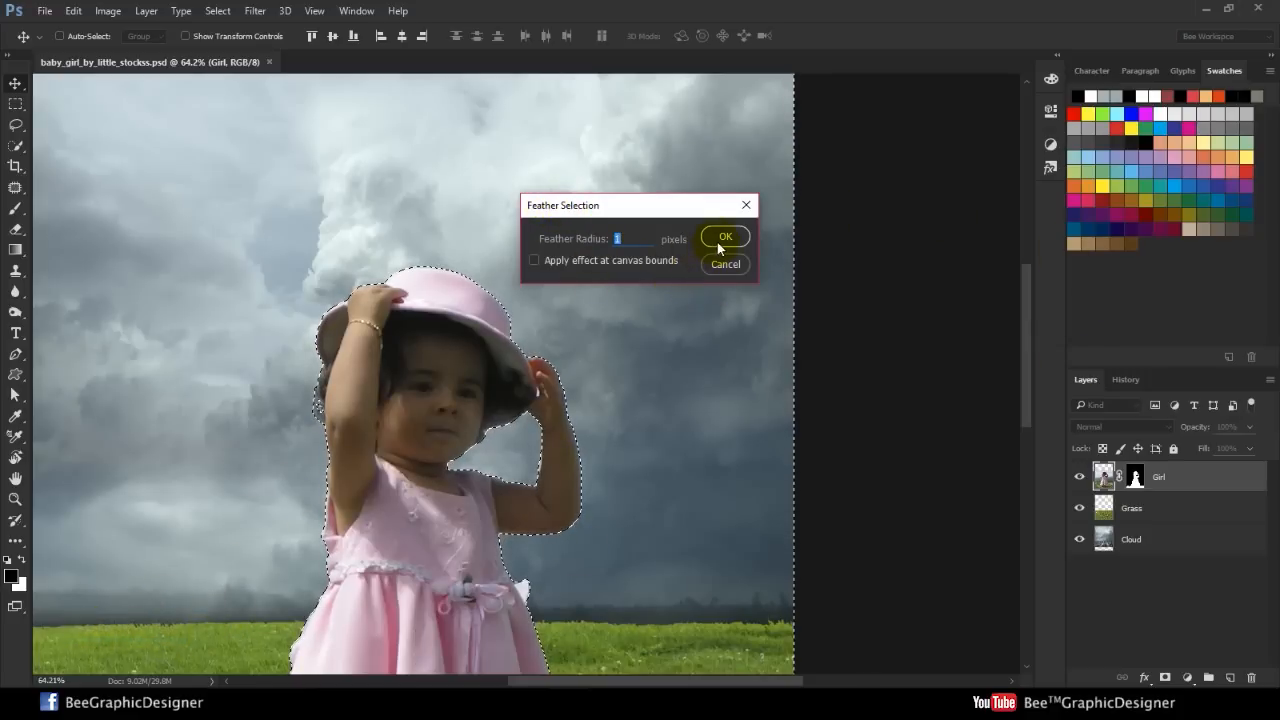
click(725, 236)
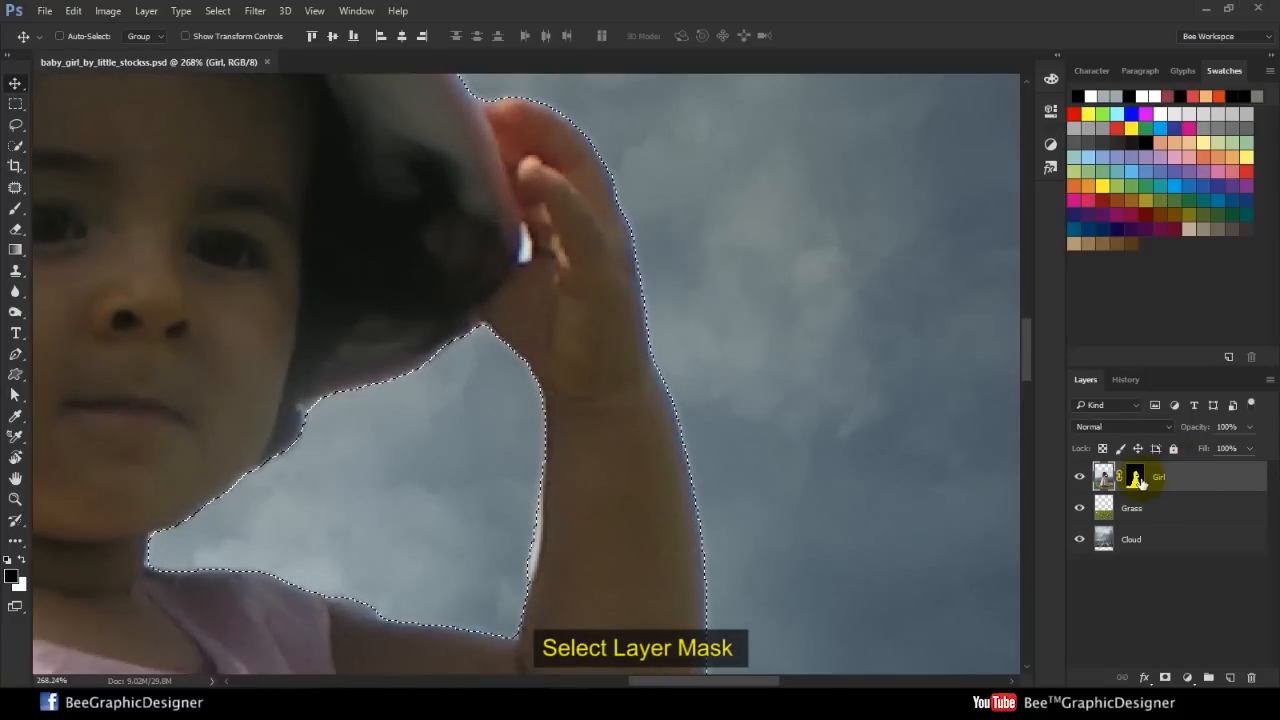
click(1135, 476)
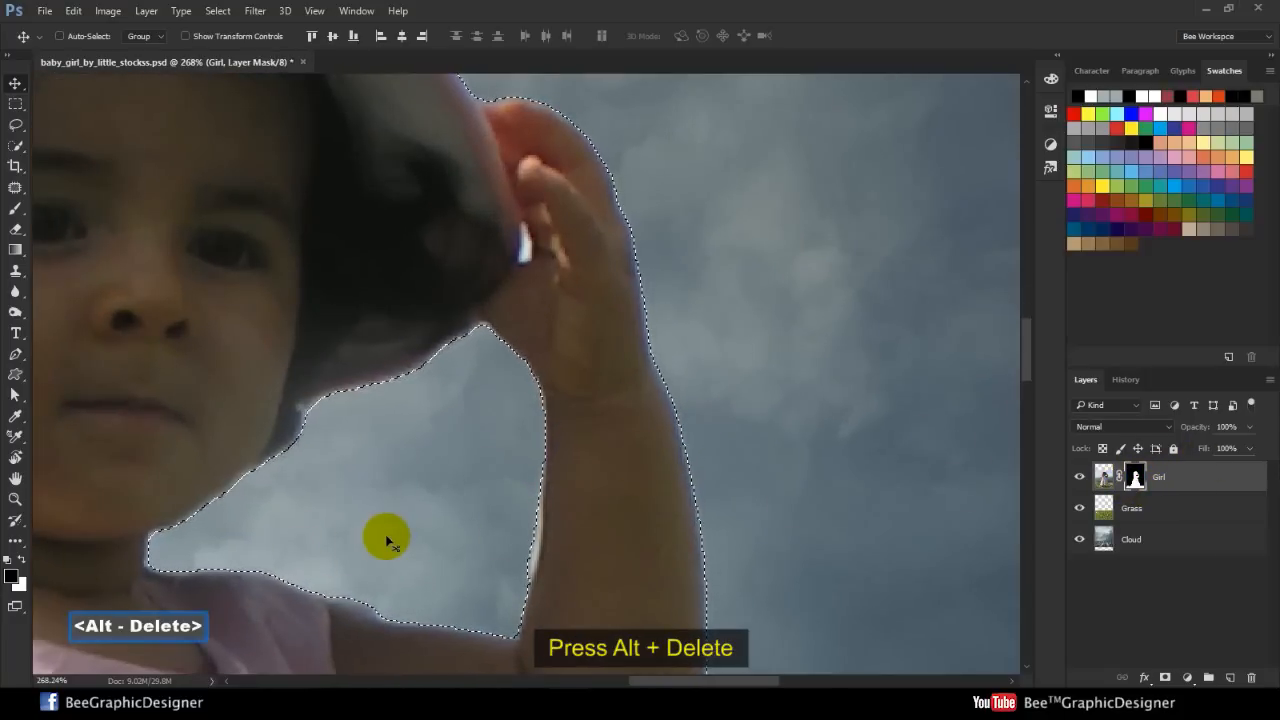
key(ctrl+d)
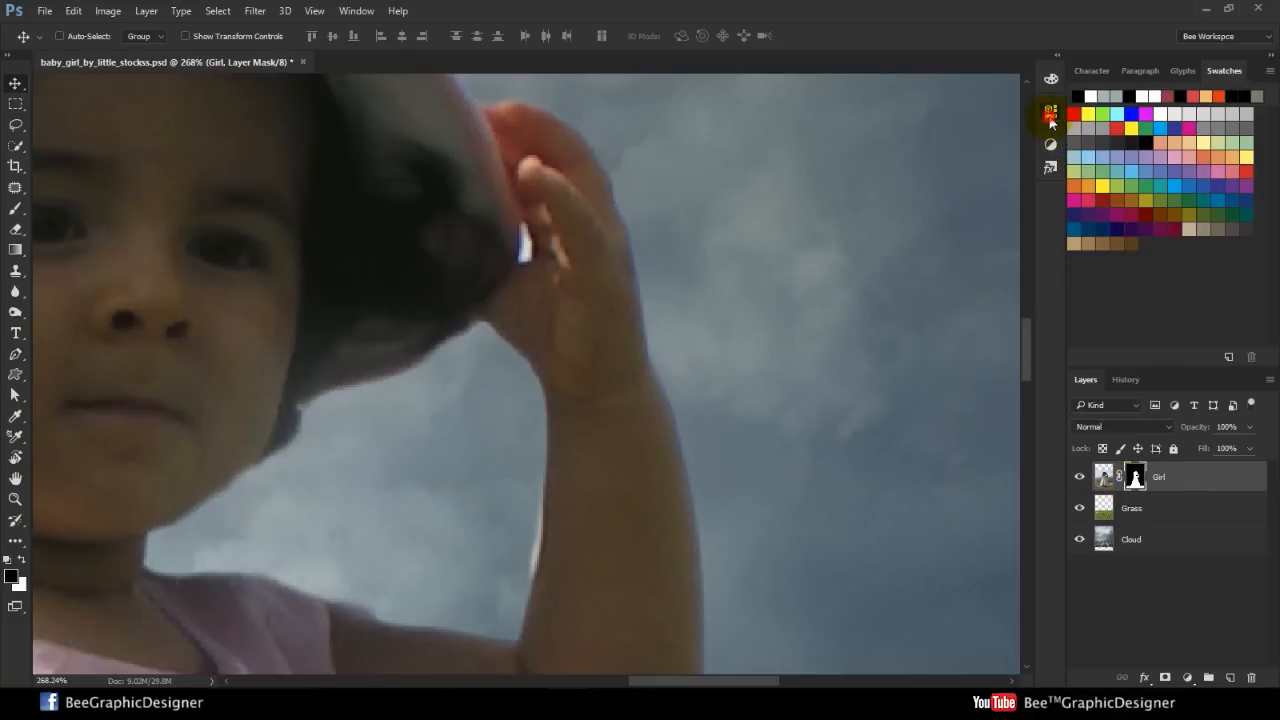
click(1126, 379)
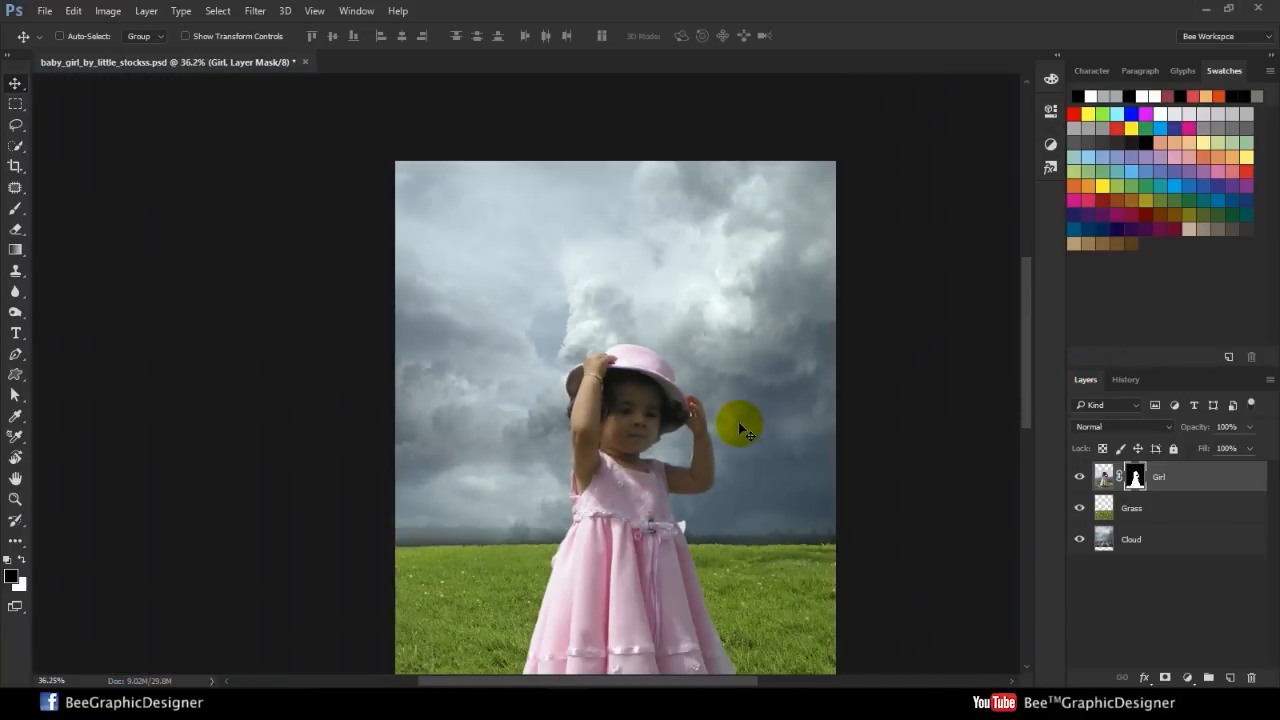
- Brush black on the Girl mask over stray photo grass around the dress and feet
key(ctrl+0)
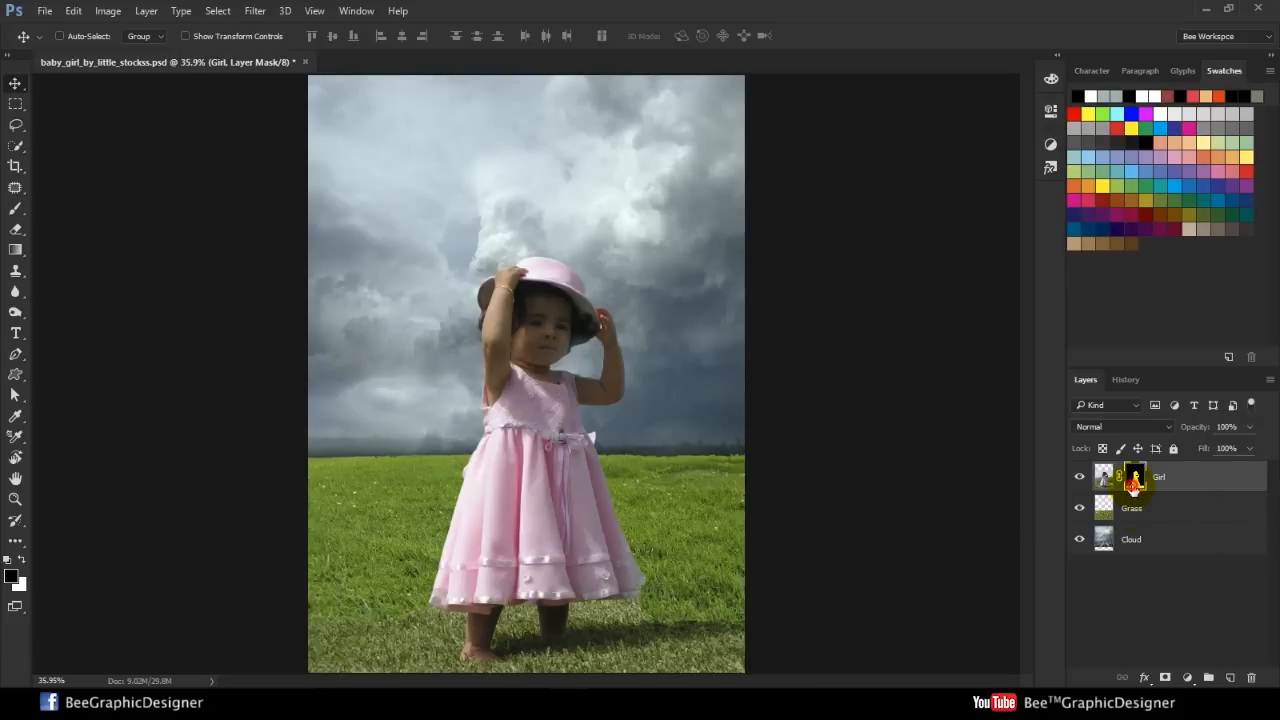
key(space)
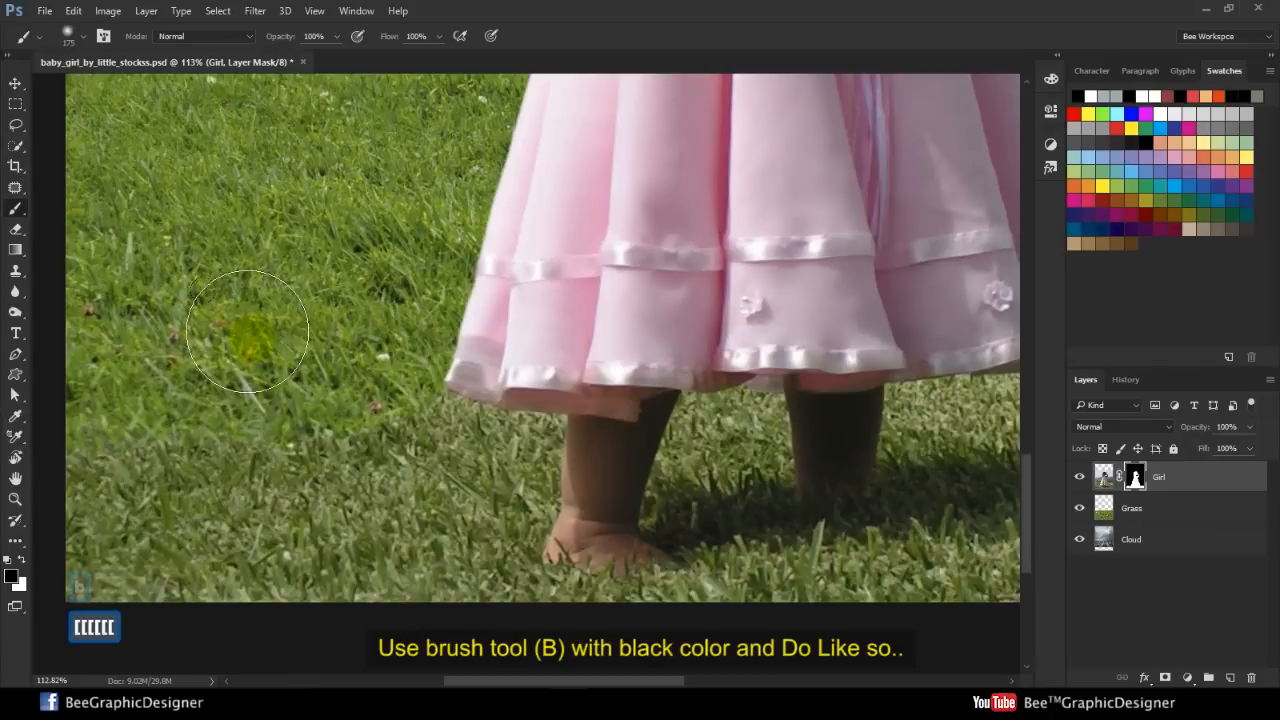
drag(248, 332, 180, 388)
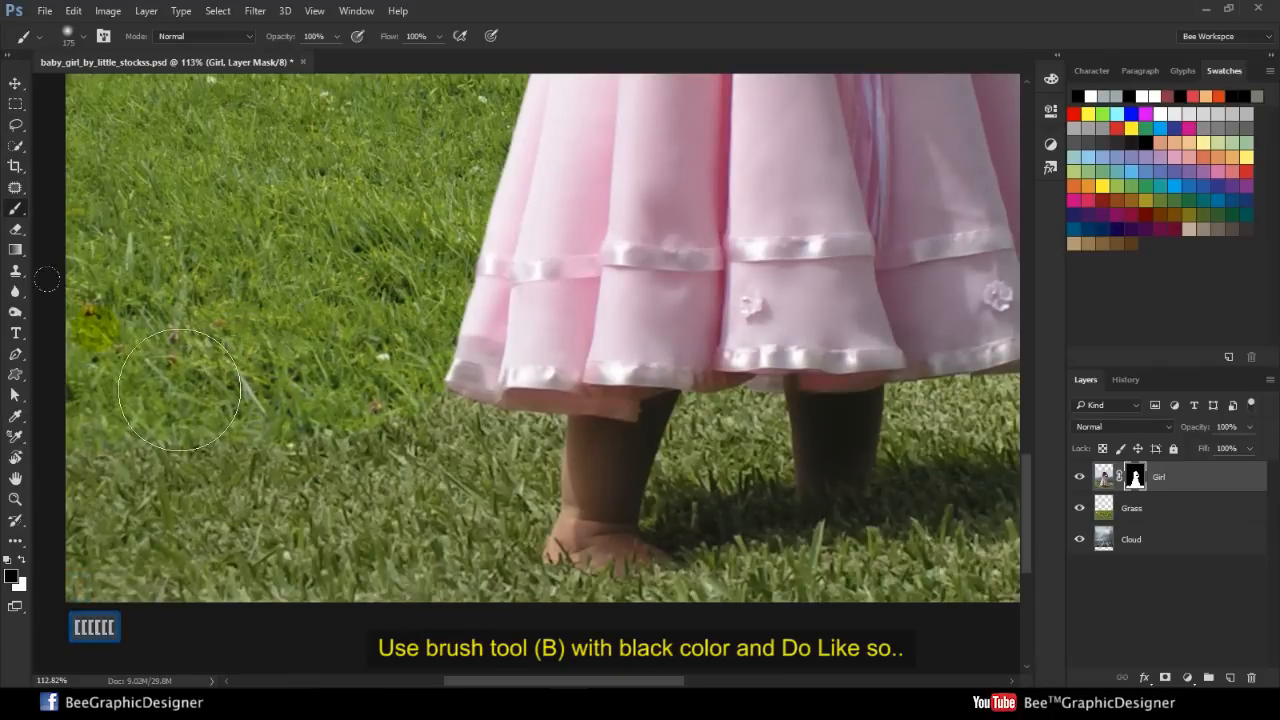
click(1130, 507)
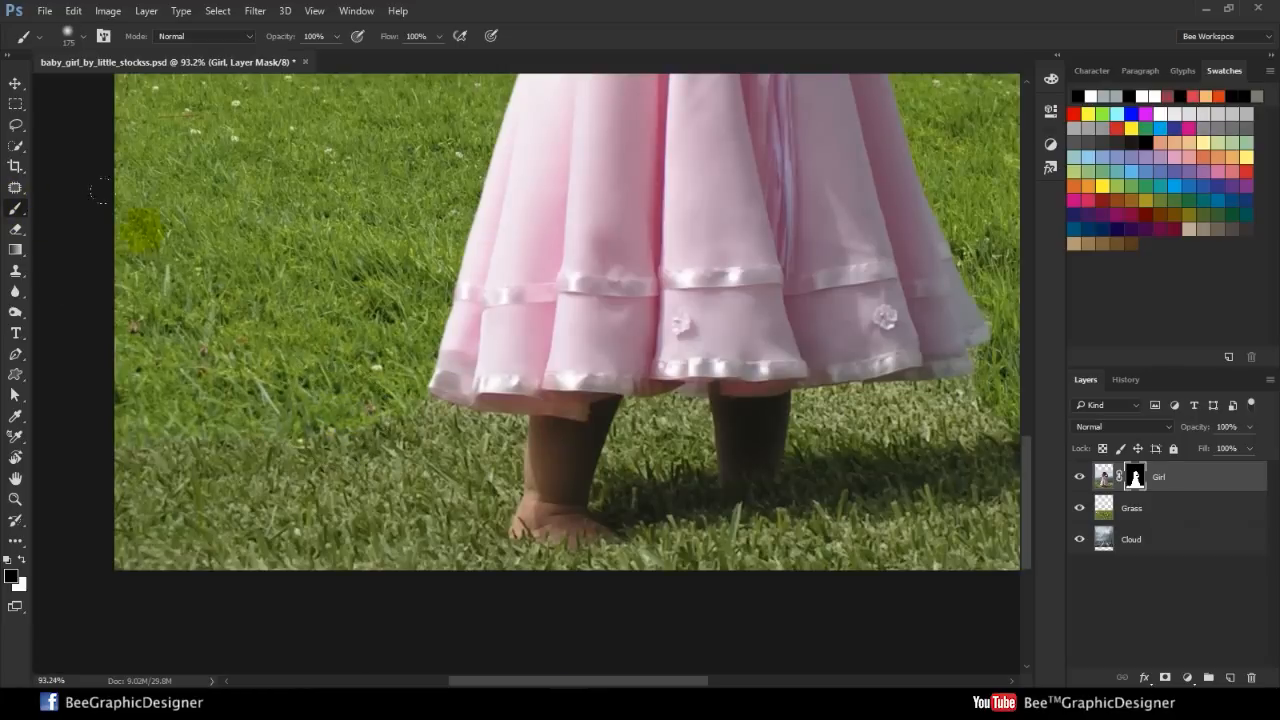
click(415, 415)
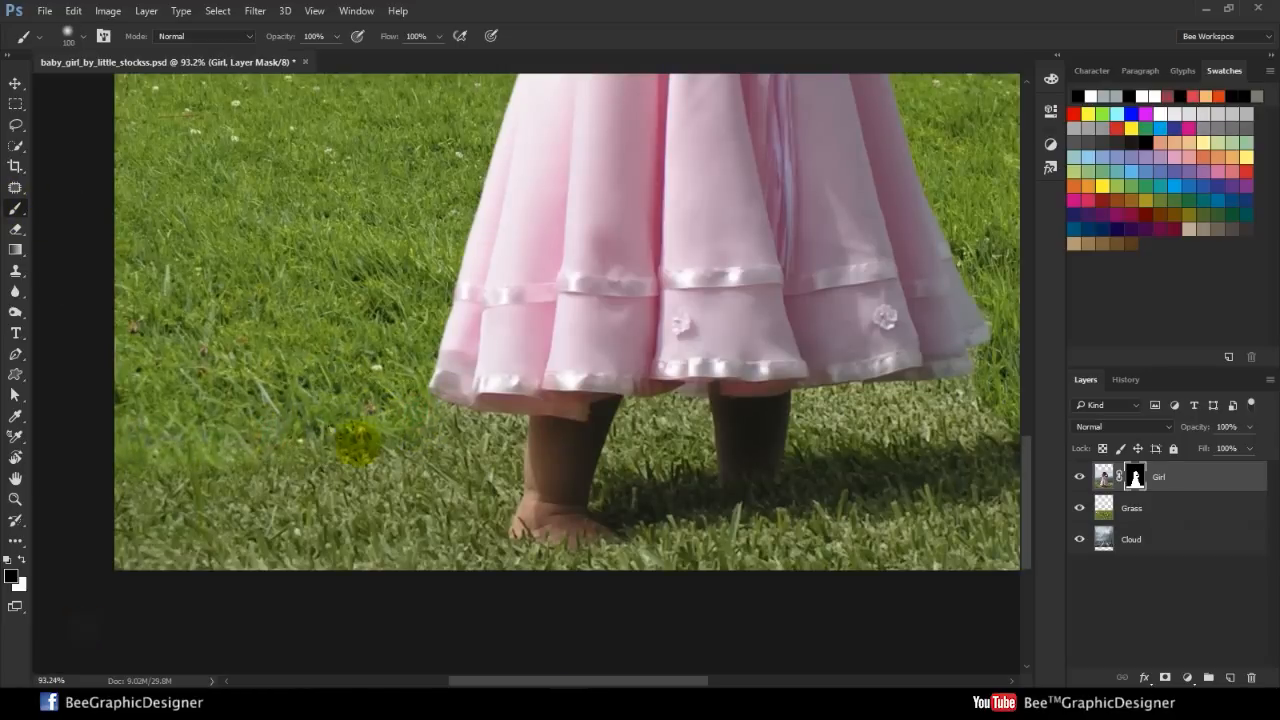
key(space)
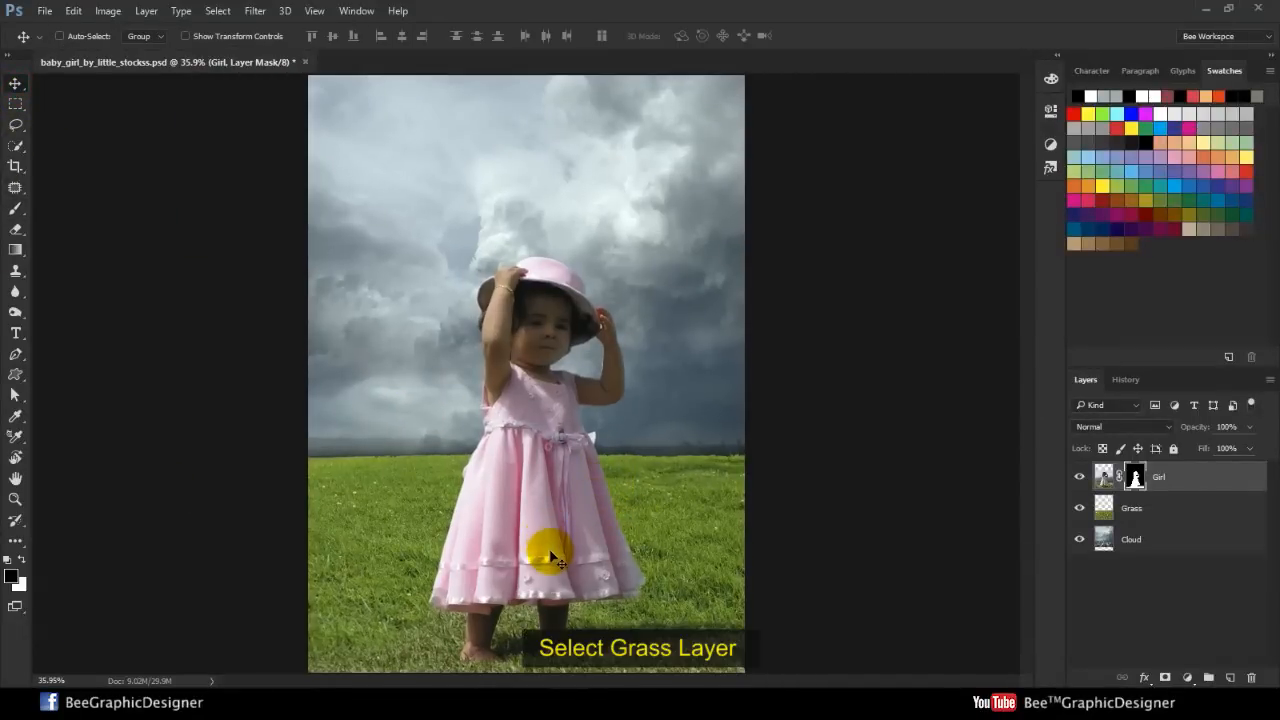
- Lower the Grass layer's output levels in the Levels dialog
click(1132, 508)
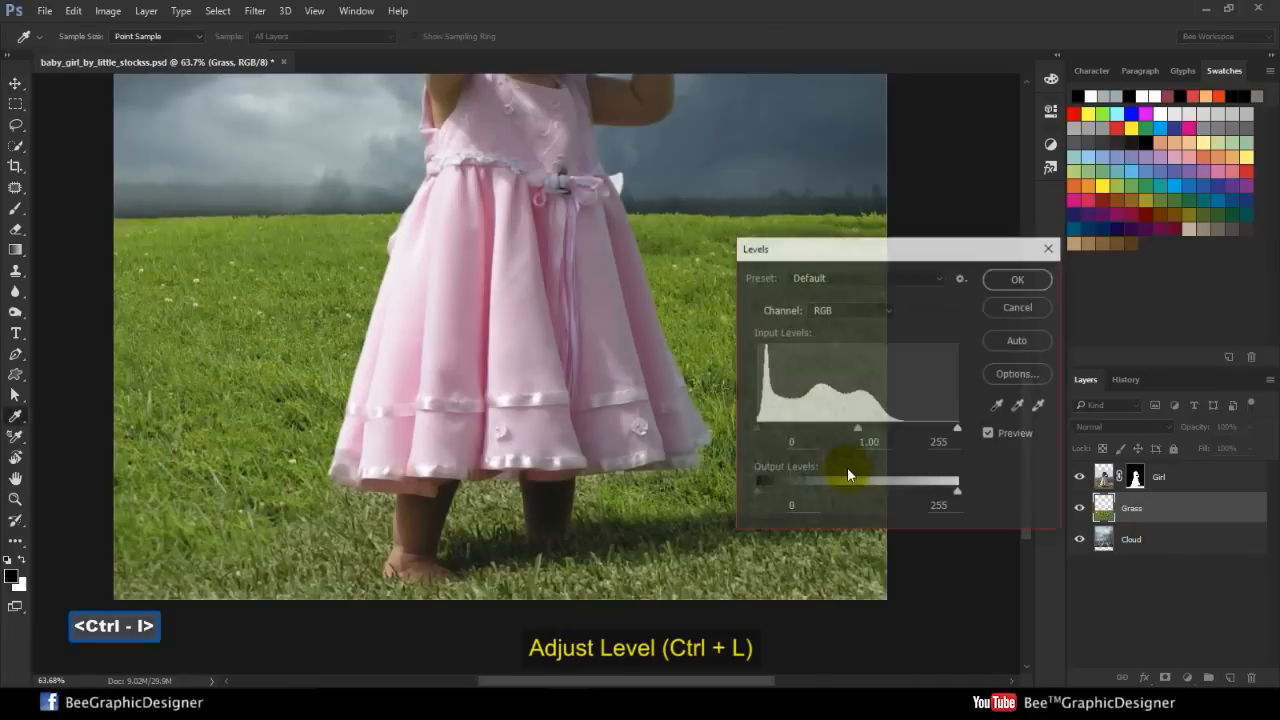
drag(957, 427, 935, 427)
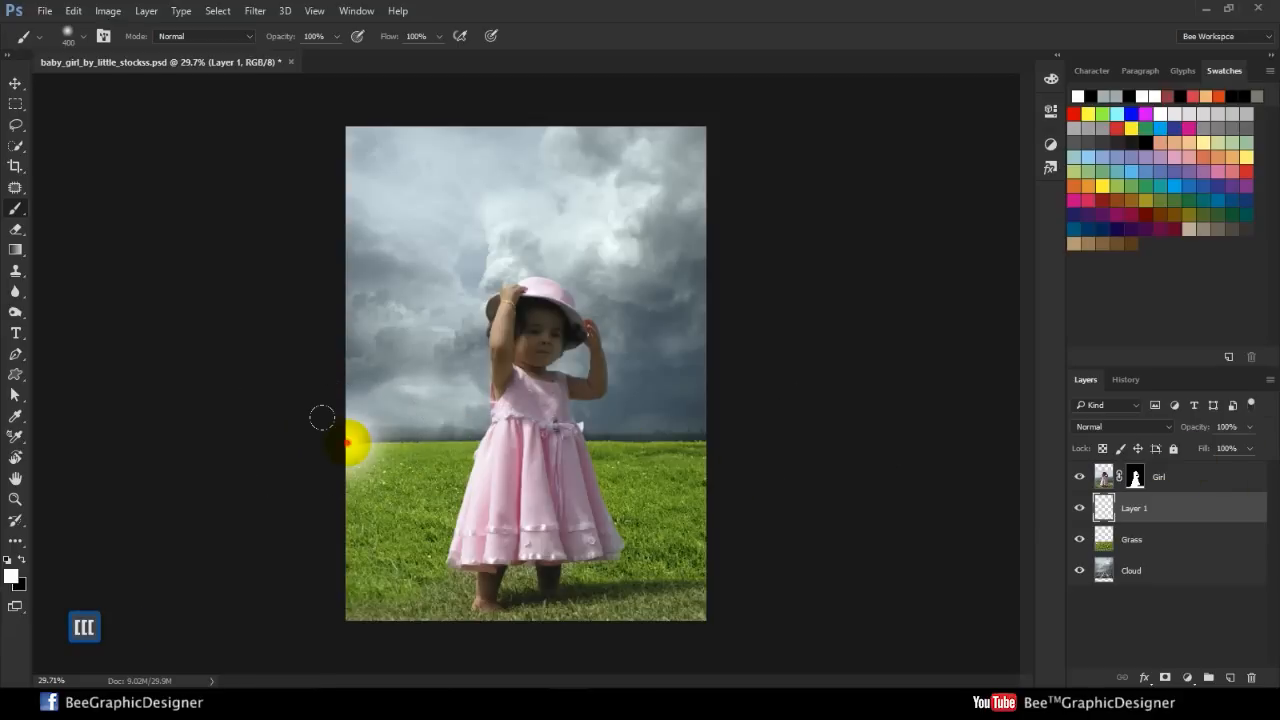
- Paint soft white mist across the horizon and lower the layer opacity to about 91%
drag(350, 443, 690, 443)
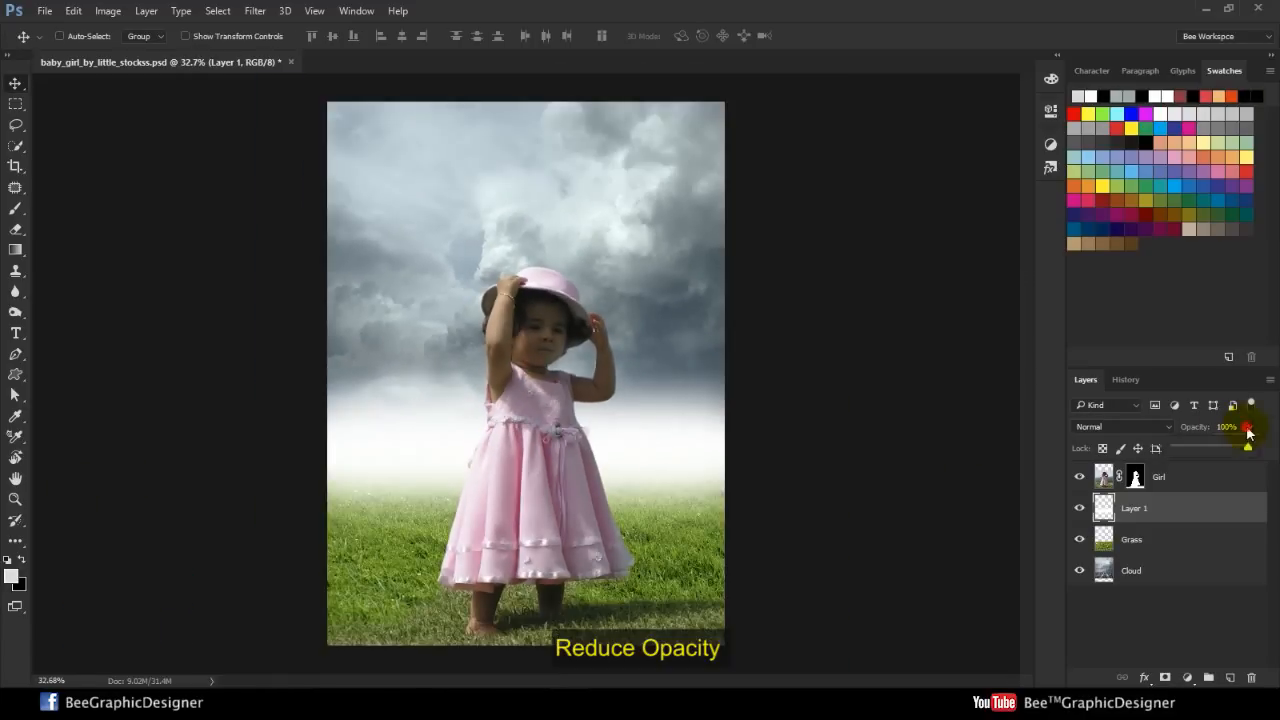
drag(1248, 447, 1224, 447)
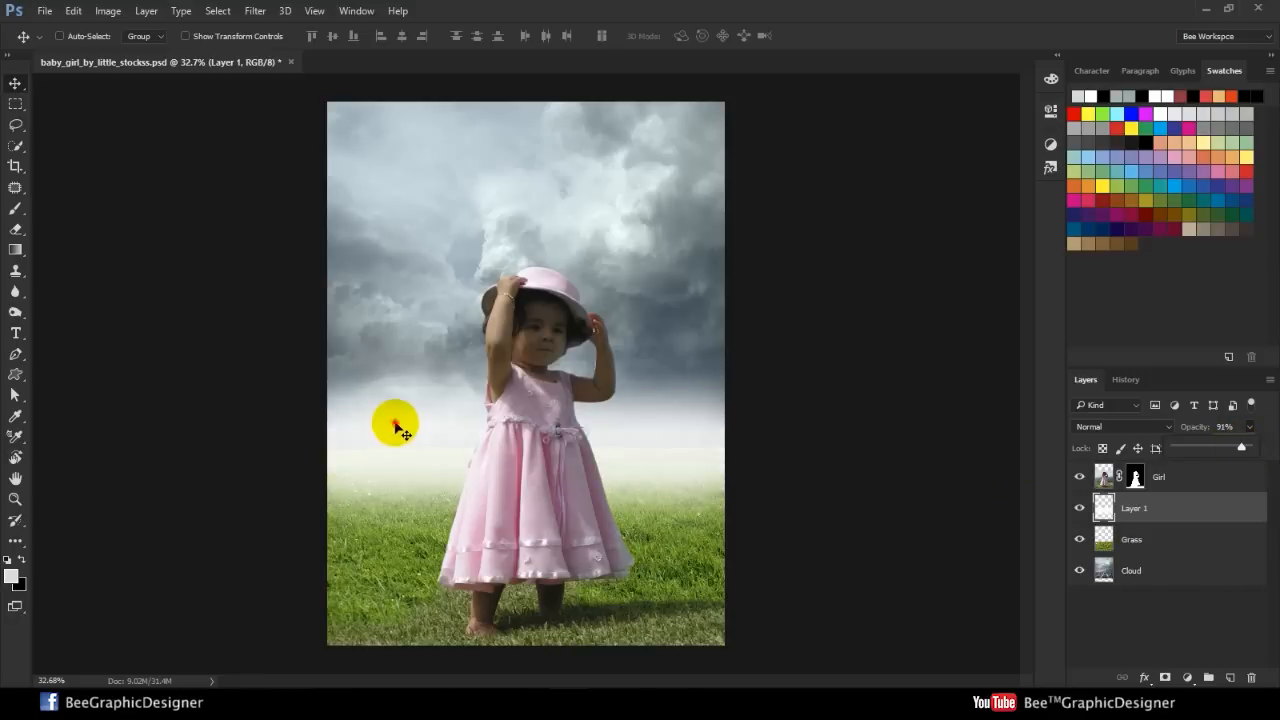
key(ctrl+t)
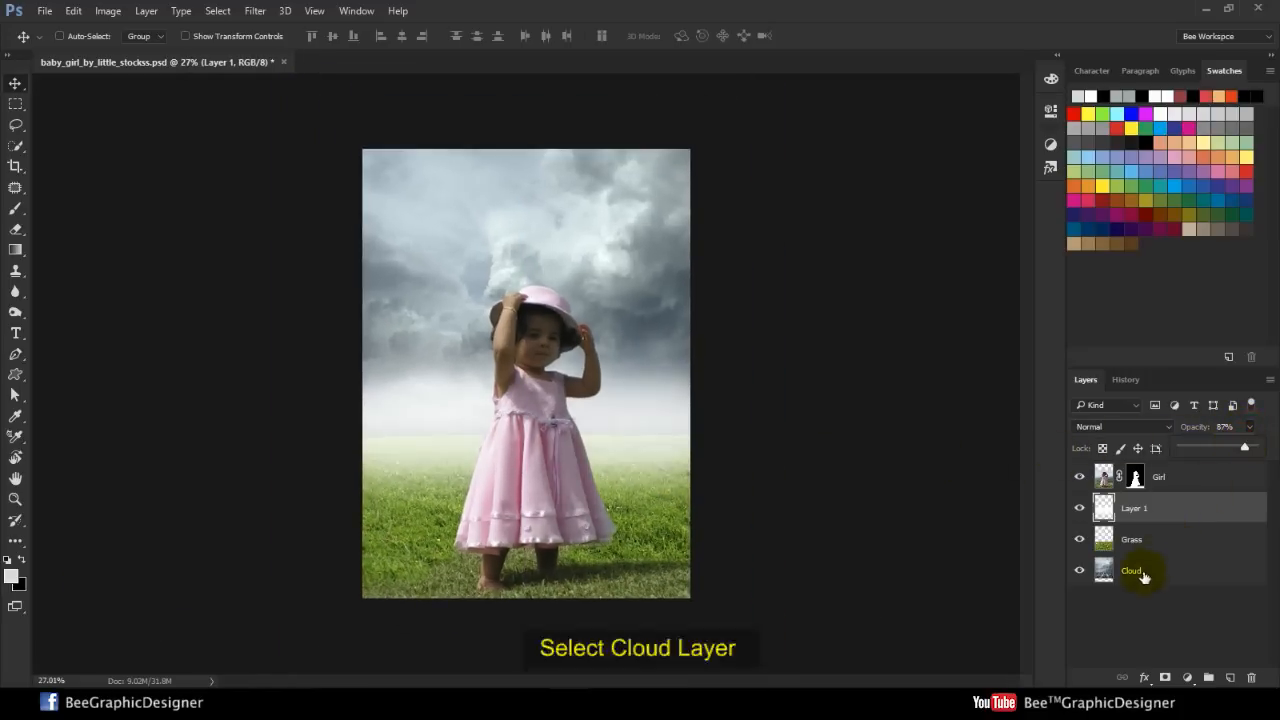
- Darken the Cloud layer's shadow tones with Levels
click(1130, 570)
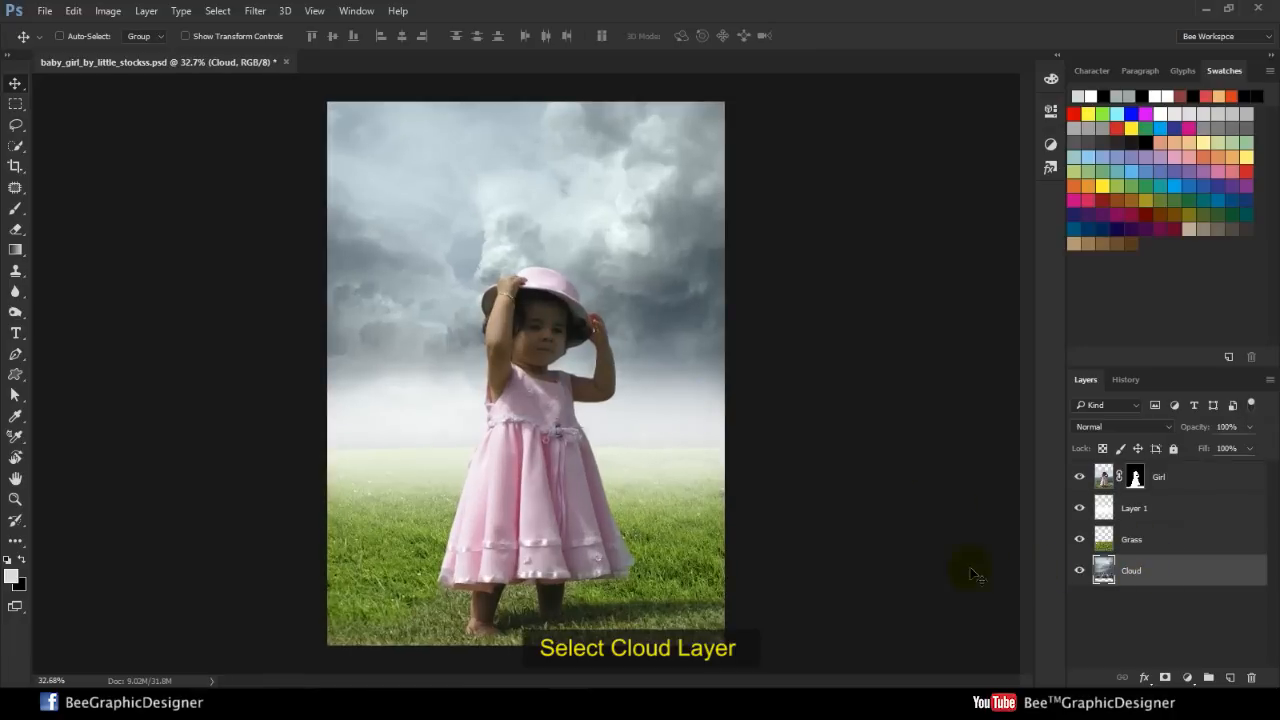
key(ctrl+l)
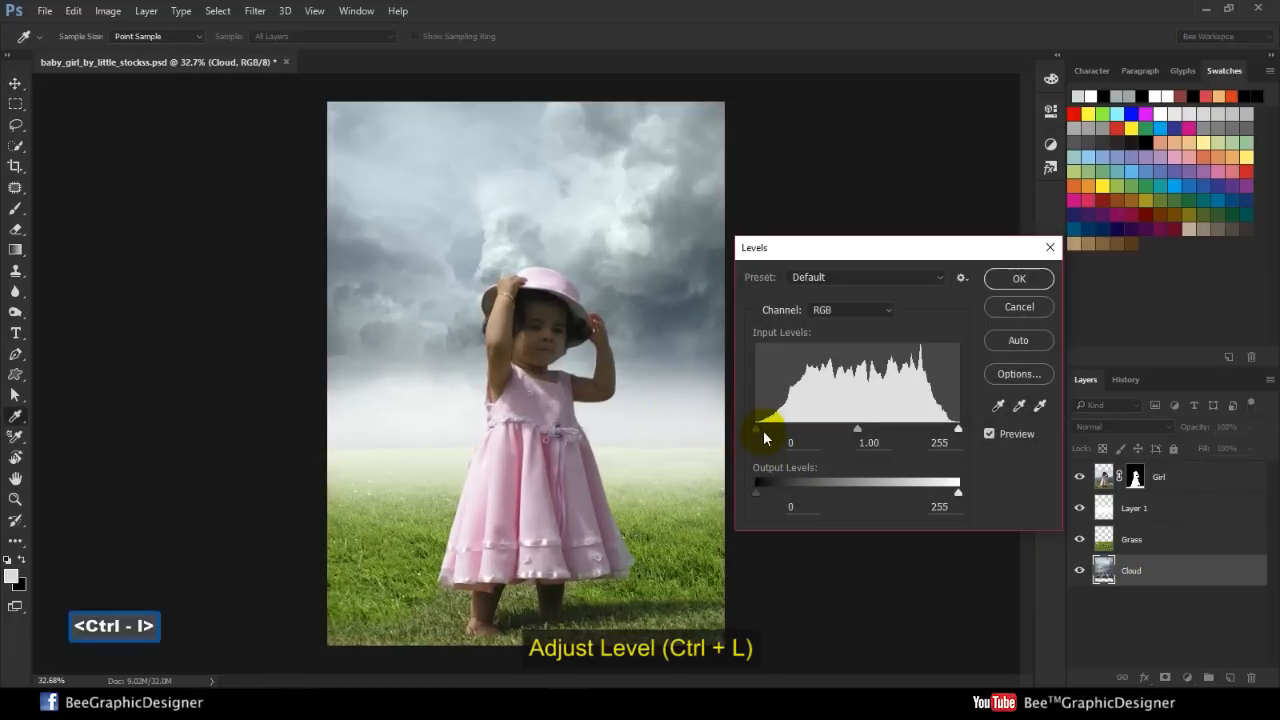
drag(757, 428, 790, 428)
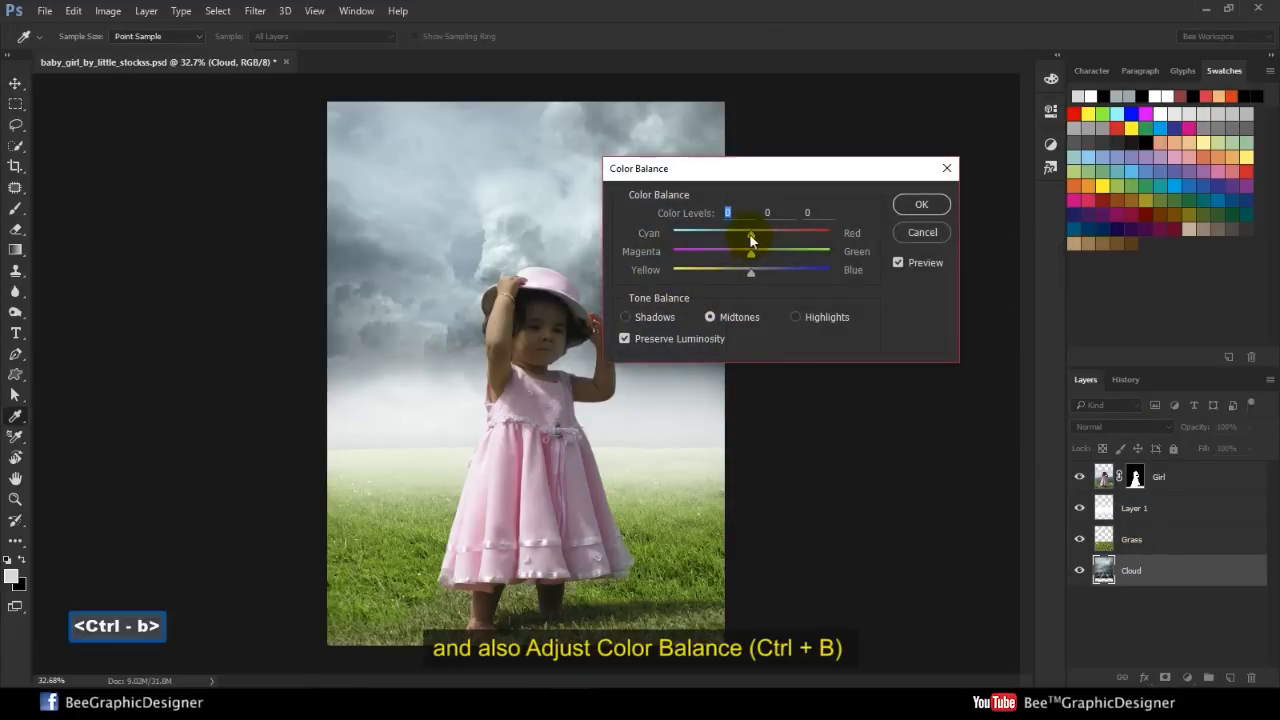
- Apply Color Balance to the clouds with Cyan -17 and Blue +12
drag(750, 235, 738, 232)
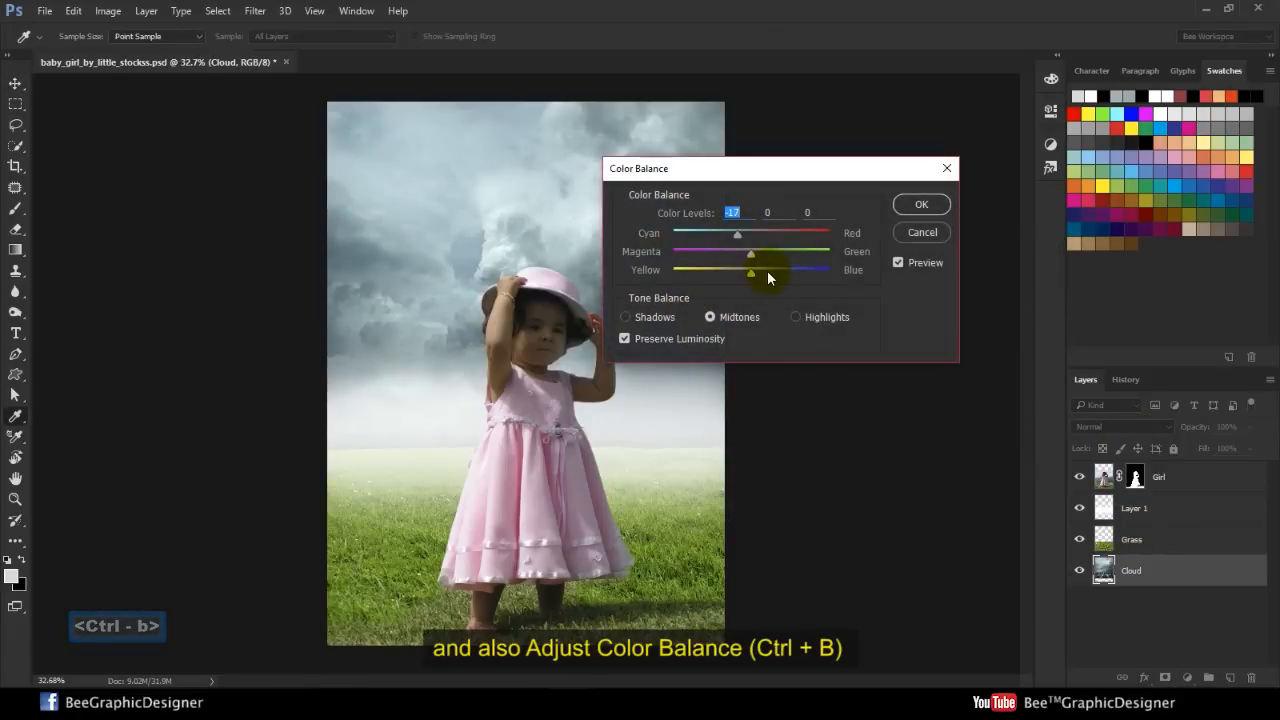
drag(749, 270, 762, 270)
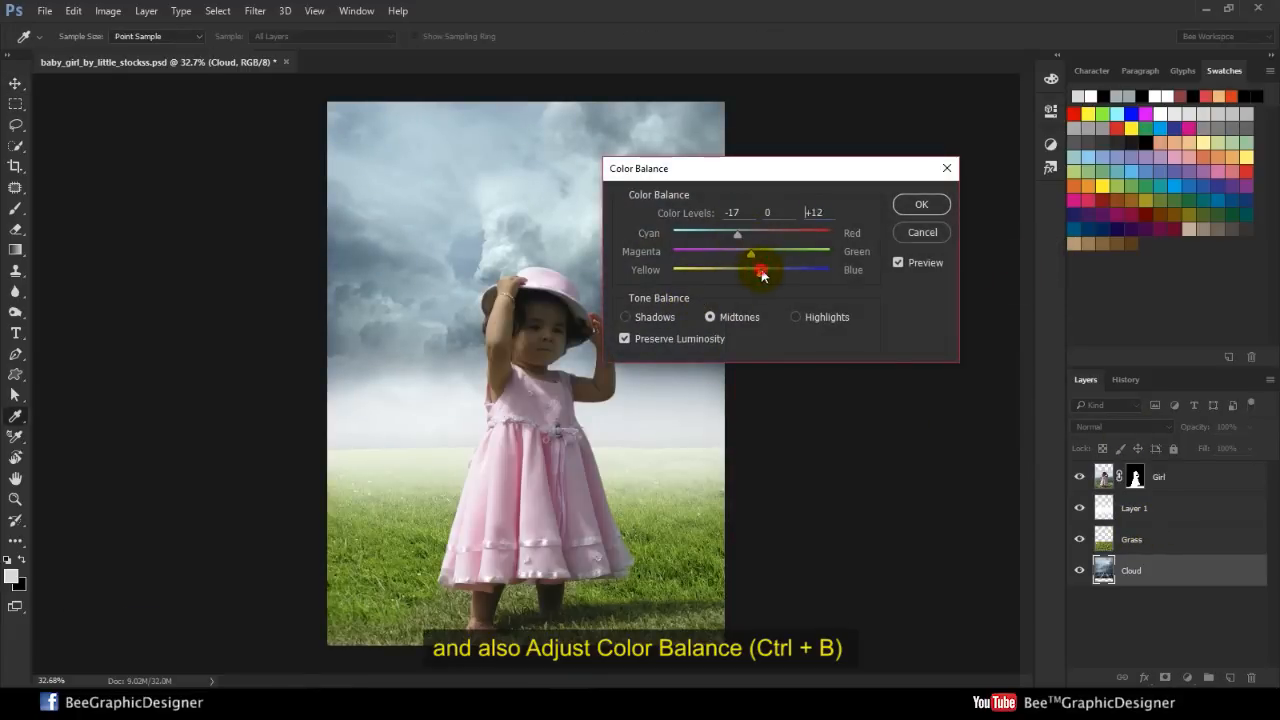
click(920, 204)
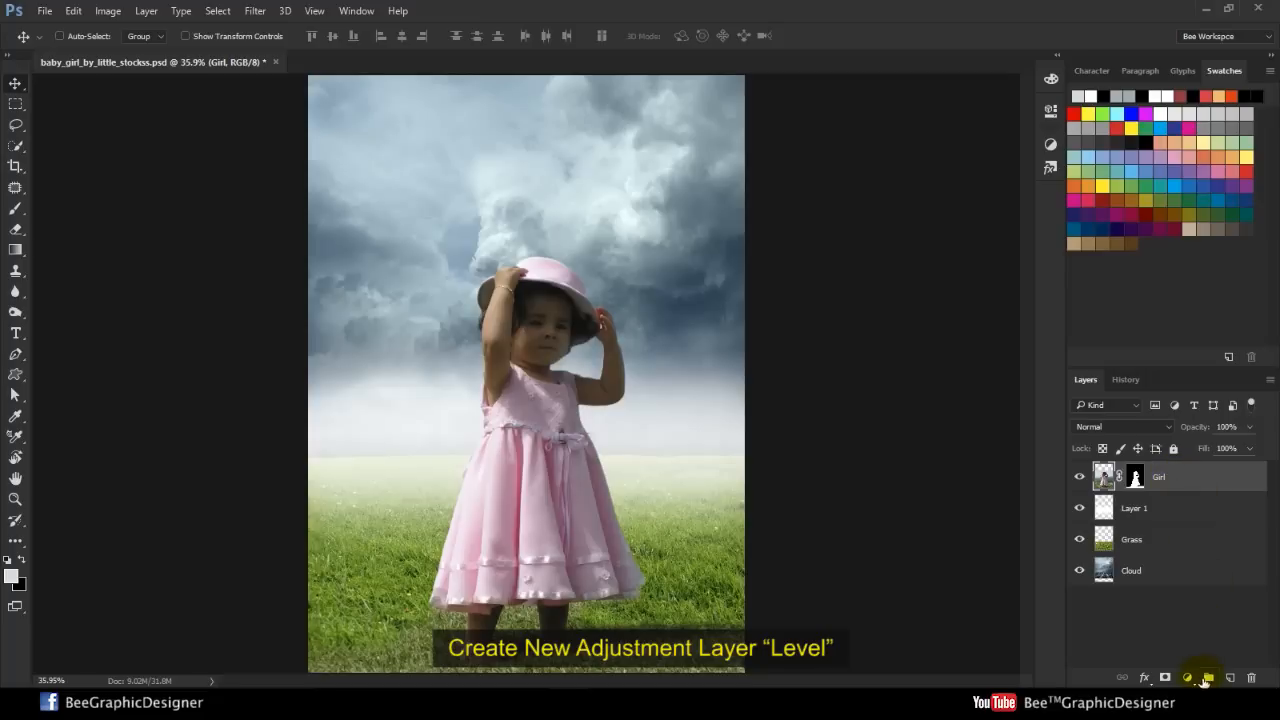
- Add a Levels adjustment layer for the girl with input levels 7, 1.29 and 211
click(1202, 678)
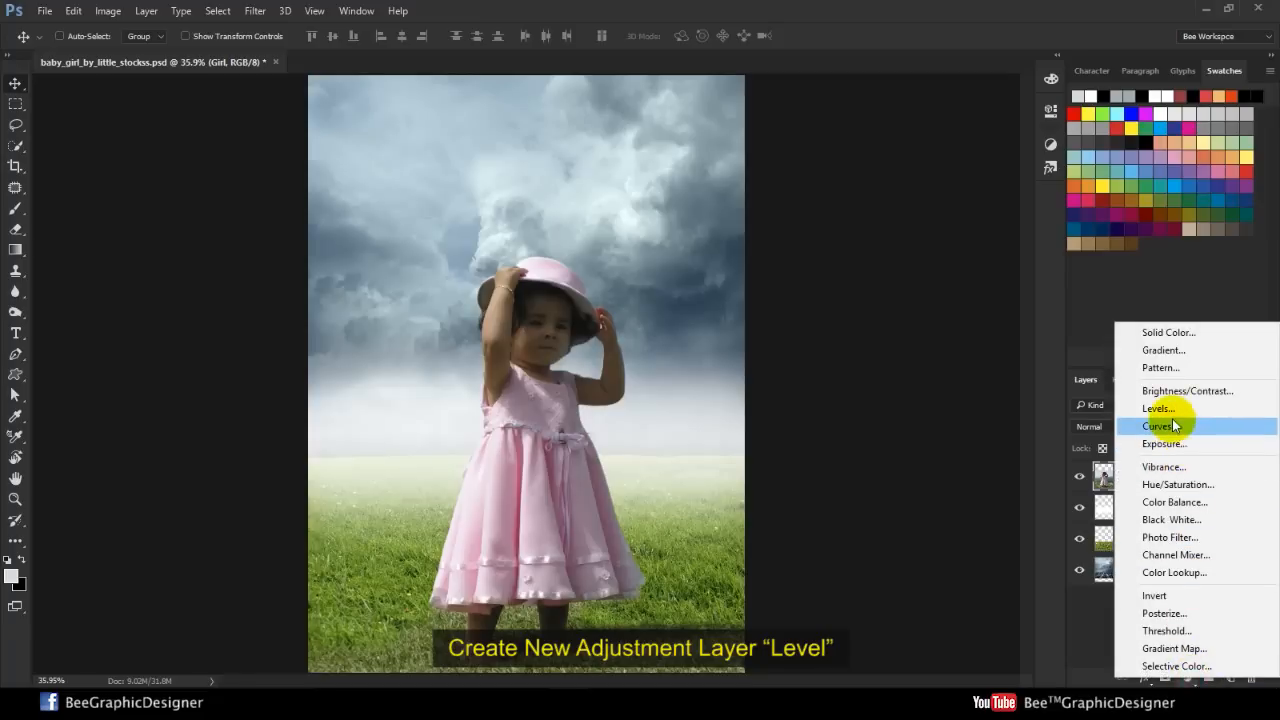
click(1158, 408)
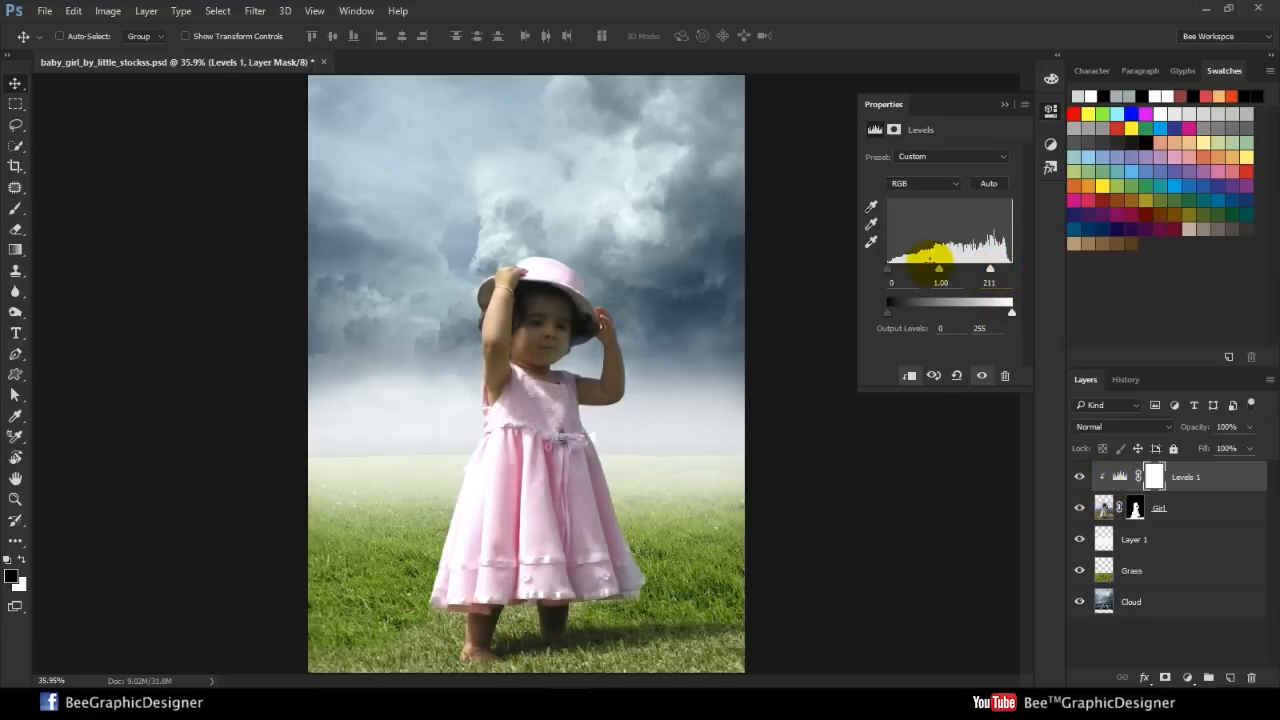
drag(935, 268, 927, 268)
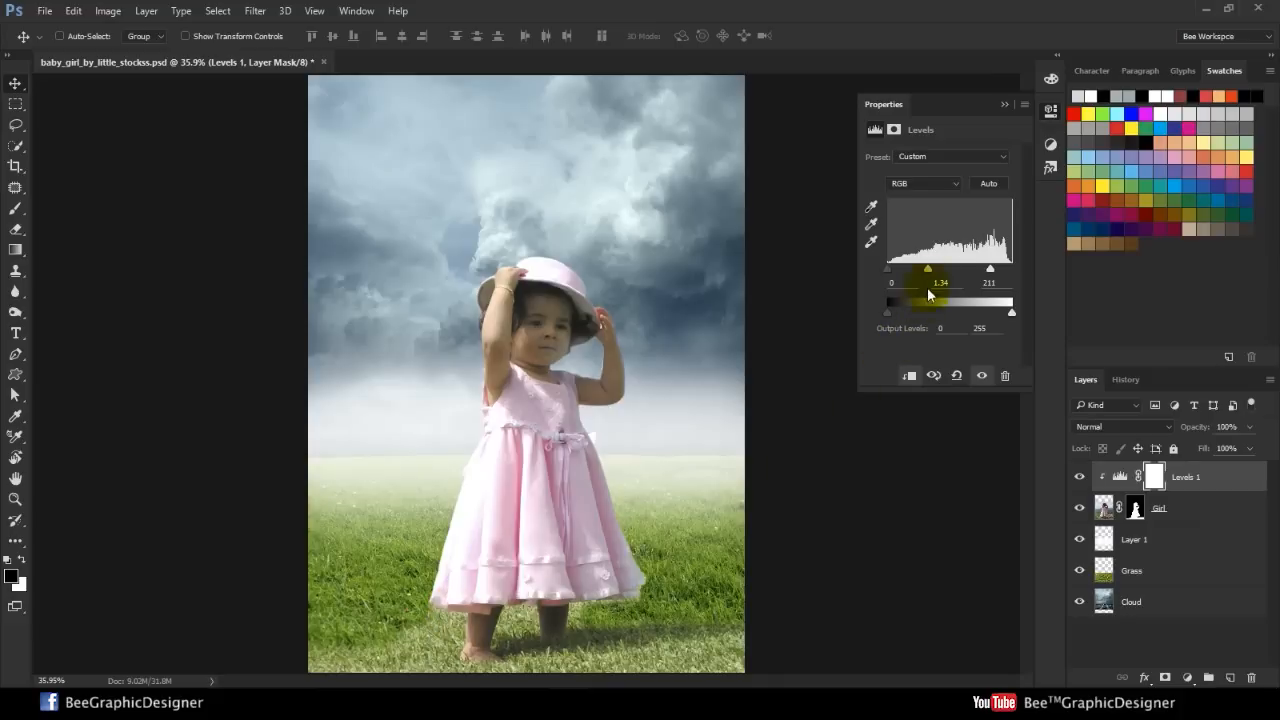
drag(928, 270, 908, 270)
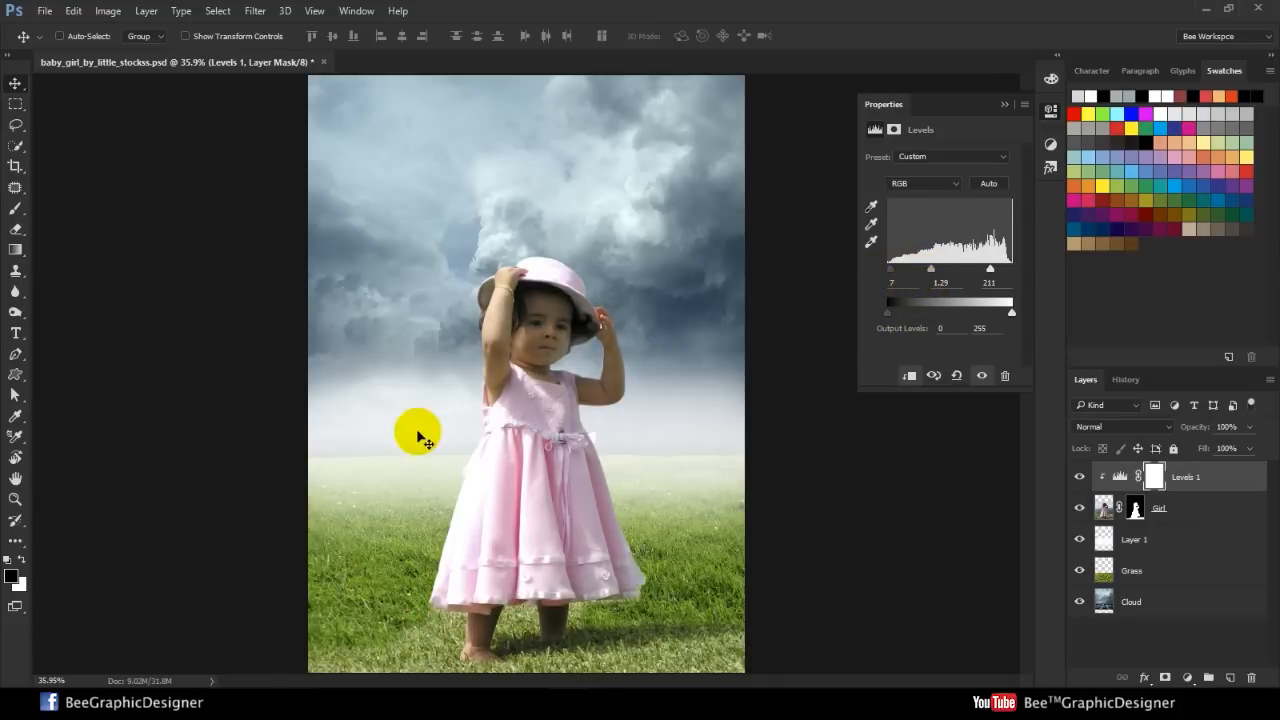
click(1005, 105)
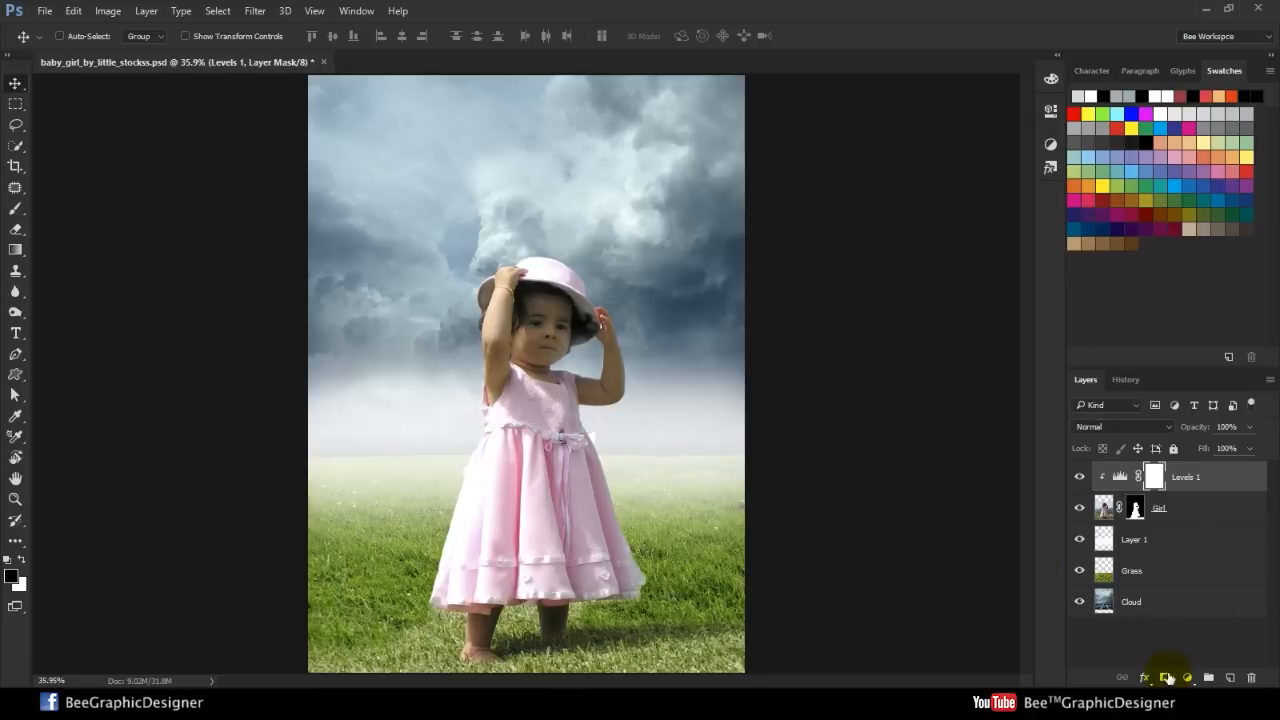
key(space)
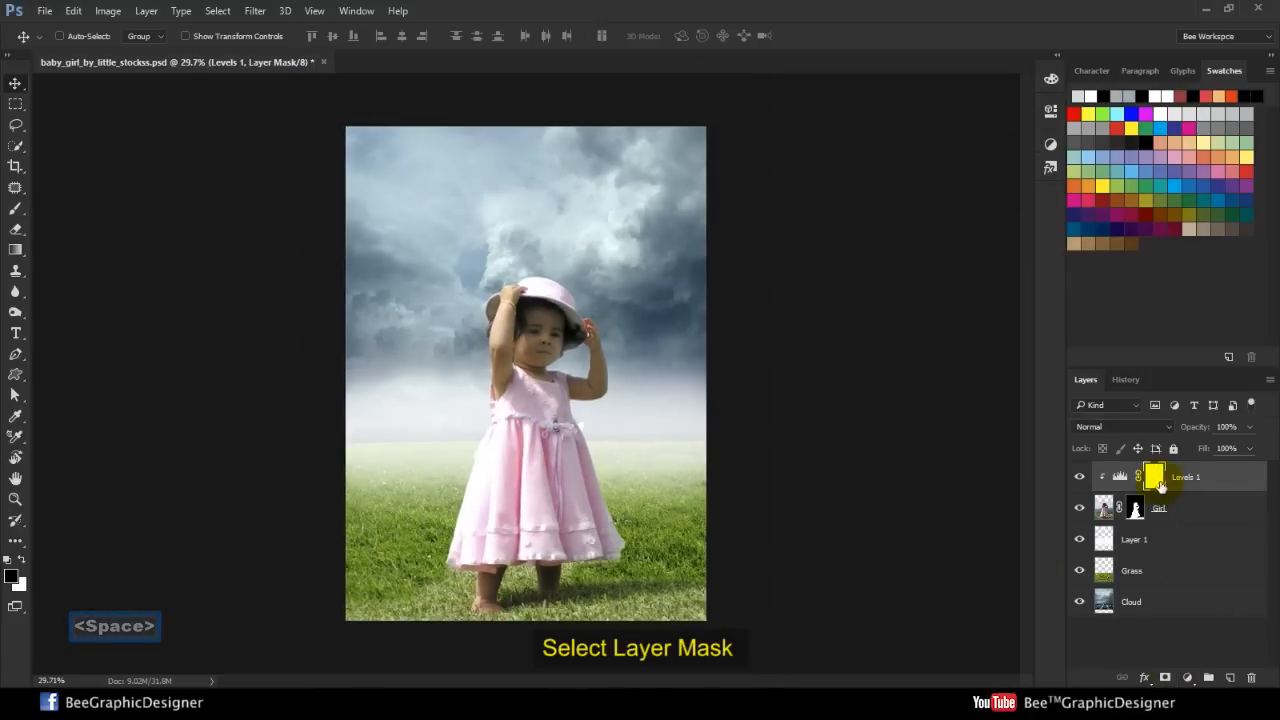
- Open the Levels mask, then set up a larger brush with adjusted opacity
double_click(1155, 477)
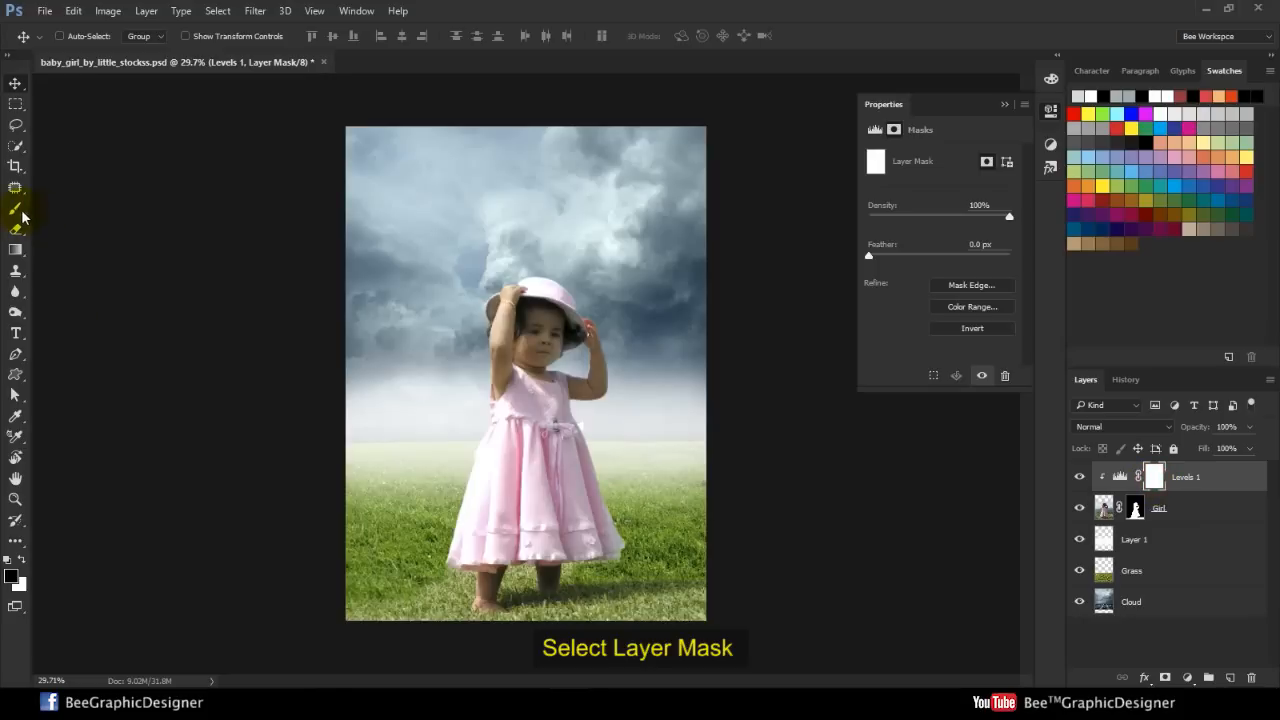
click(16, 209)
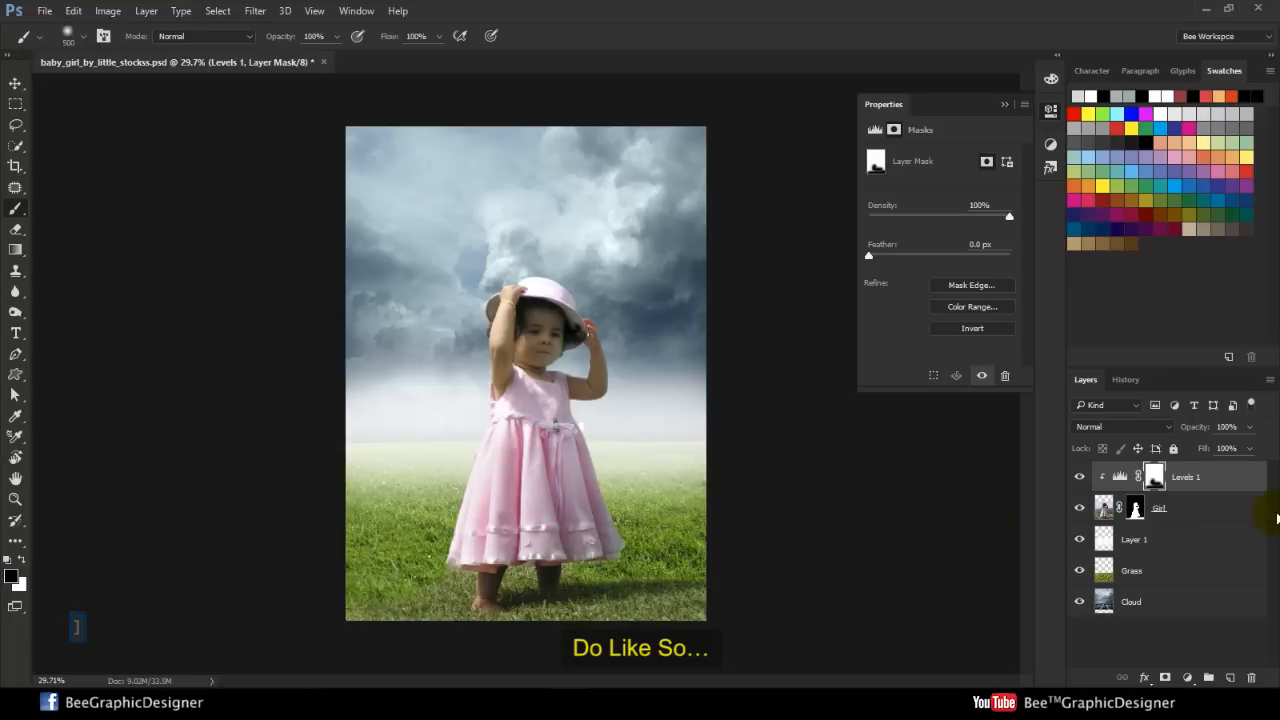
key(ctrl+alt+z)
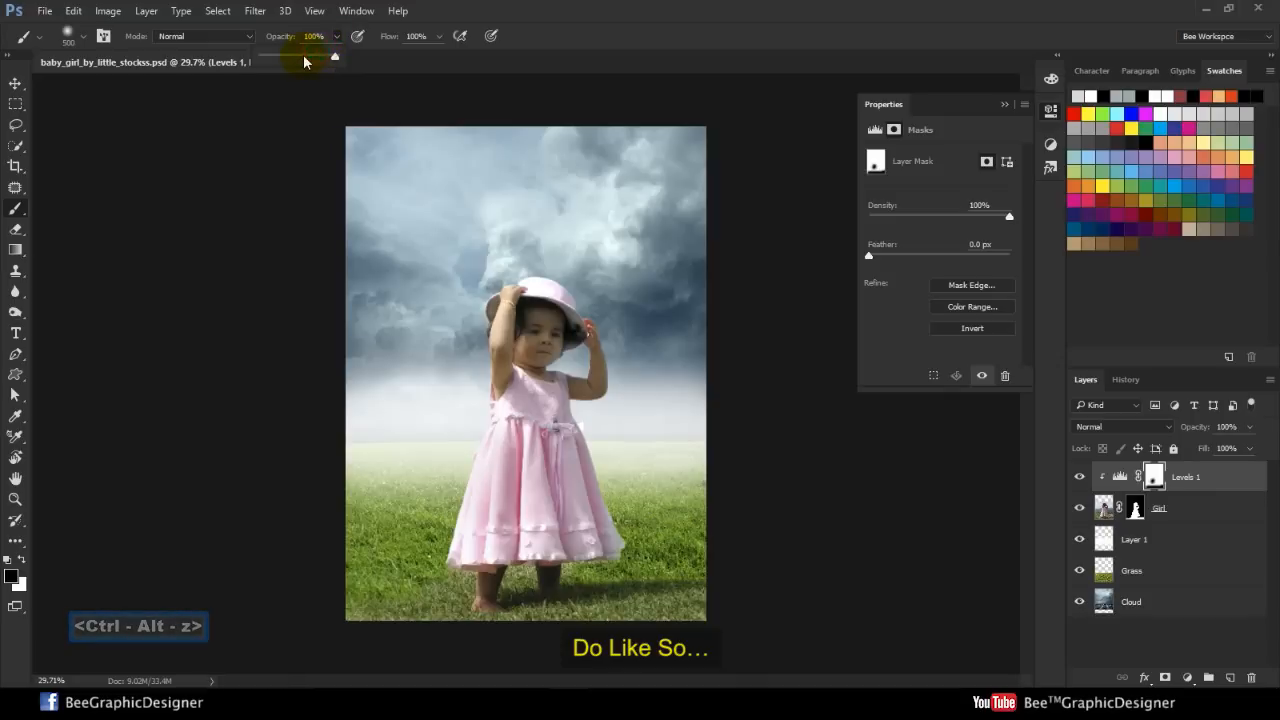
click(315, 36)
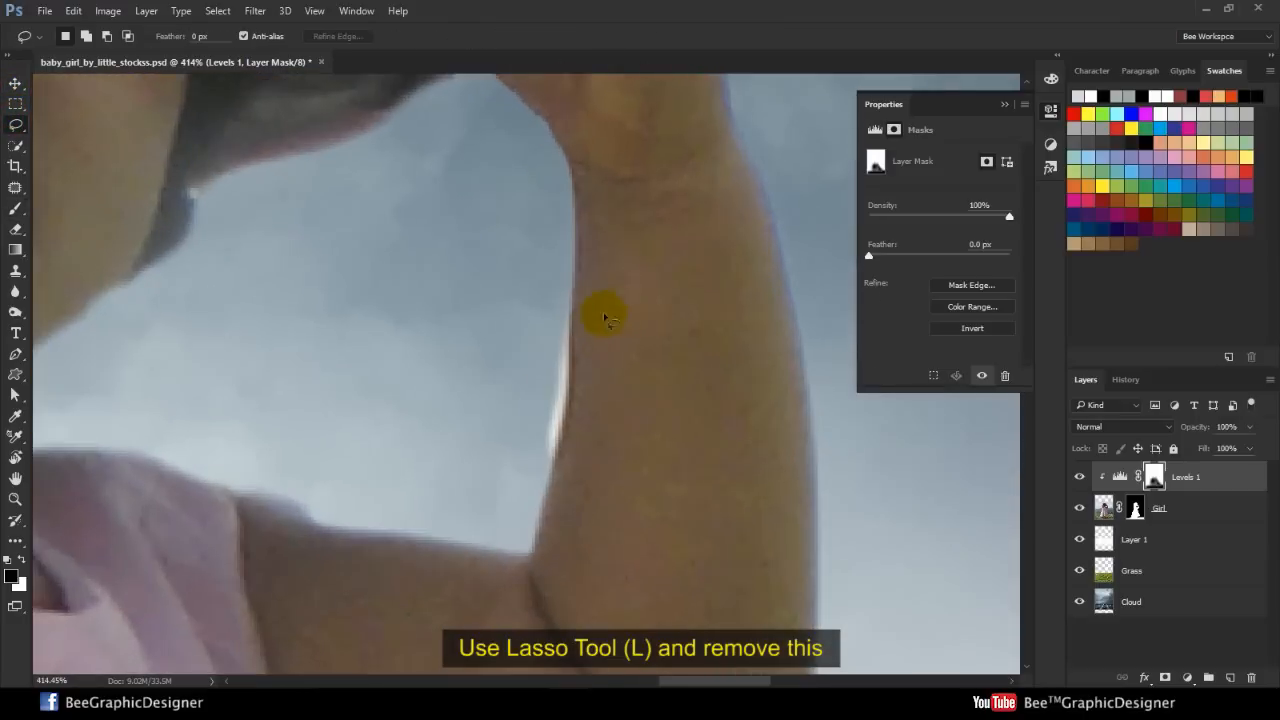
mouse_move(570, 340)
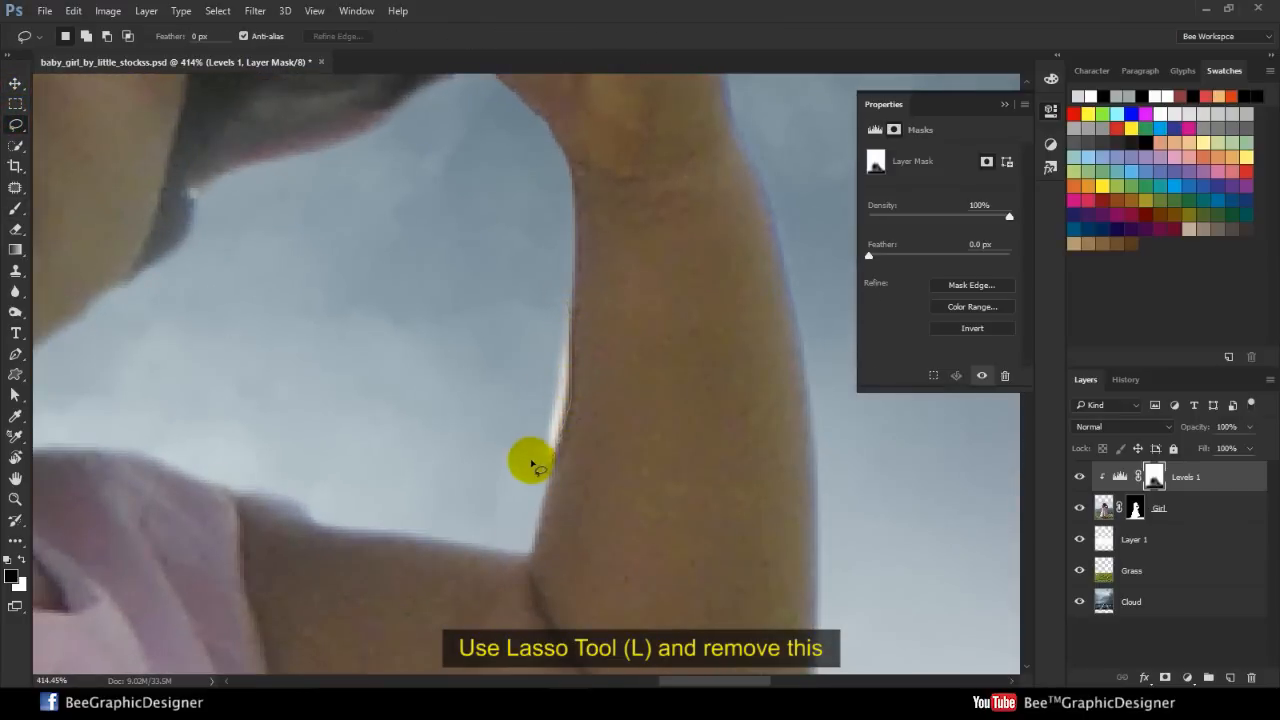
- Feather the lasso selections around the arm and hand fringes for masking
key(shift+F6)
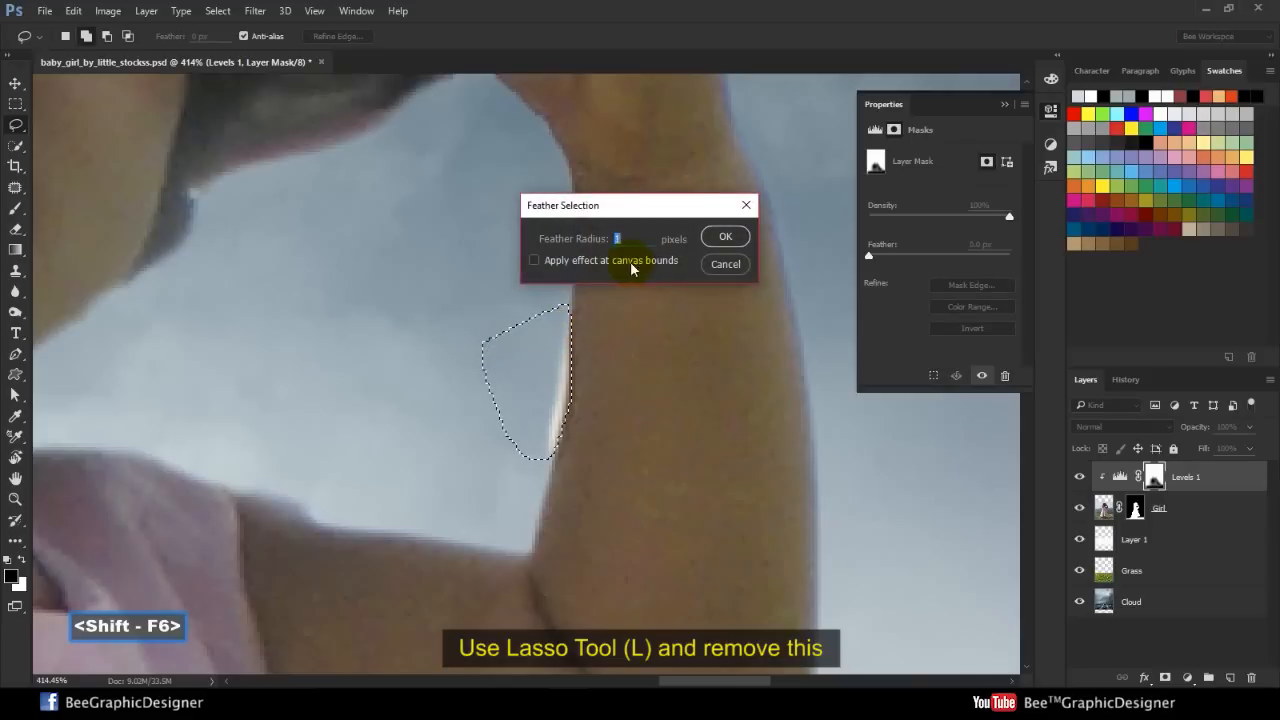
click(725, 236)
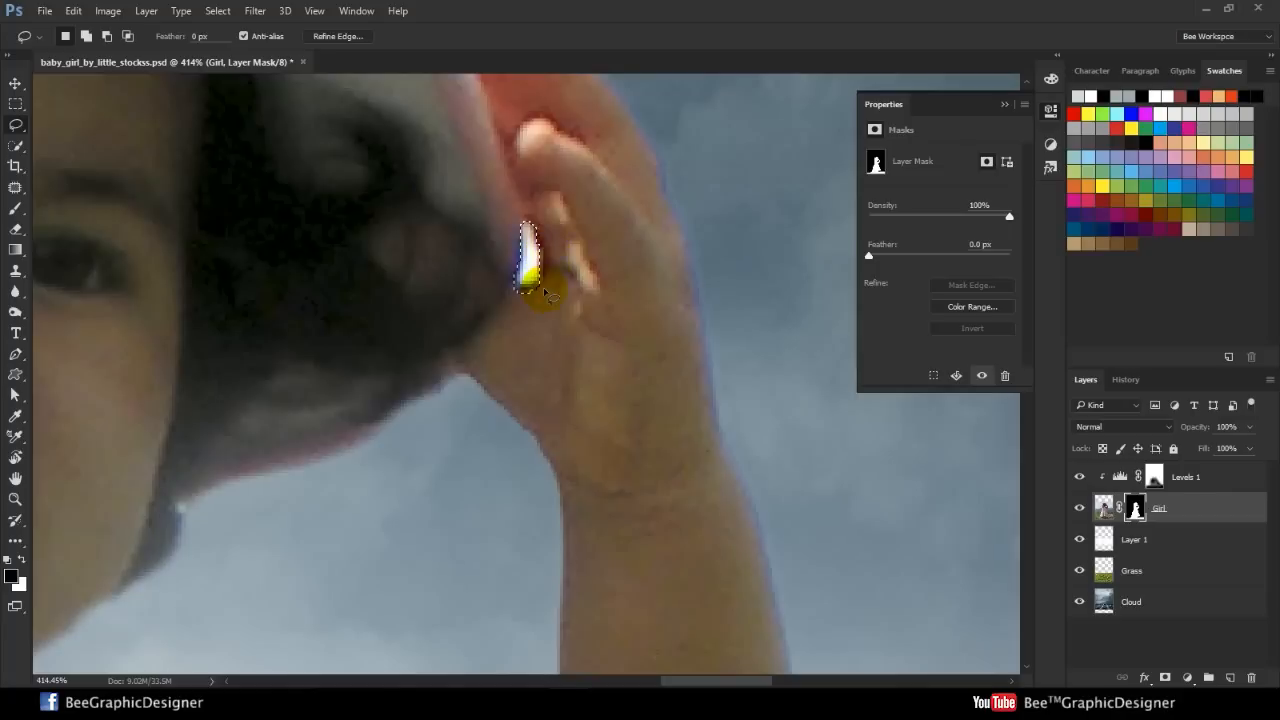
key(shift+f6)
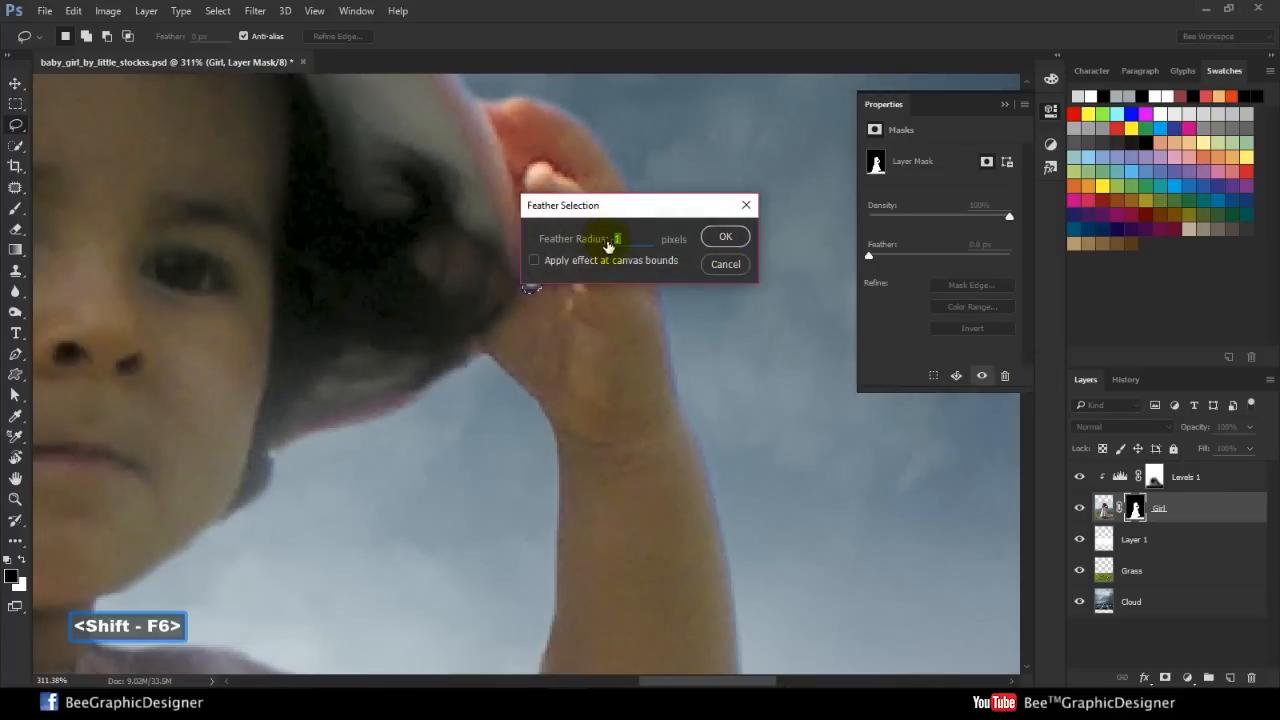
click(725, 236)
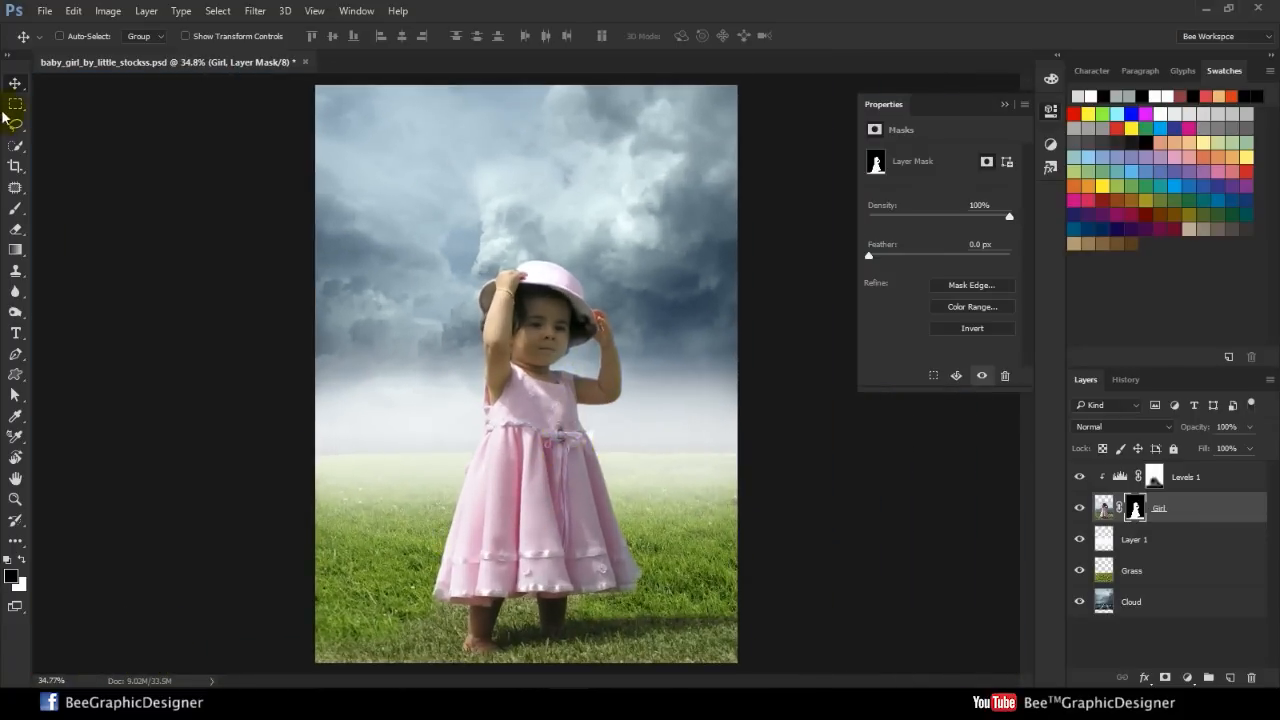
- Add a Curves adjustment above the Levels layer and raise its midtones slightly
click(1185, 476)
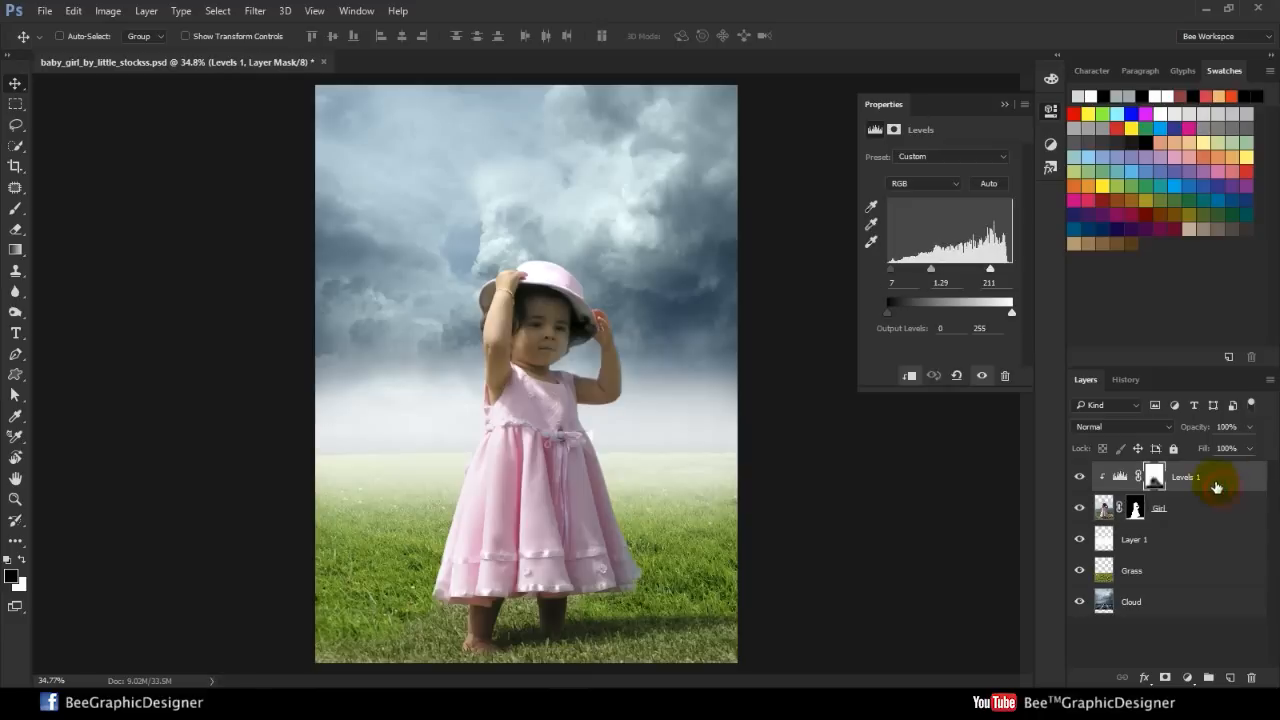
click(1190, 677)
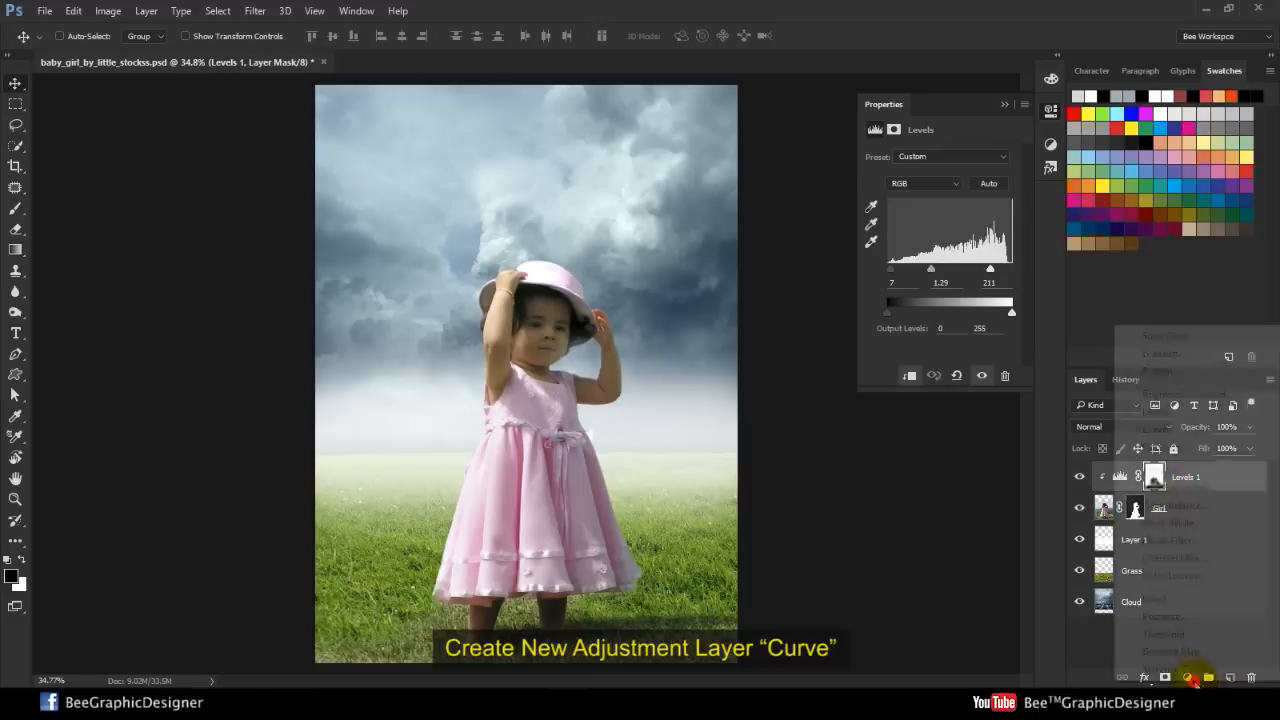
click(1195, 677)
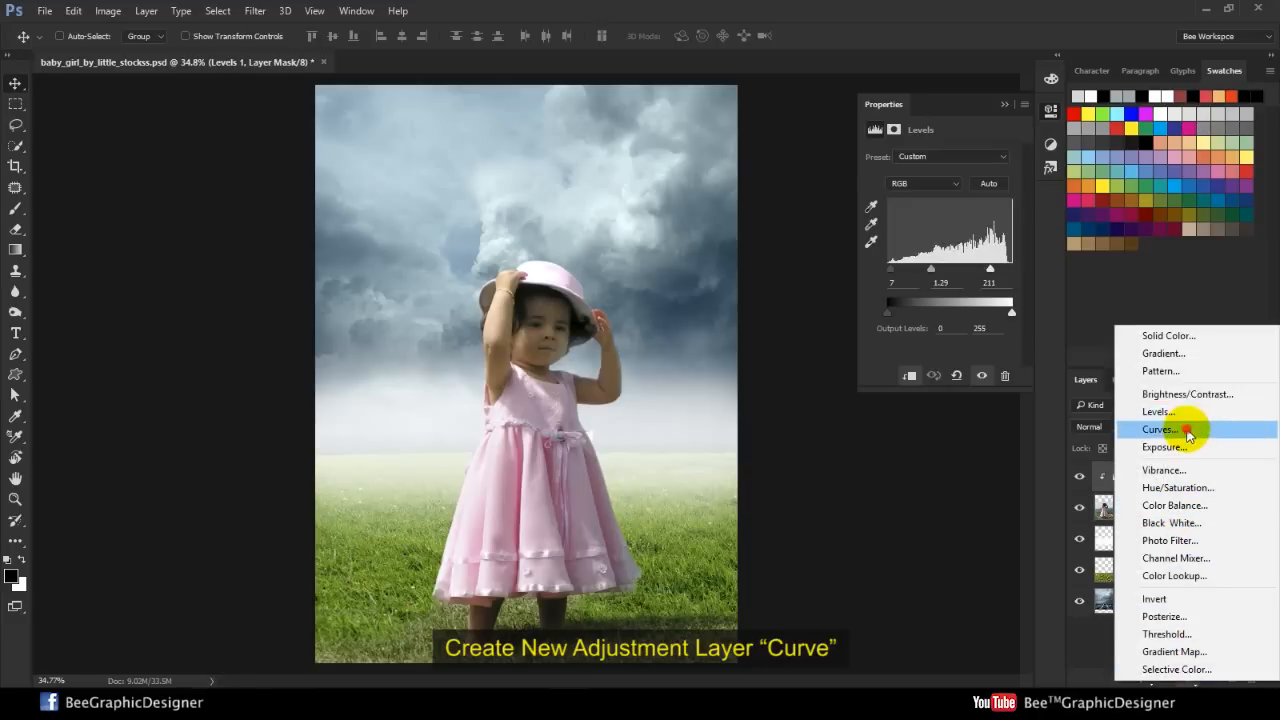
click(1159, 429)
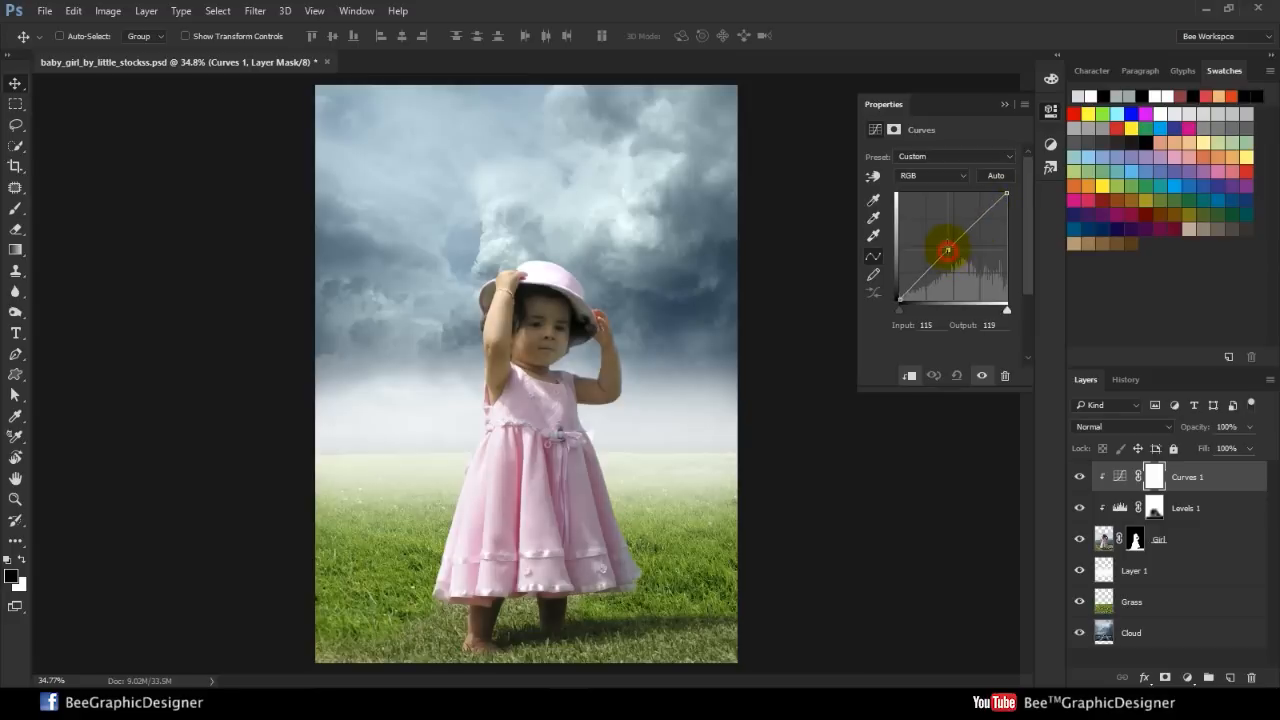
drag(945, 250, 941, 245)
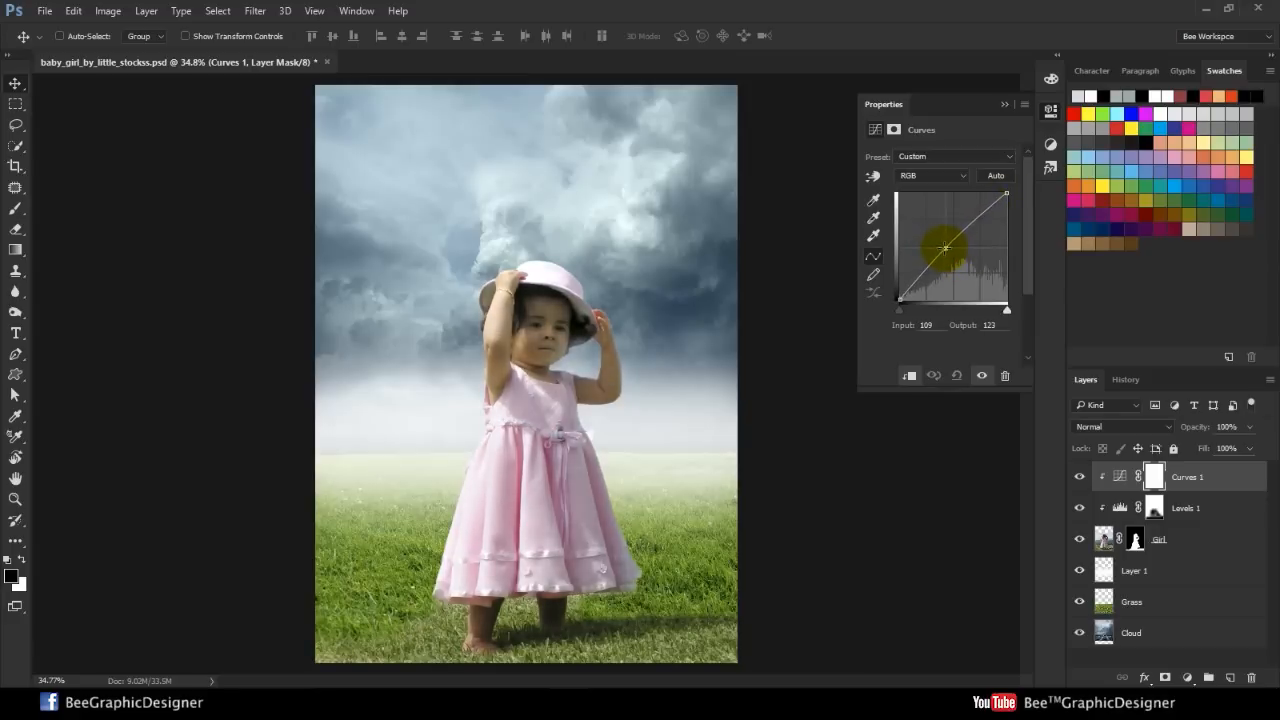
drag(941, 243, 938, 247)
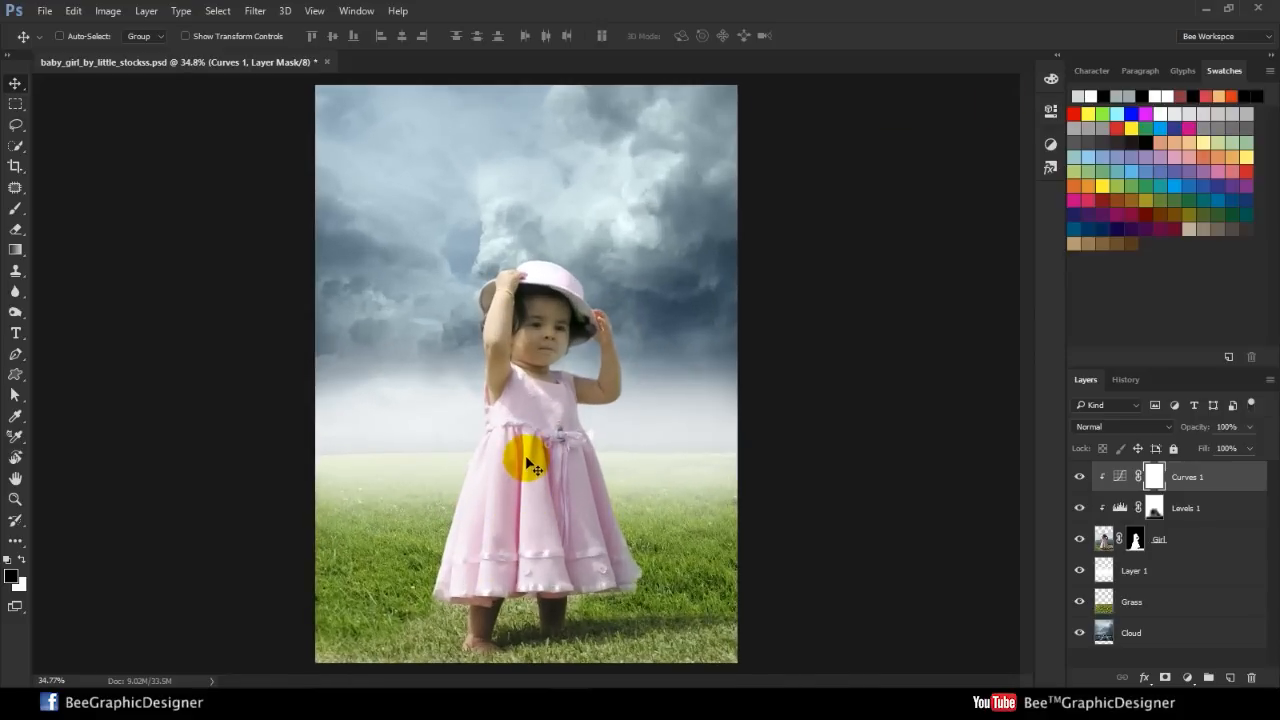
- Paint the Curves mask to hide the brightening on the lower dress
click(1154, 476)
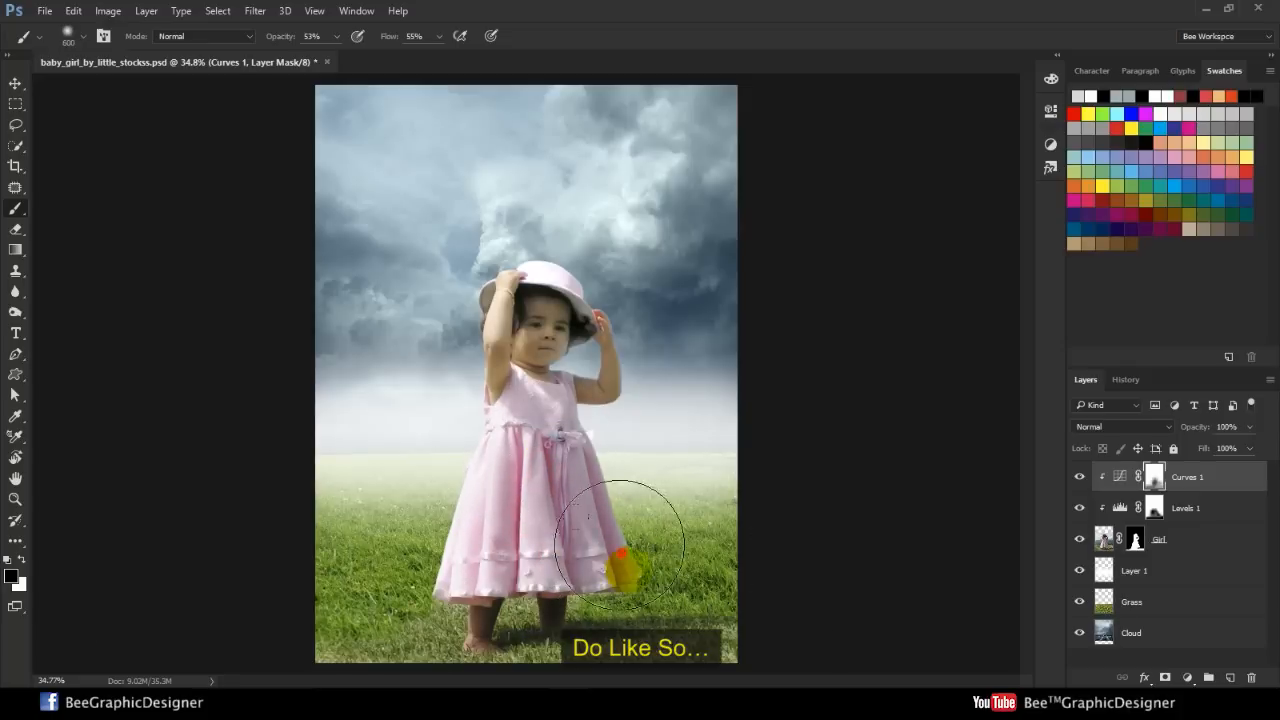
drag(620, 545, 560, 430)
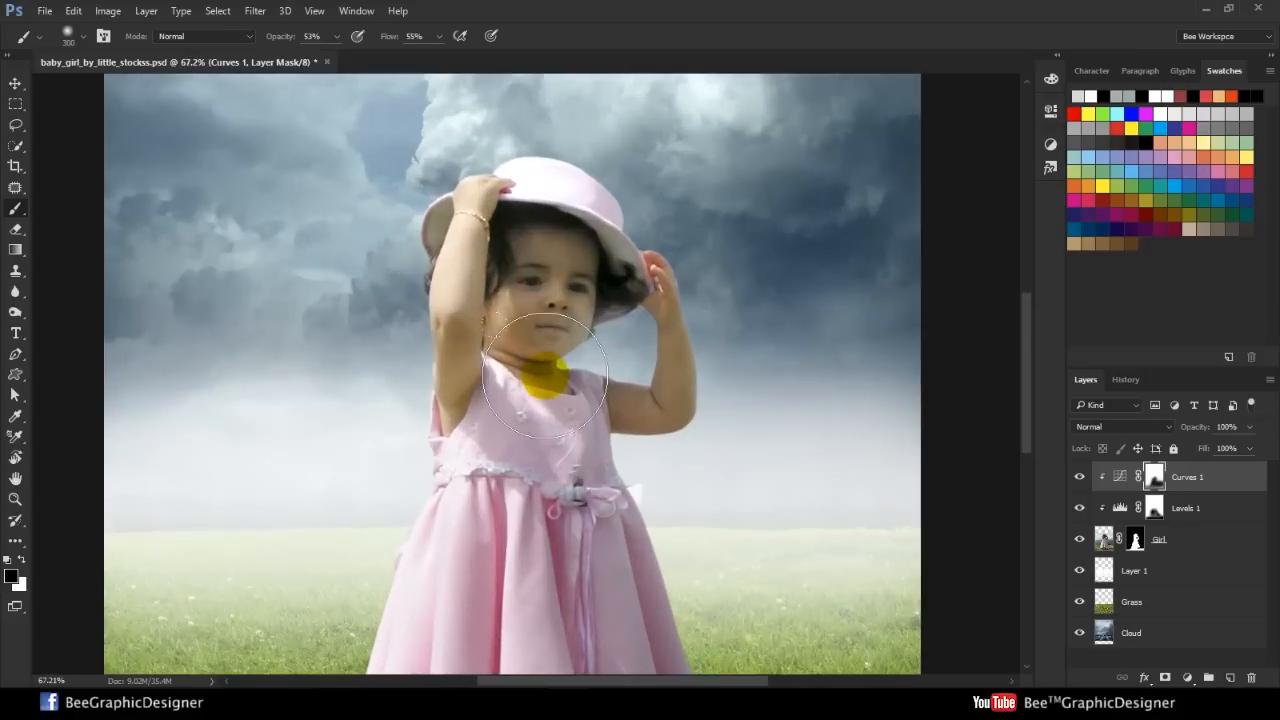
key(space)
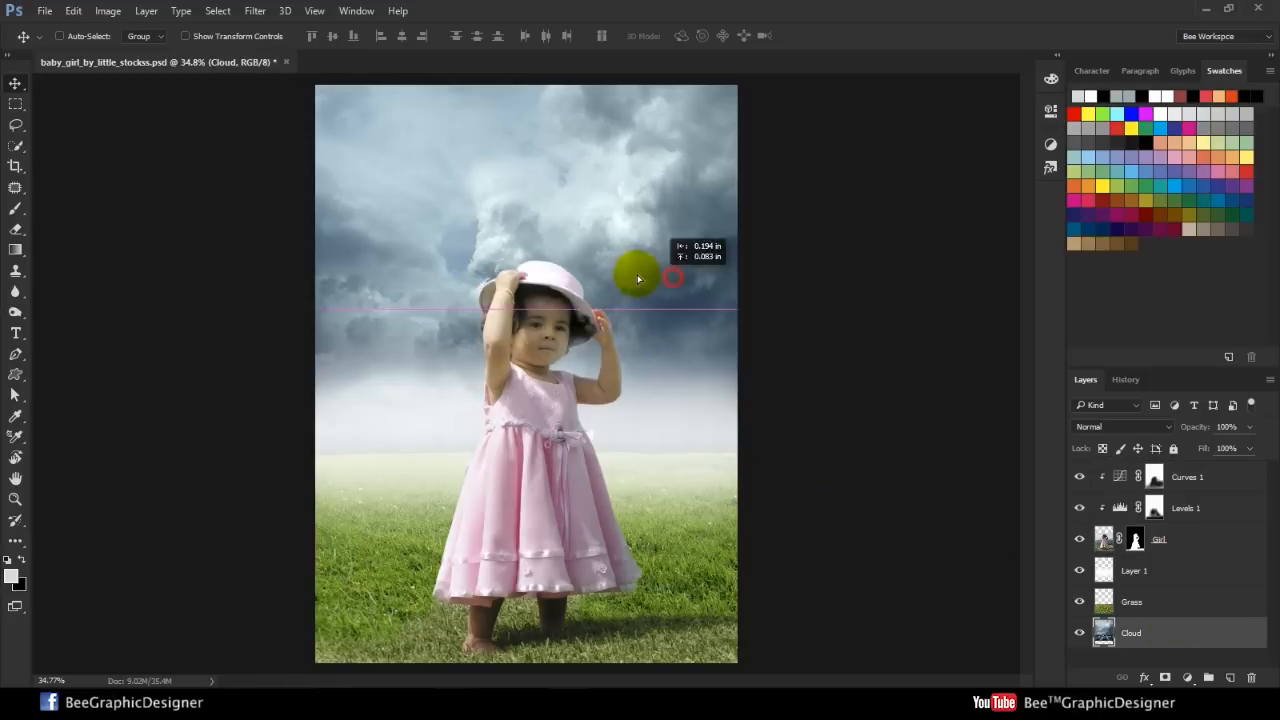
- Slide the cloud background sideways, then reselect the girl's layer
drag(672, 278, 600, 285)
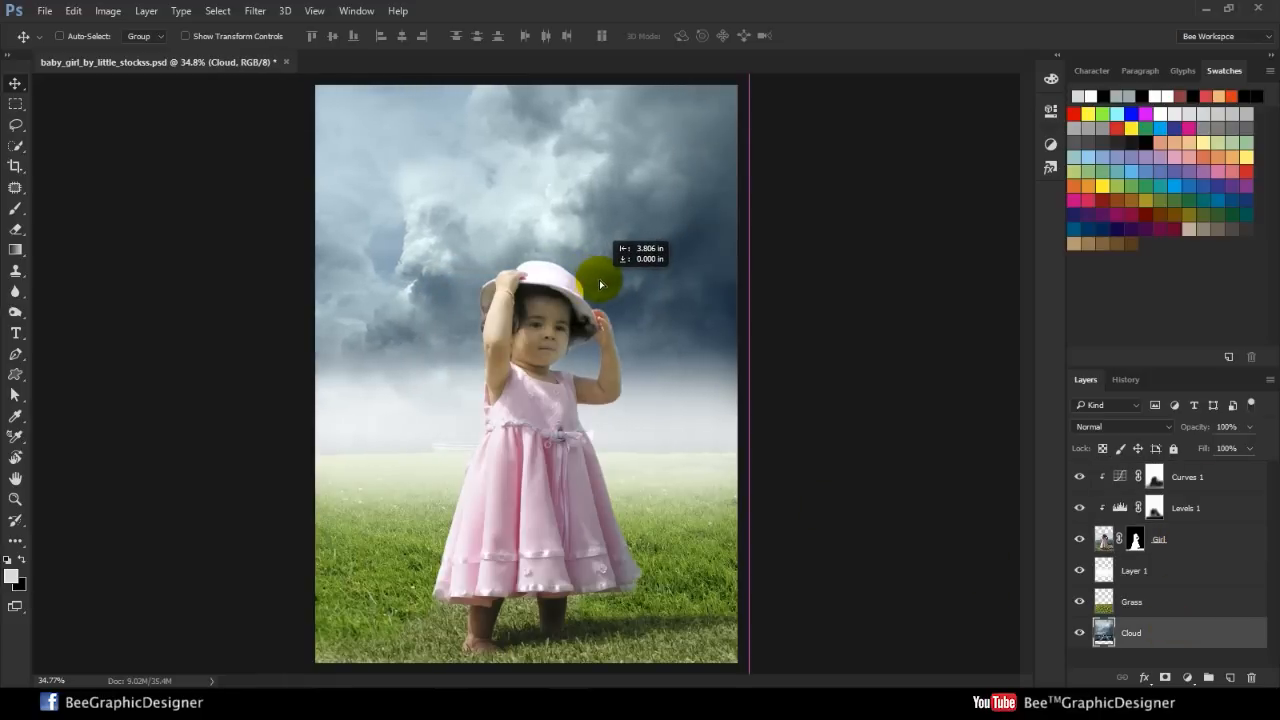
click(1158, 539)
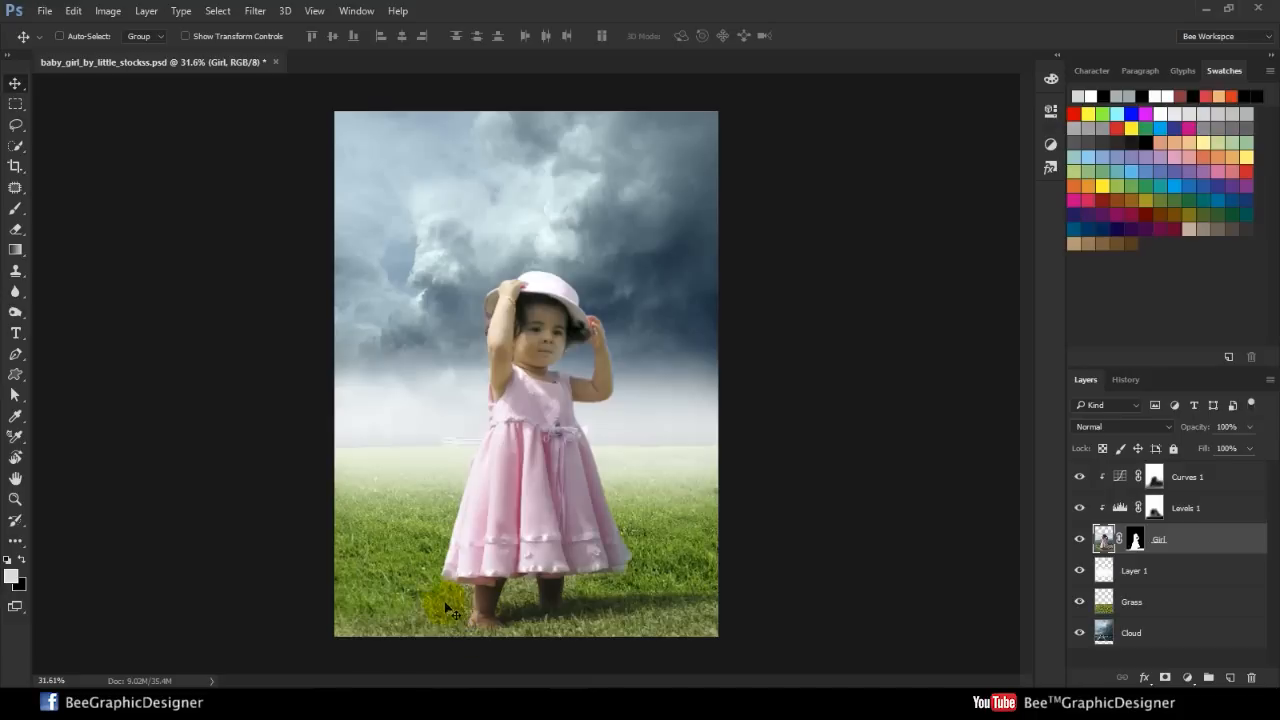
- Add a Color Balance layer with midtones Magenta–Green +39 and Yellow–Blue -18
click(1189, 677)
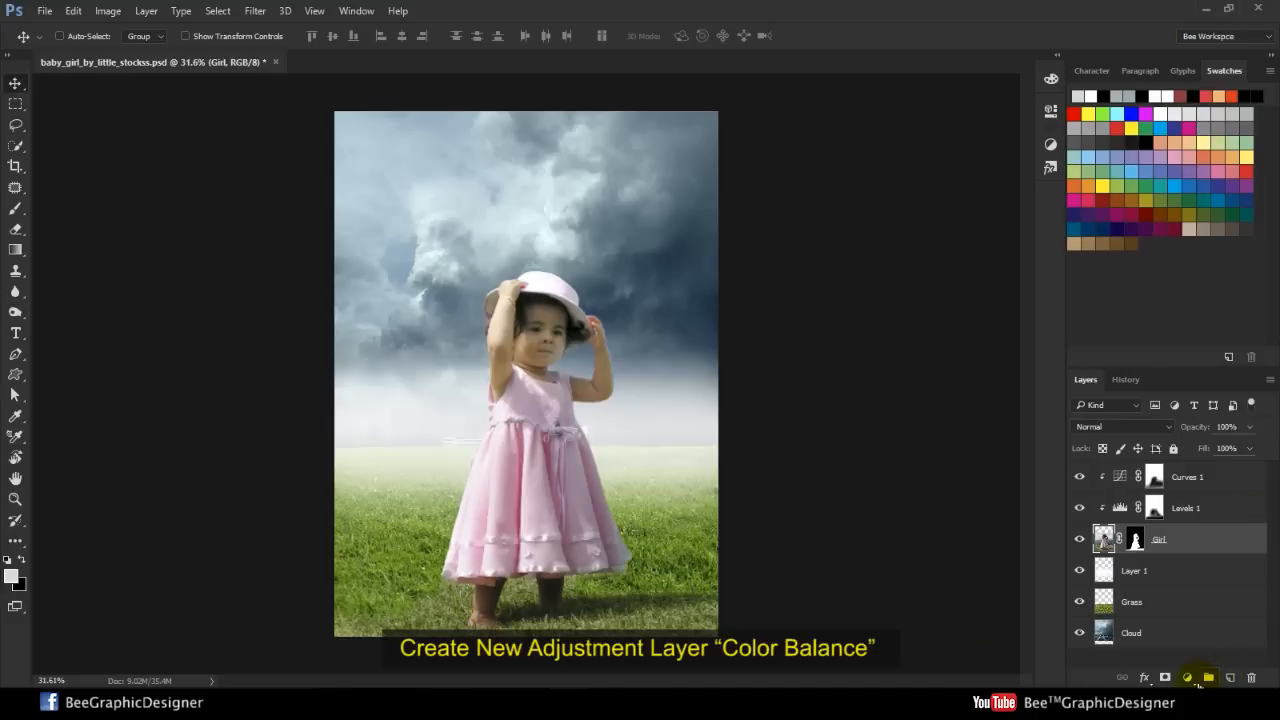
click(1188, 677)
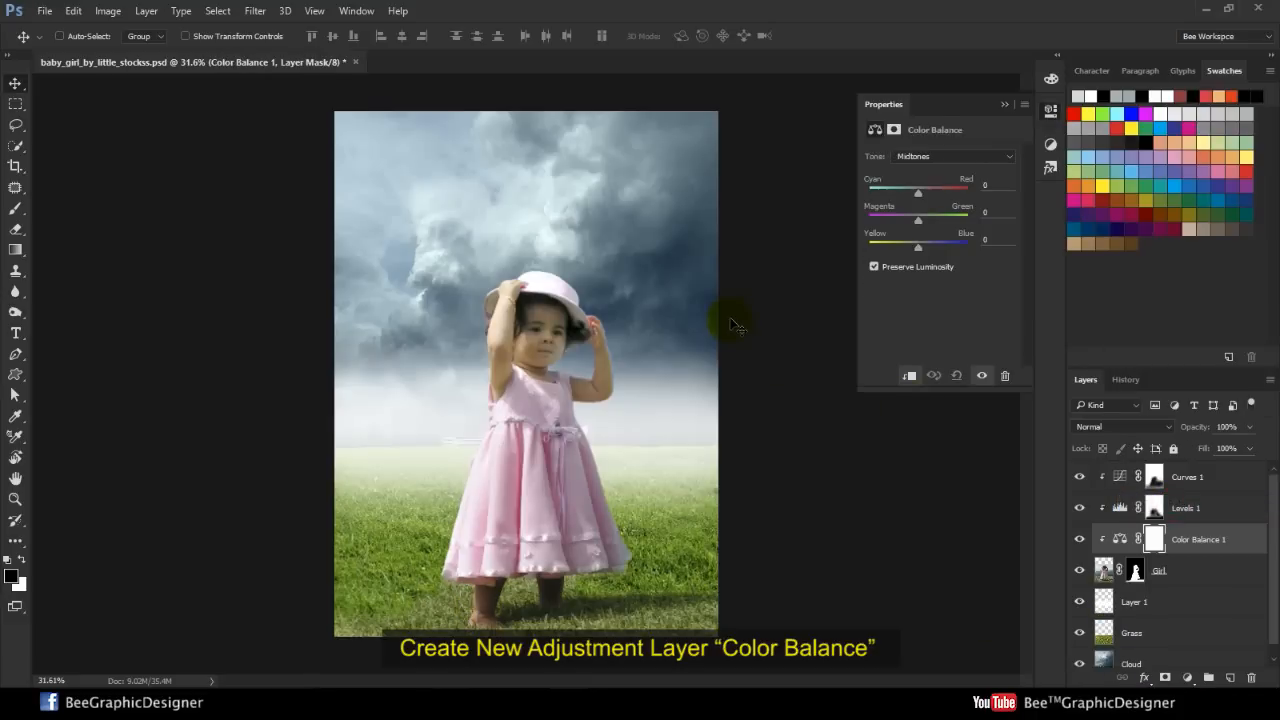
drag(915, 220, 937, 220)
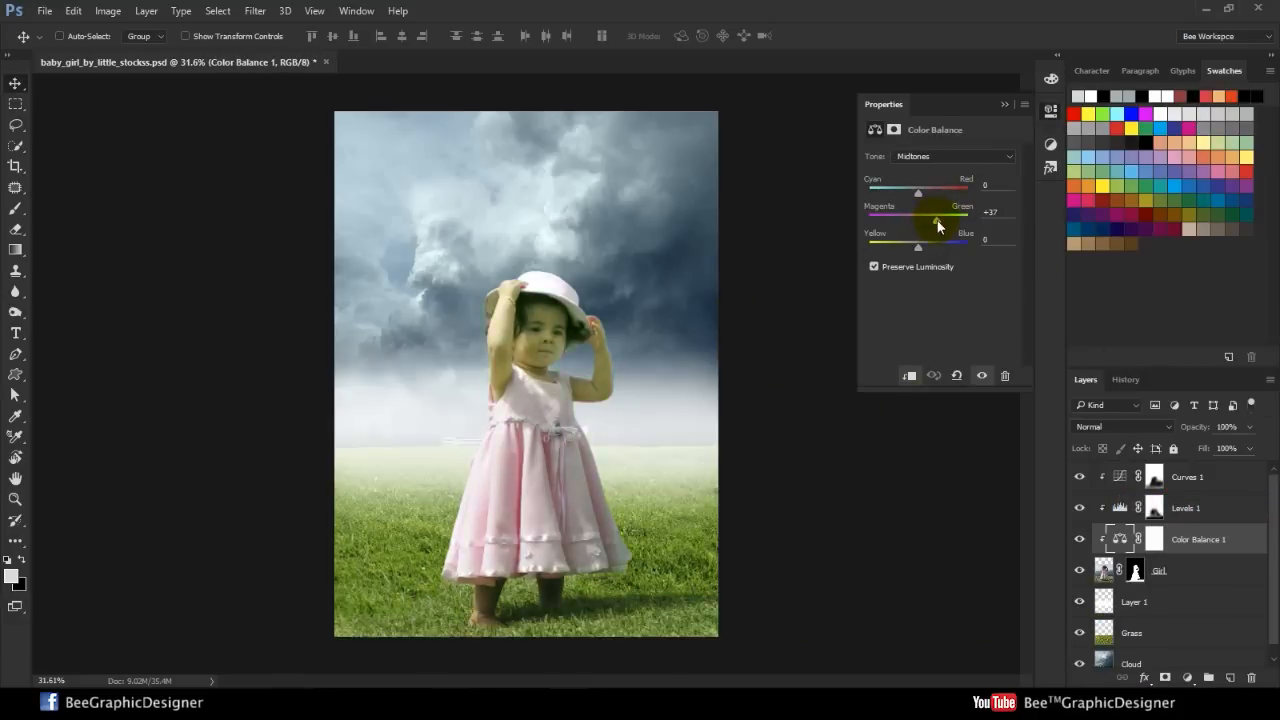
drag(937, 220, 922, 220)
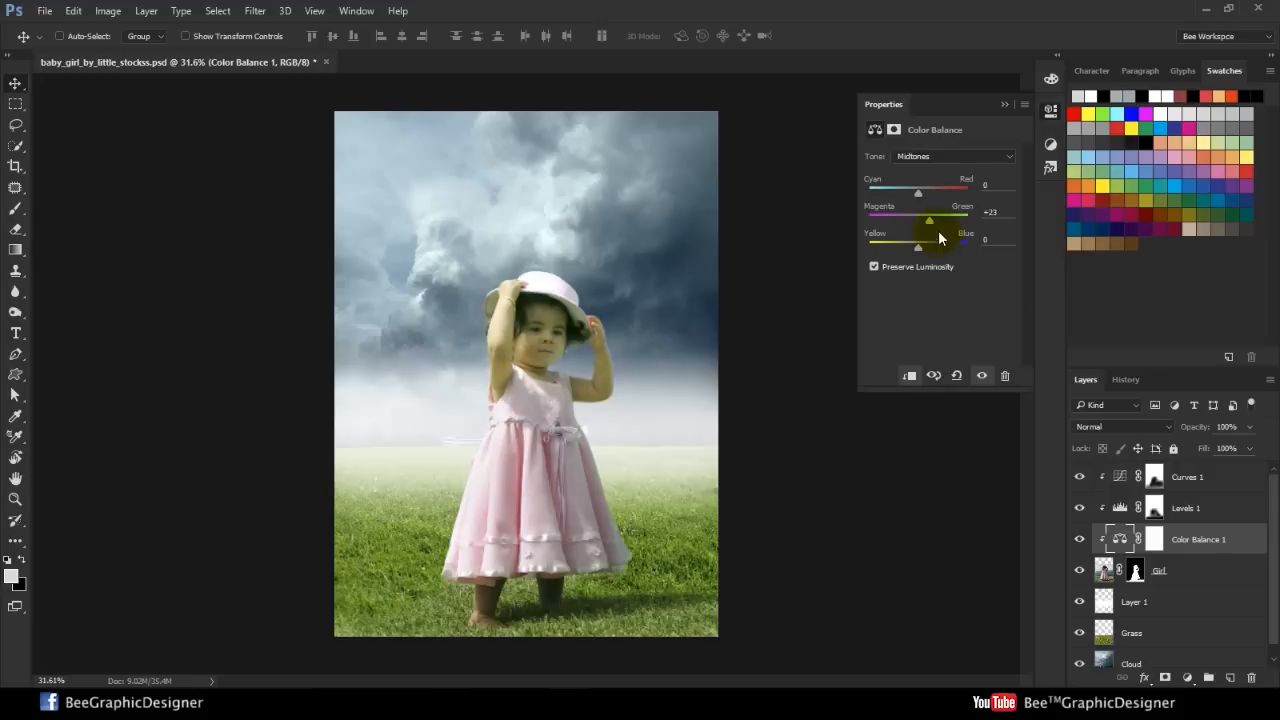
drag(945, 218, 950, 218)
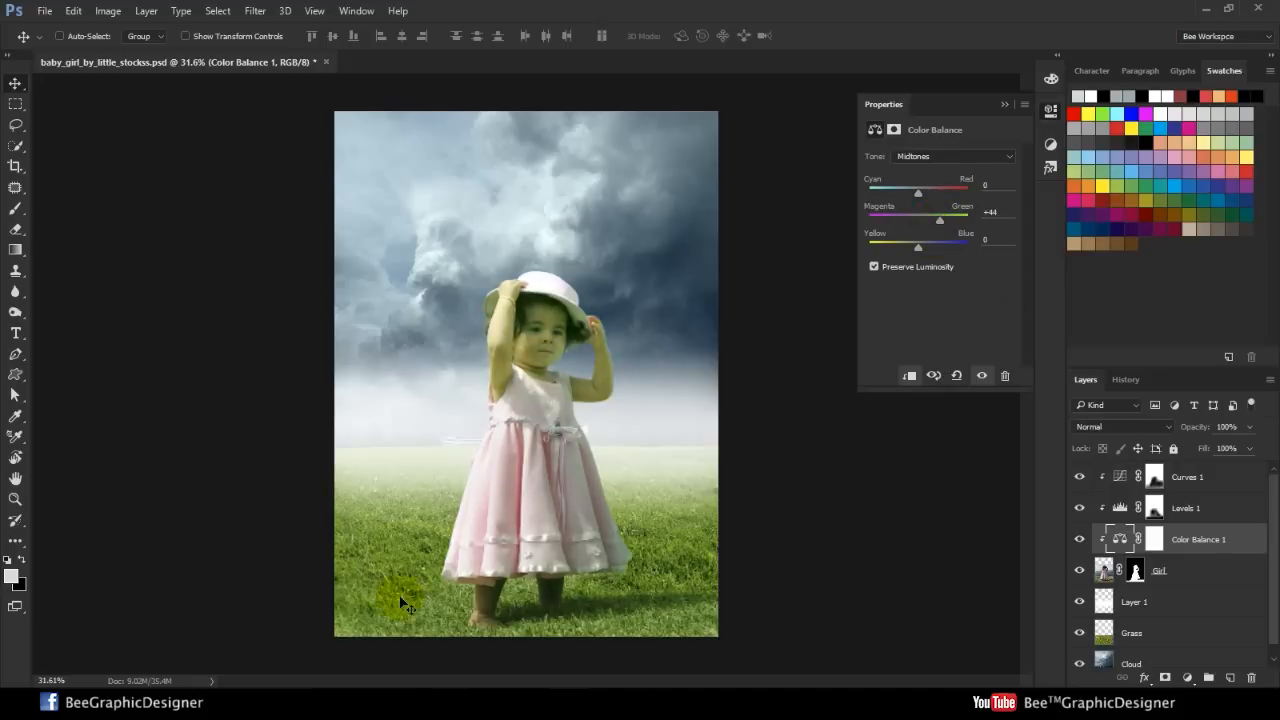
drag(948, 219, 938, 219)
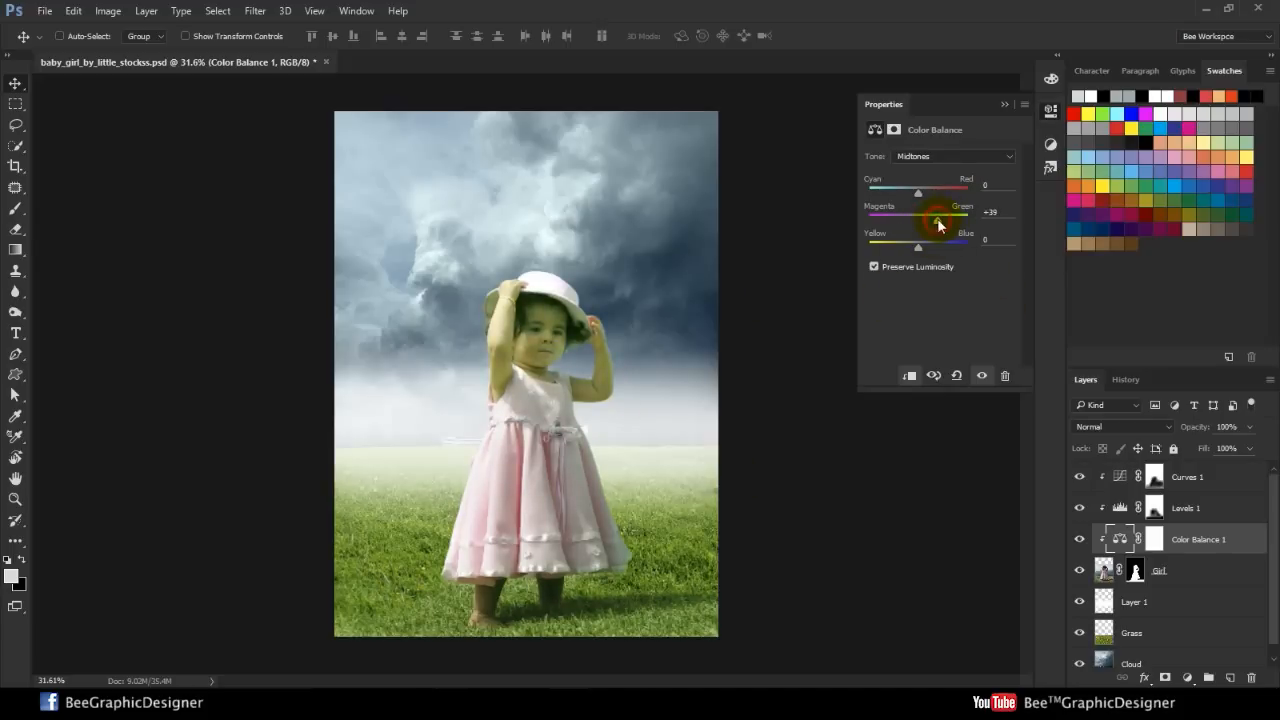
drag(937, 241, 910, 241)
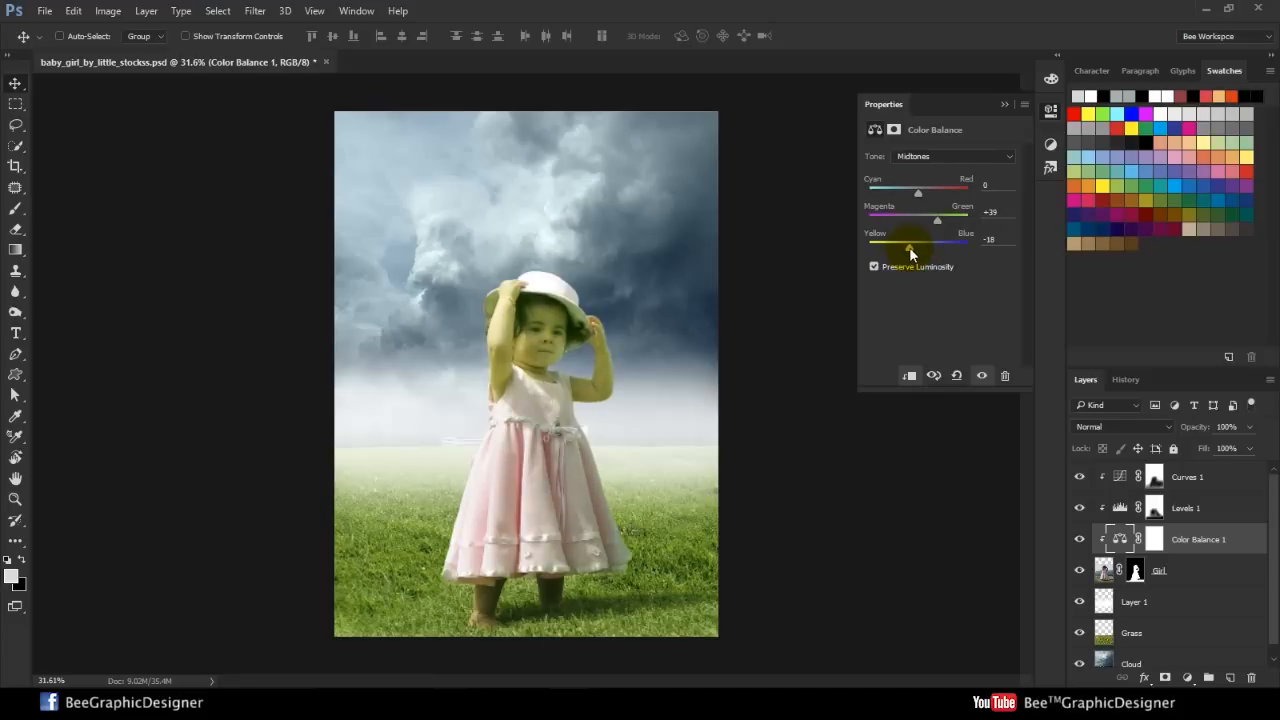
mouse_move(994, 155)
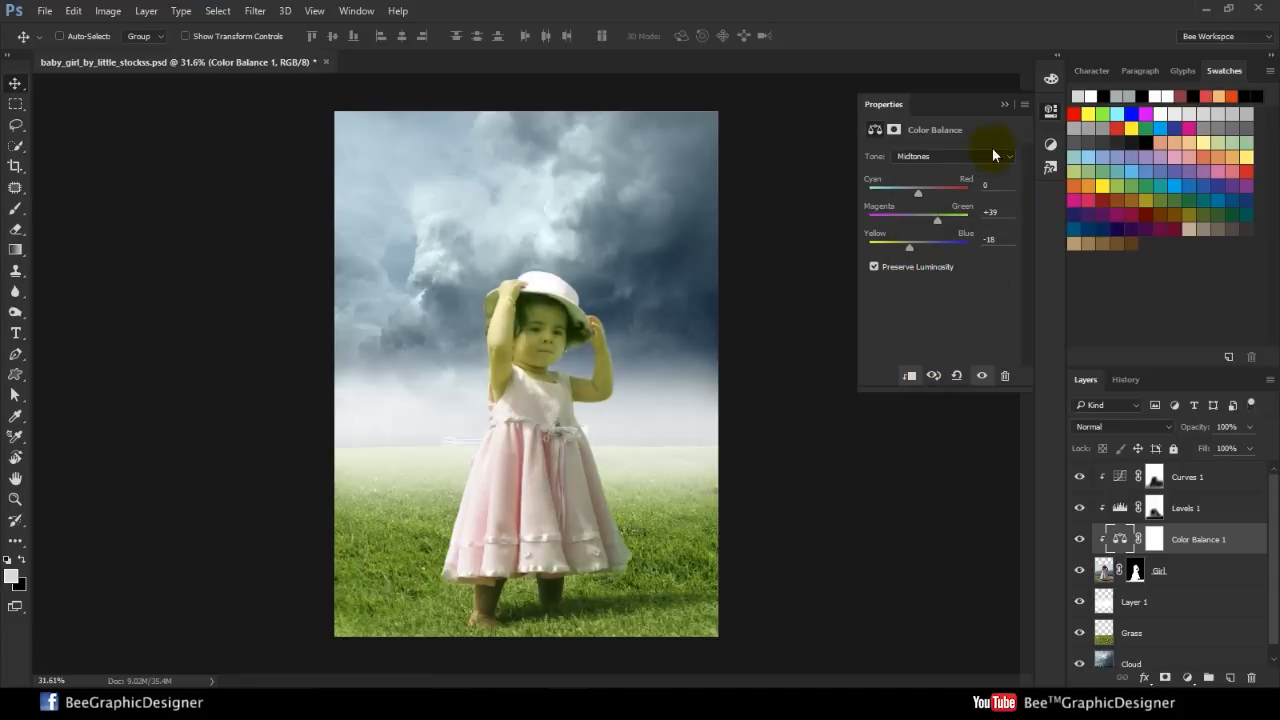
click(1151, 539)
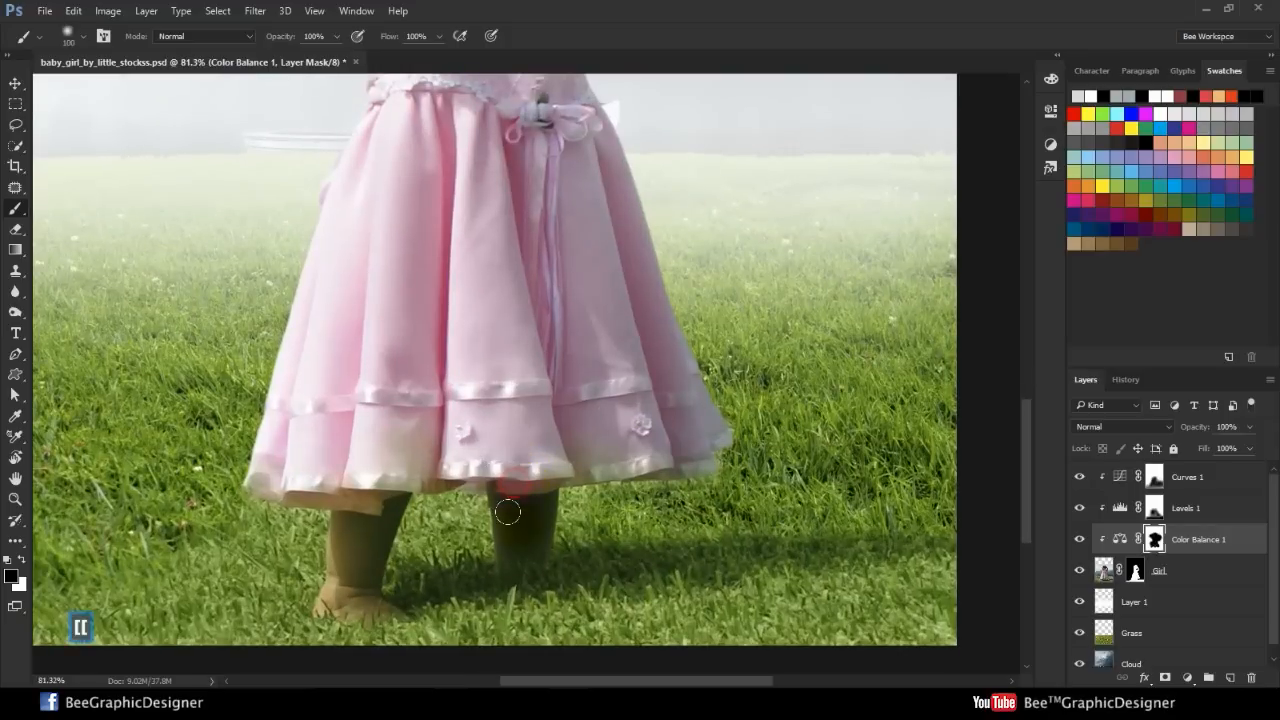
- Paint black on the Color Balance mask over the girl's legs
drag(507, 512, 280, 475)
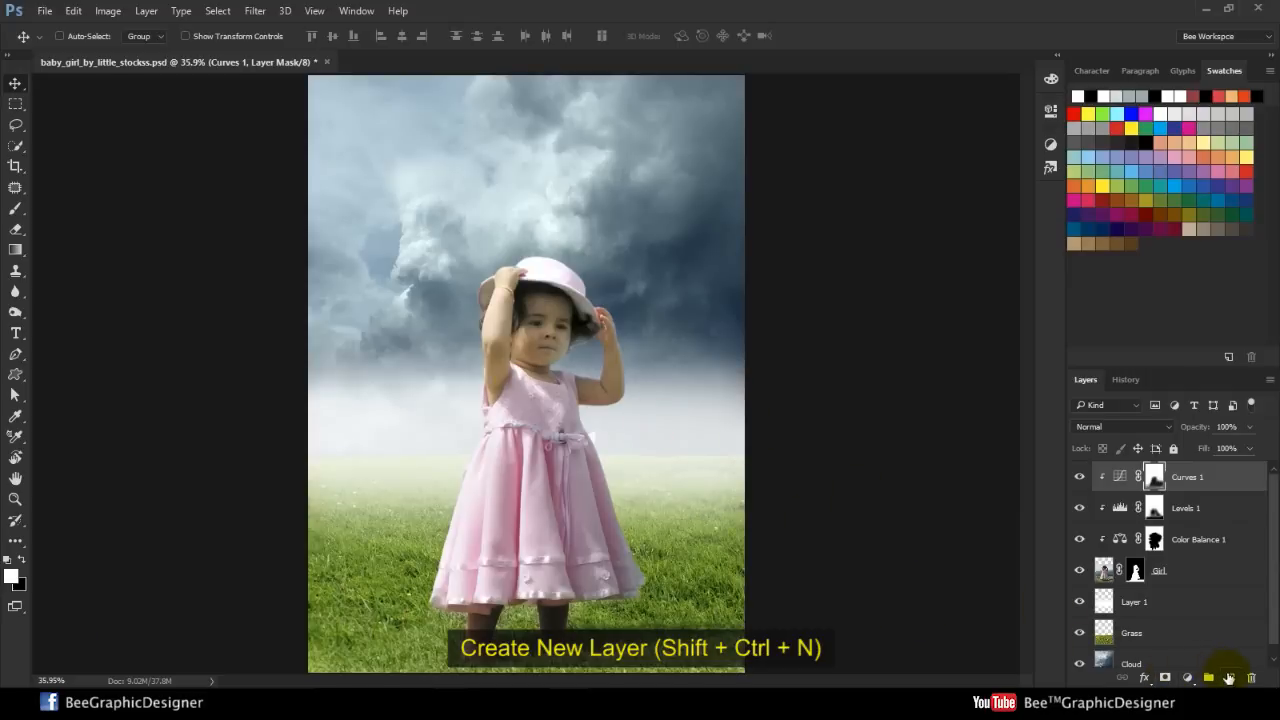
- Create a new empty layer and set the foreground colour to white
click(1228, 677)
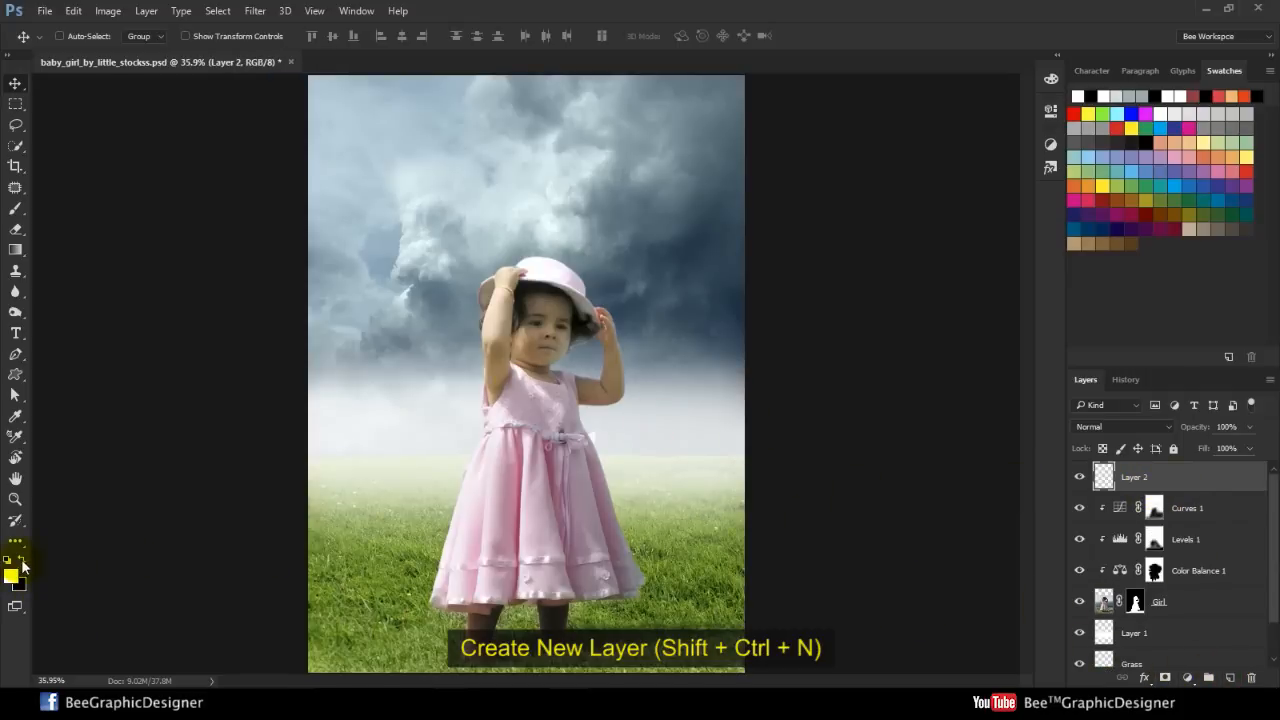
click(8, 560)
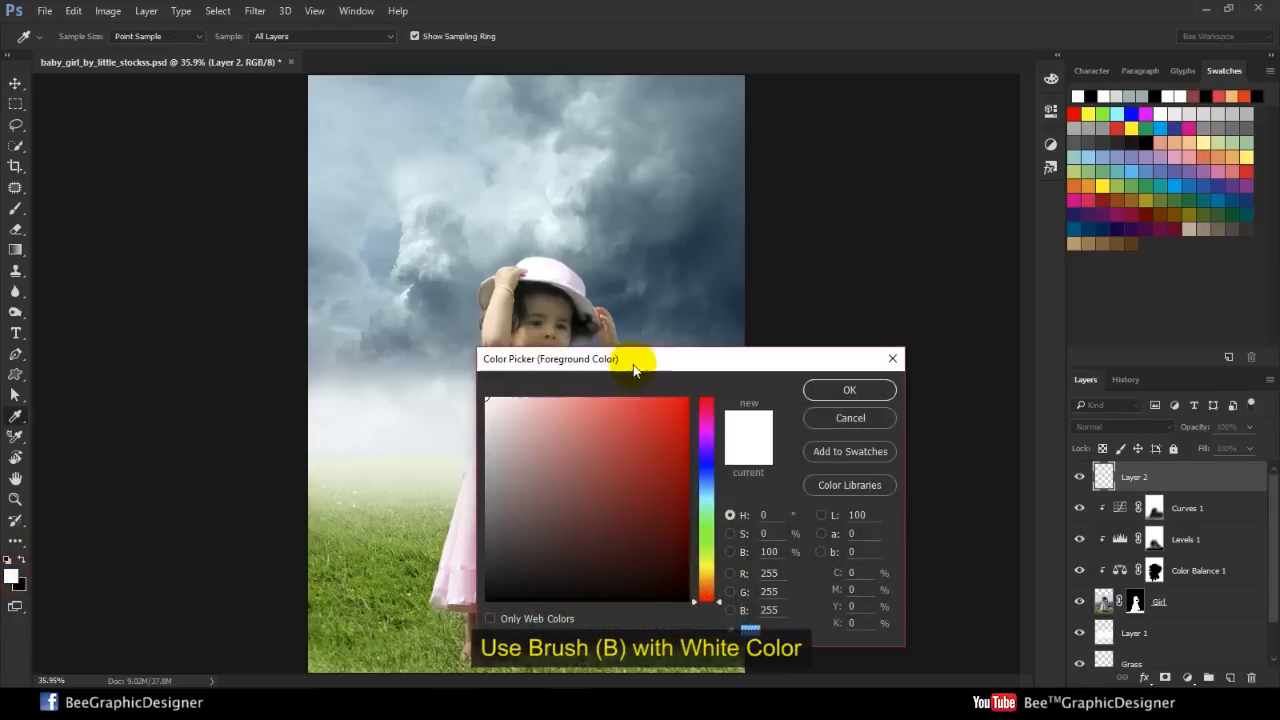
click(849, 390)
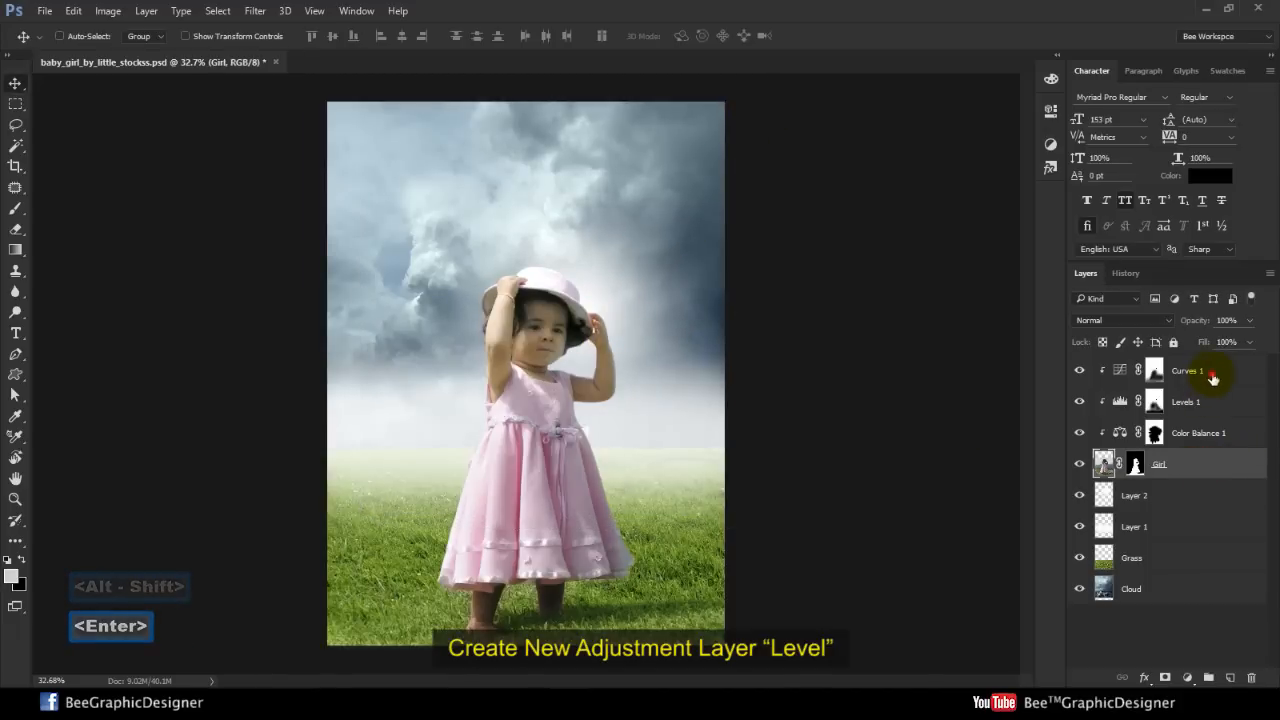
- Add a Levels layer above Curves 1 and paint its mask along the girl's outline
click(1187, 371)
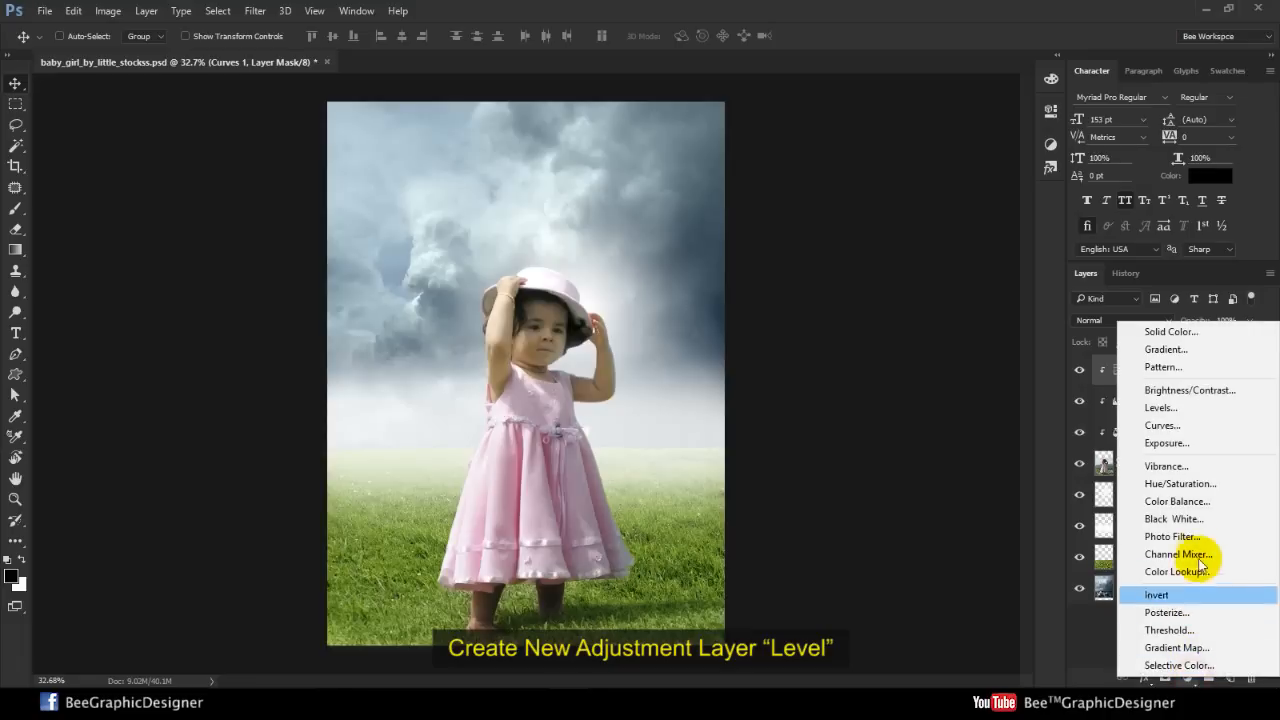
click(1162, 425)
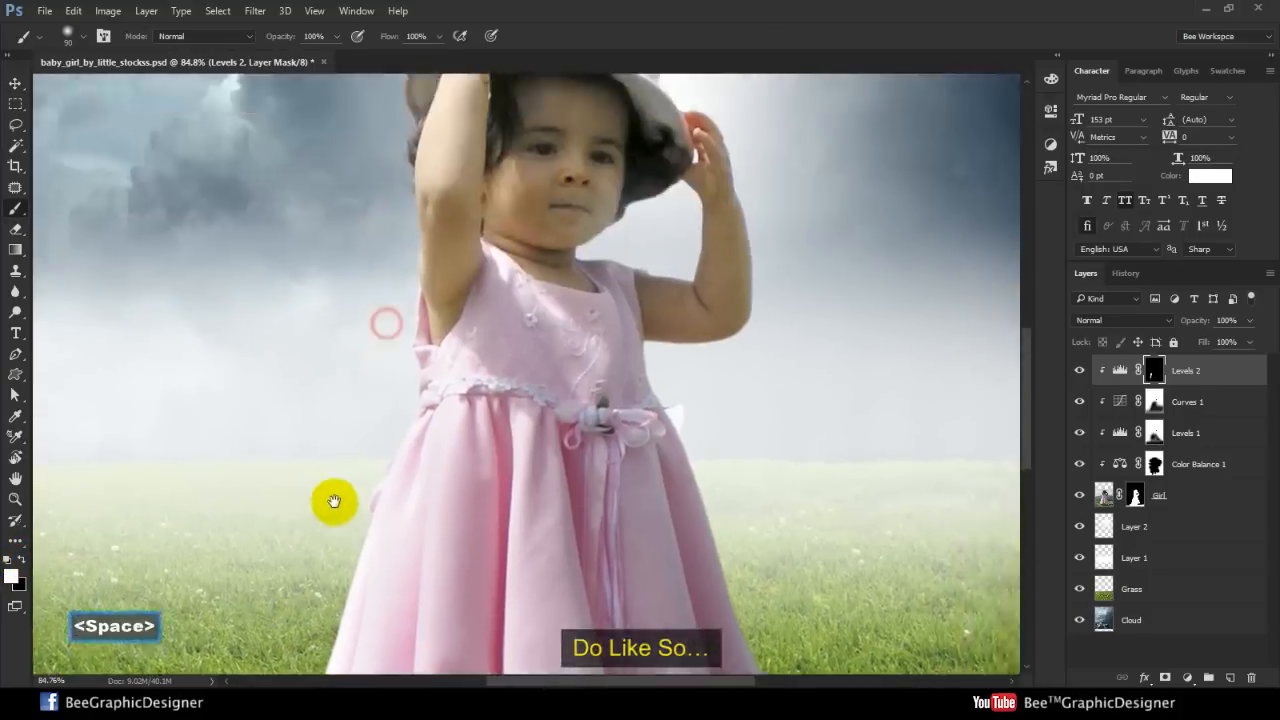
drag(335, 500, 367, 430)
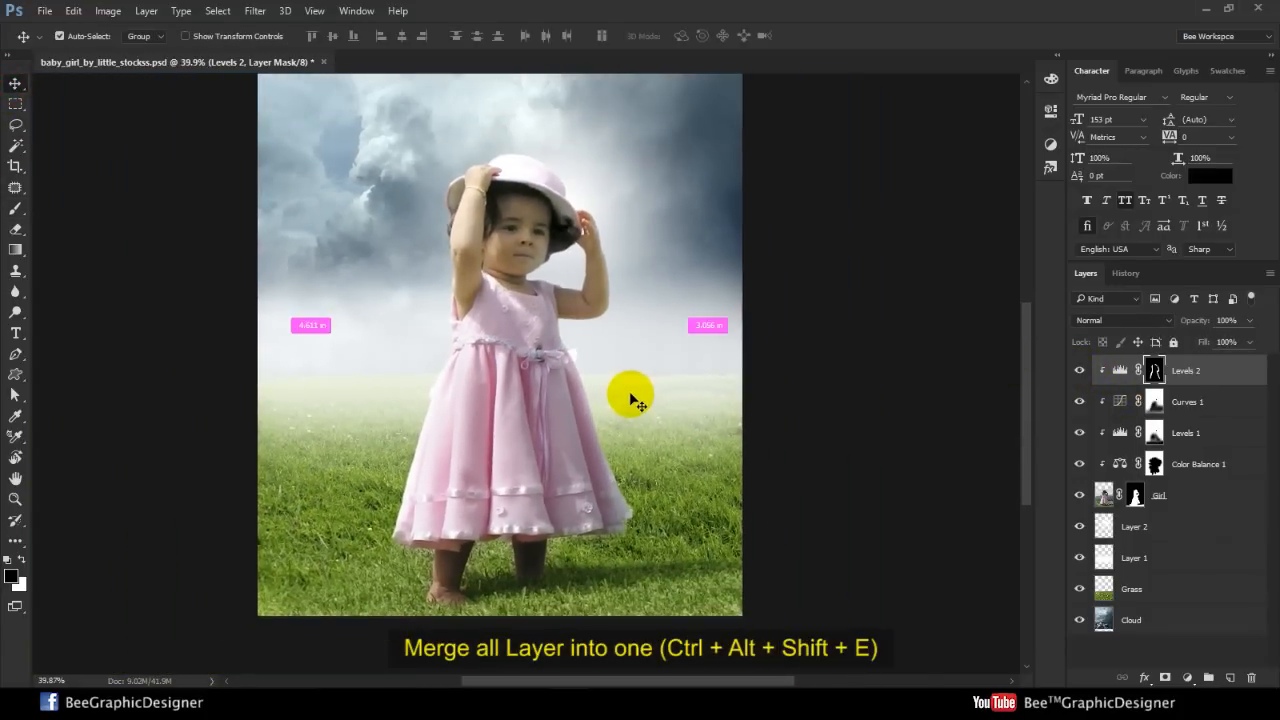
- Stamp all visible layers into merged Layer 3 and add a Camera Raw post-crop vignette
key(ctrl+0)
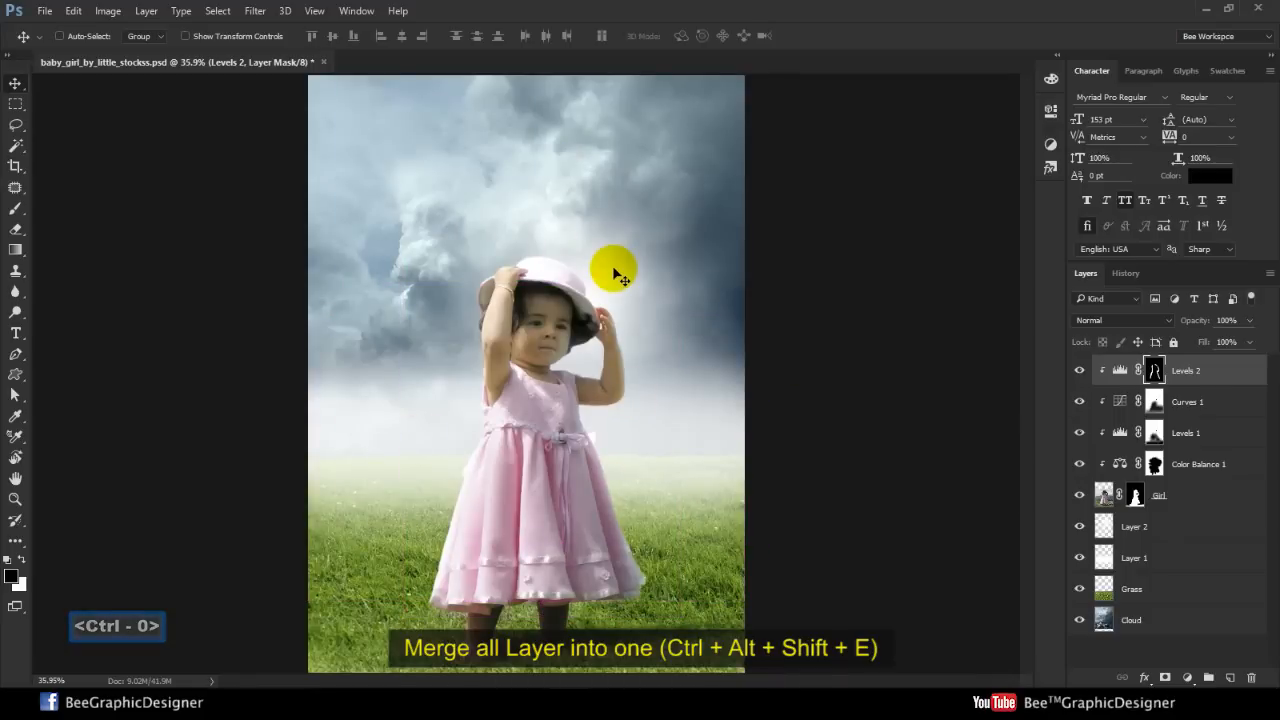
key(ctrl+alt+shift+e)
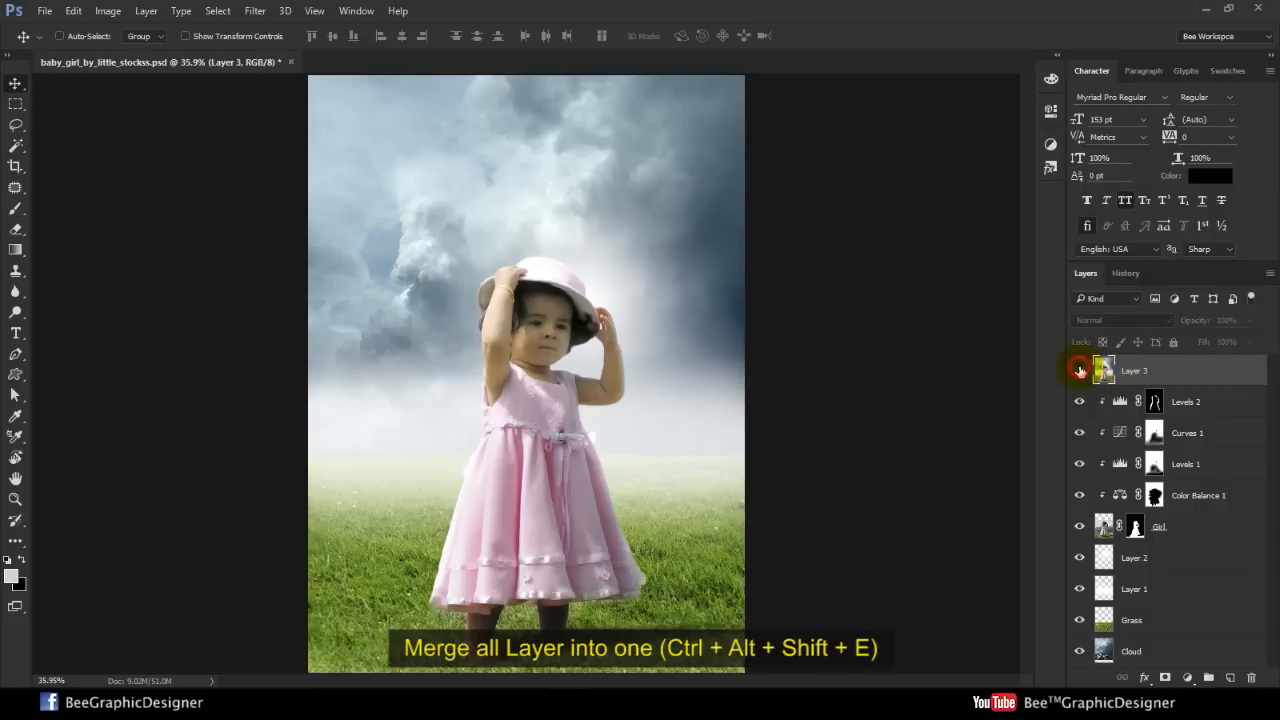
click(254, 11)
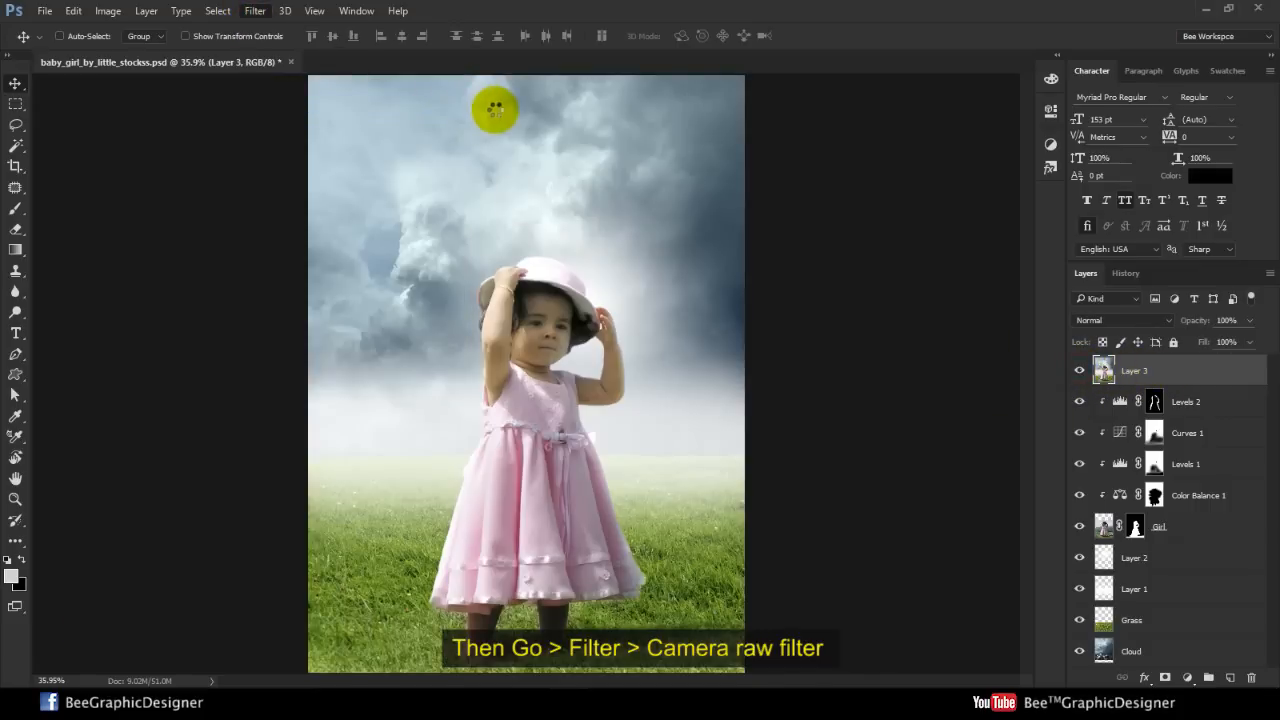
click(254, 10)
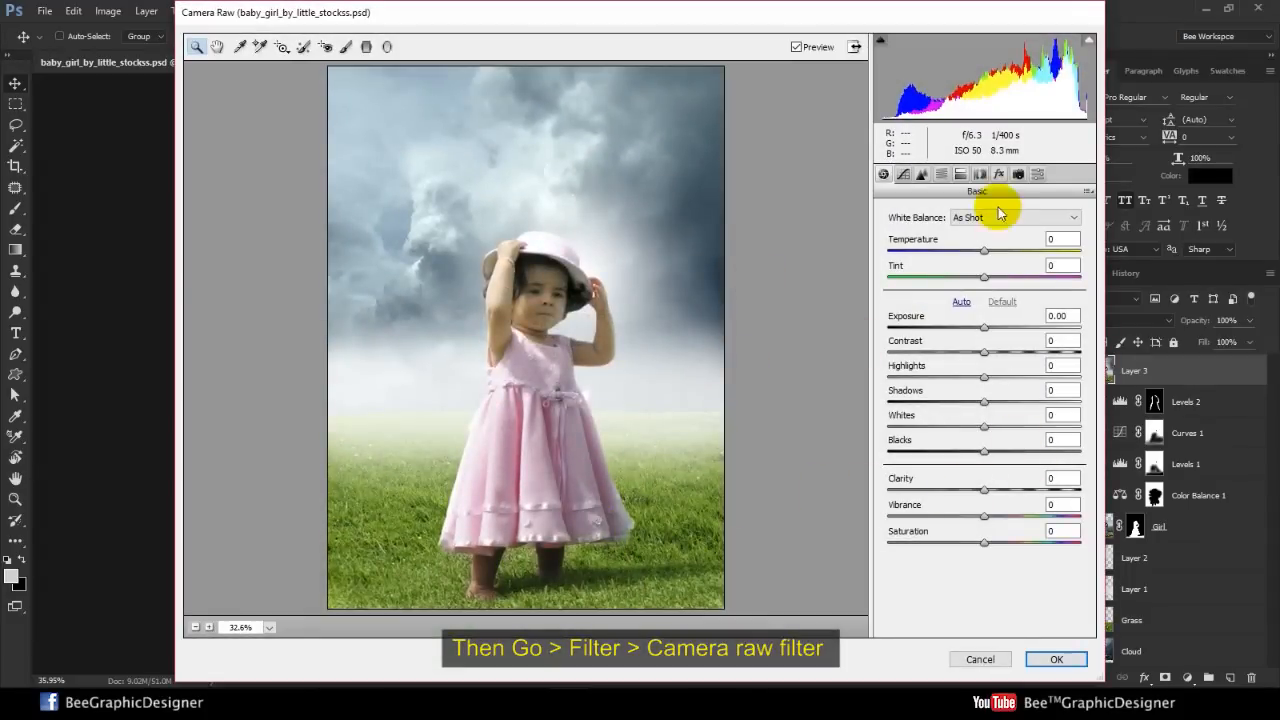
click(998, 174)
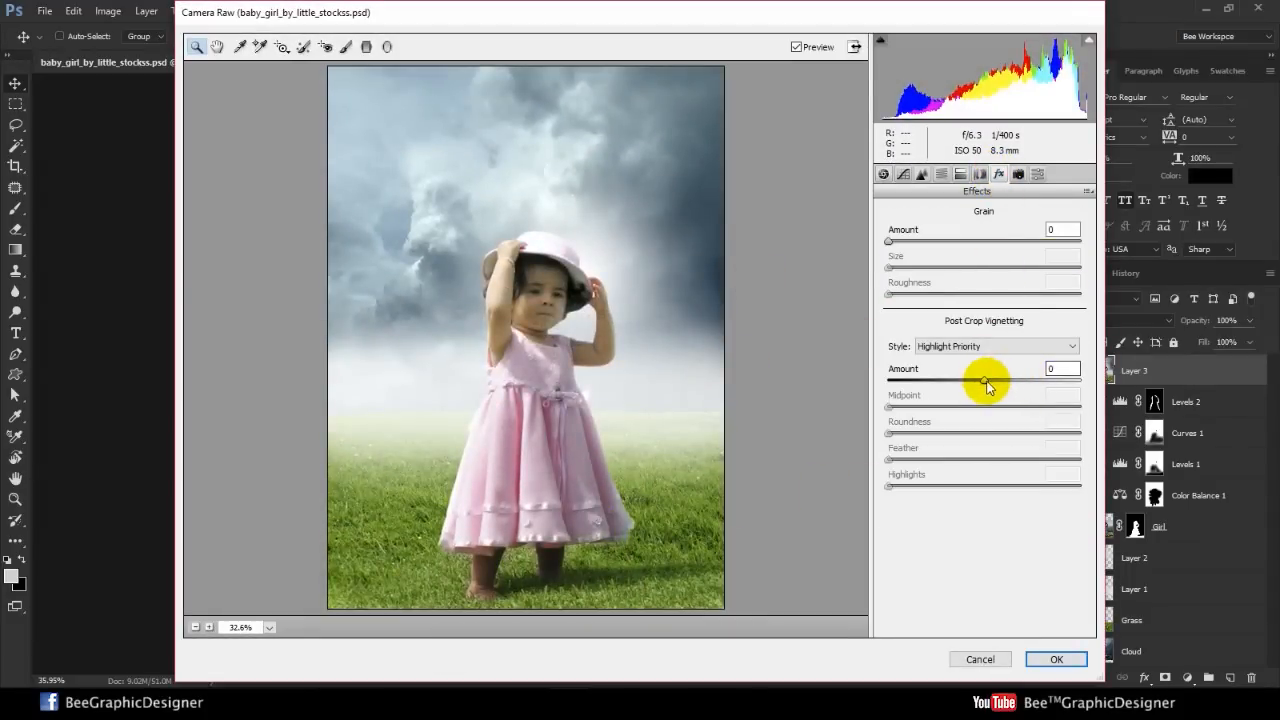
drag(985, 381, 970, 381)
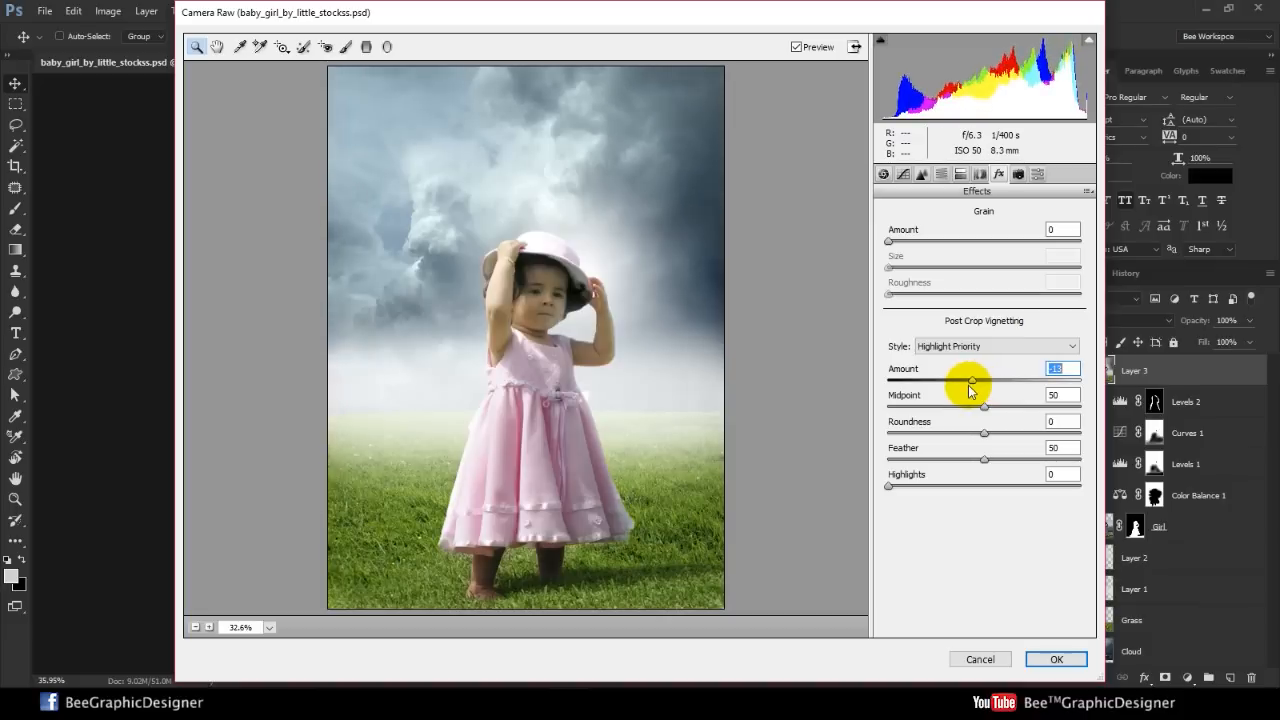
mouse_move(585, 125)
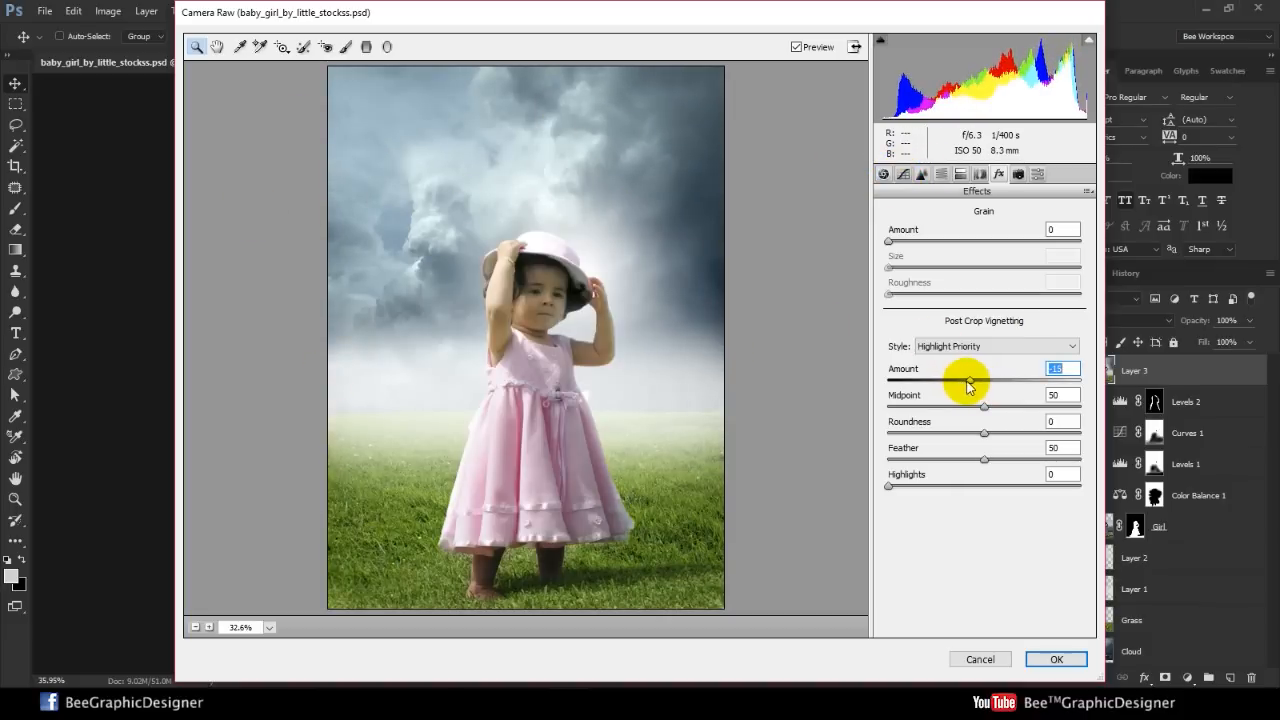
- Warm the temperature, deepen shadows, set highlights to -53, boost vibrance and brighten whites
click(884, 173)
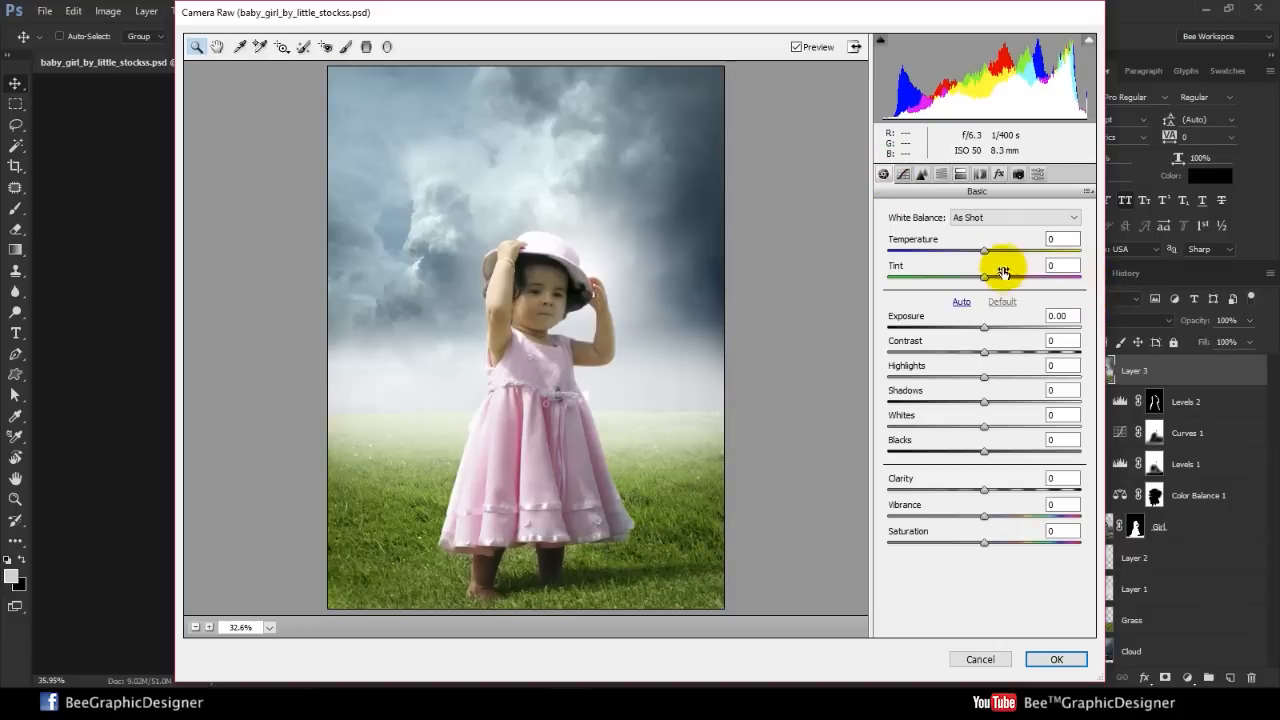
drag(984, 249, 996, 249)
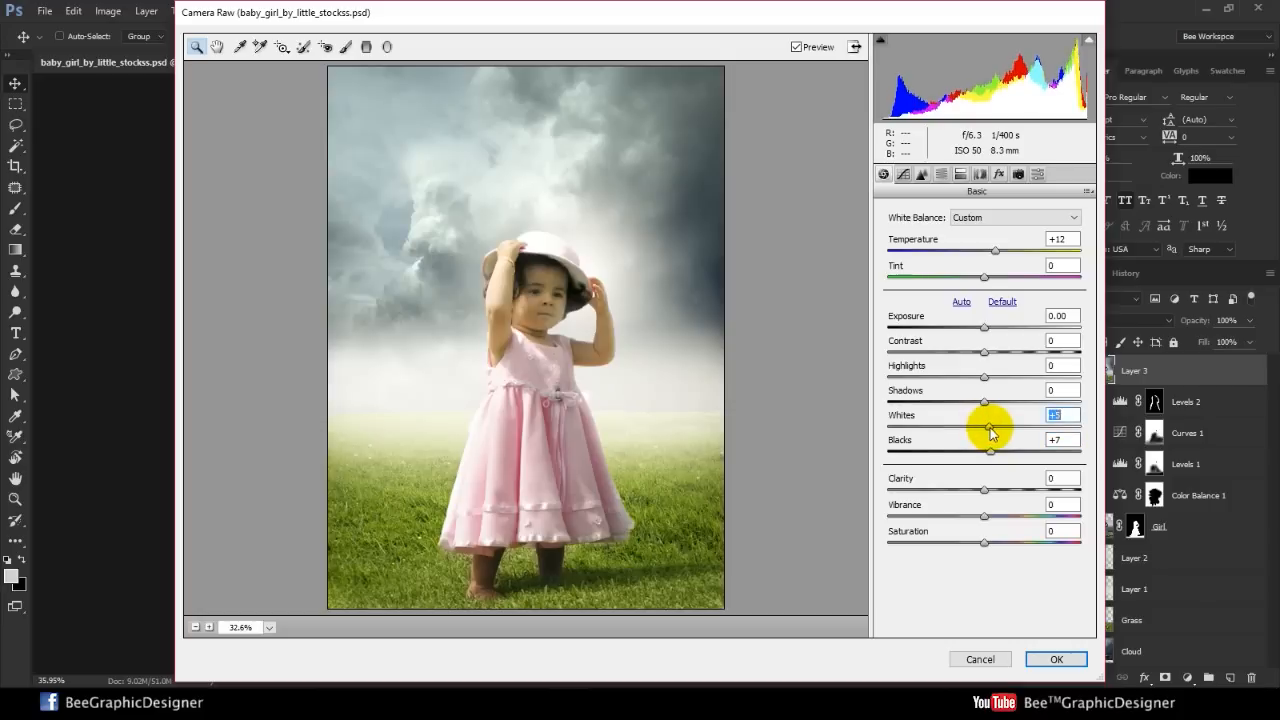
drag(990, 427, 998, 402)
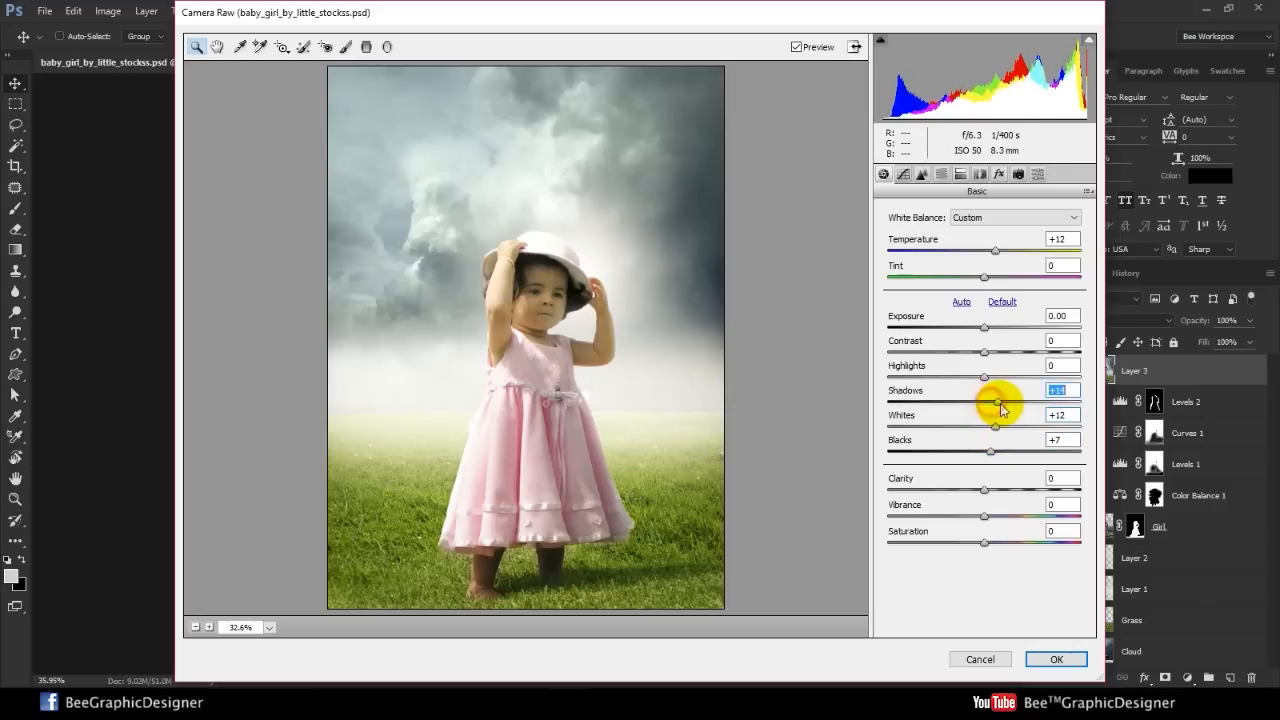
drag(995, 403, 975, 403)
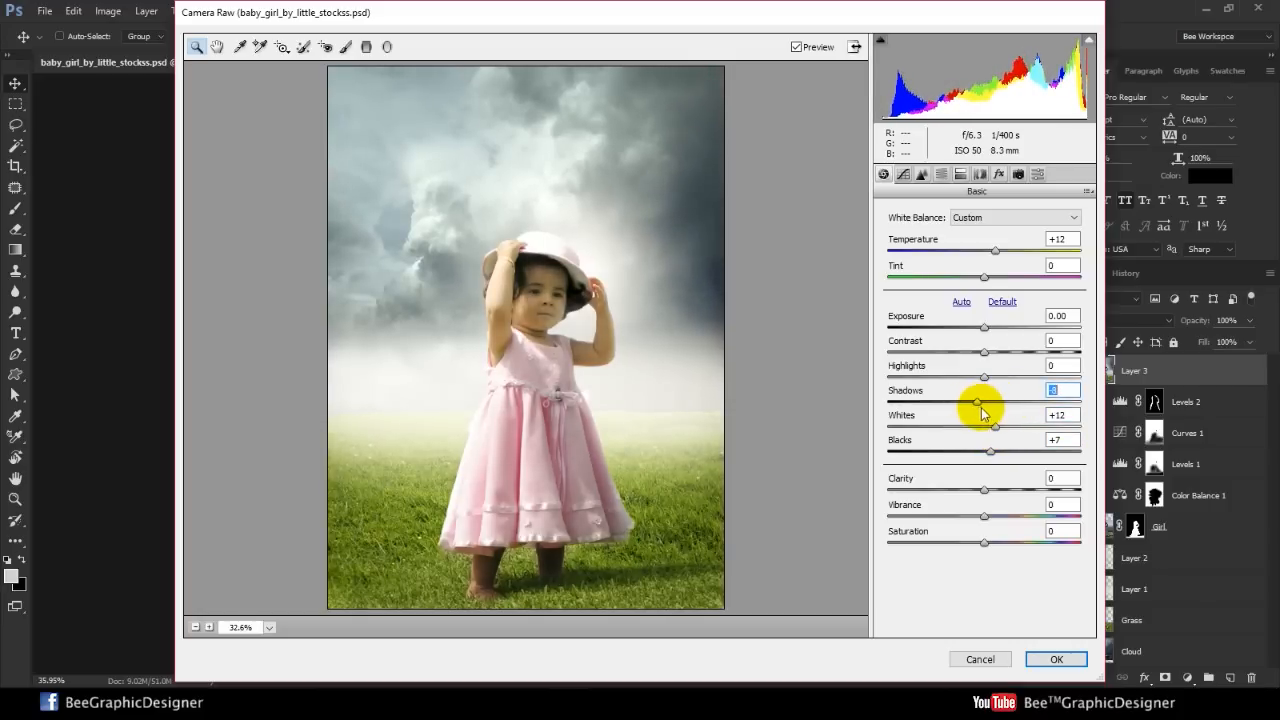
drag(977, 401, 960, 401)
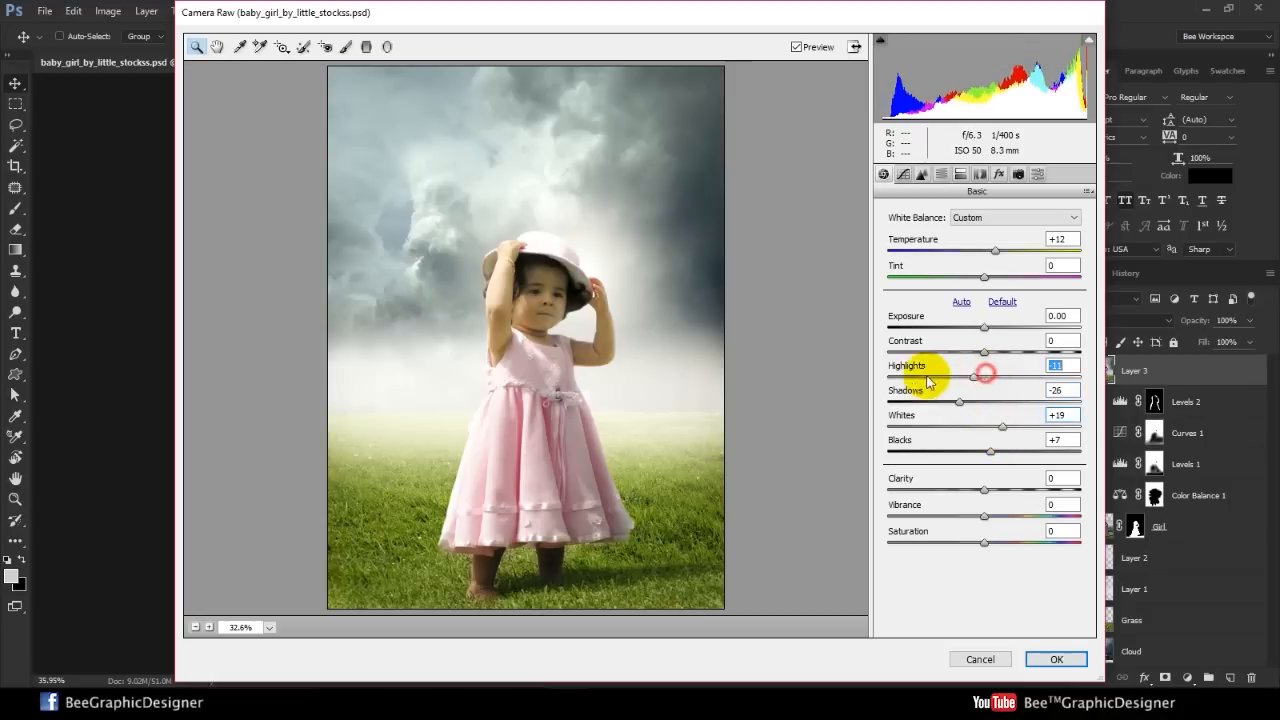
drag(975, 377, 920, 377)
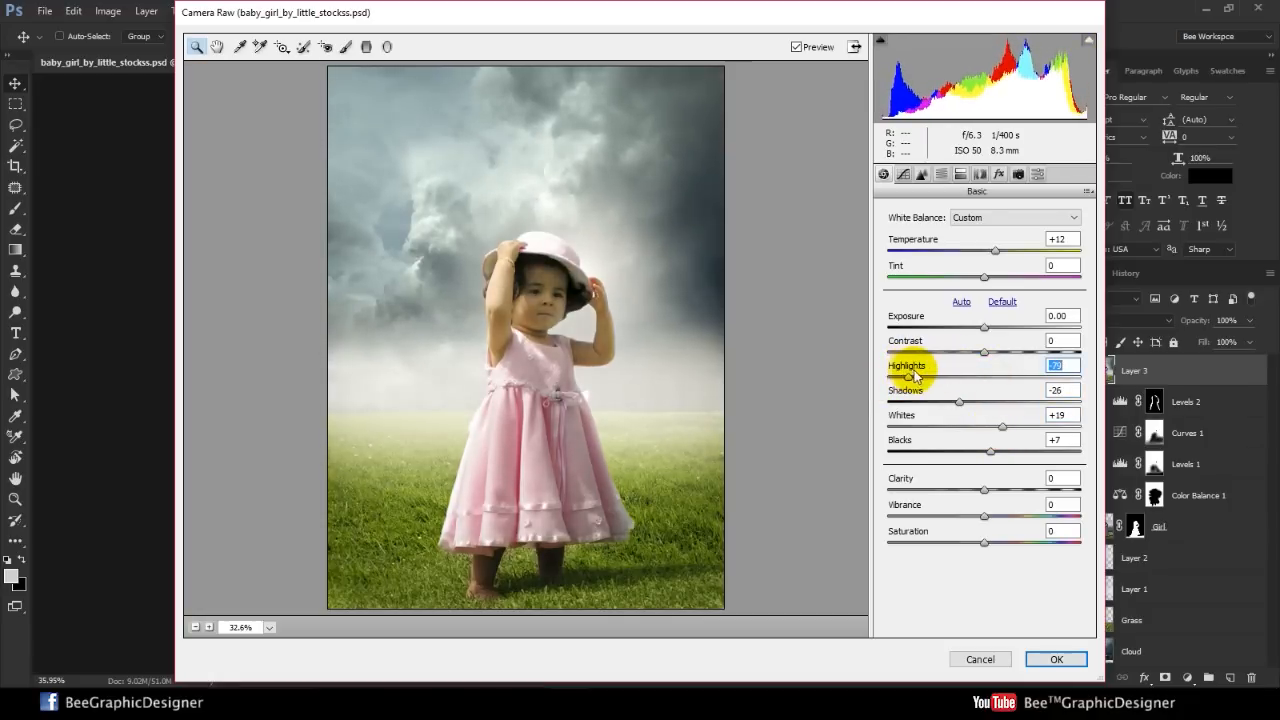
drag(913, 377, 963, 377)
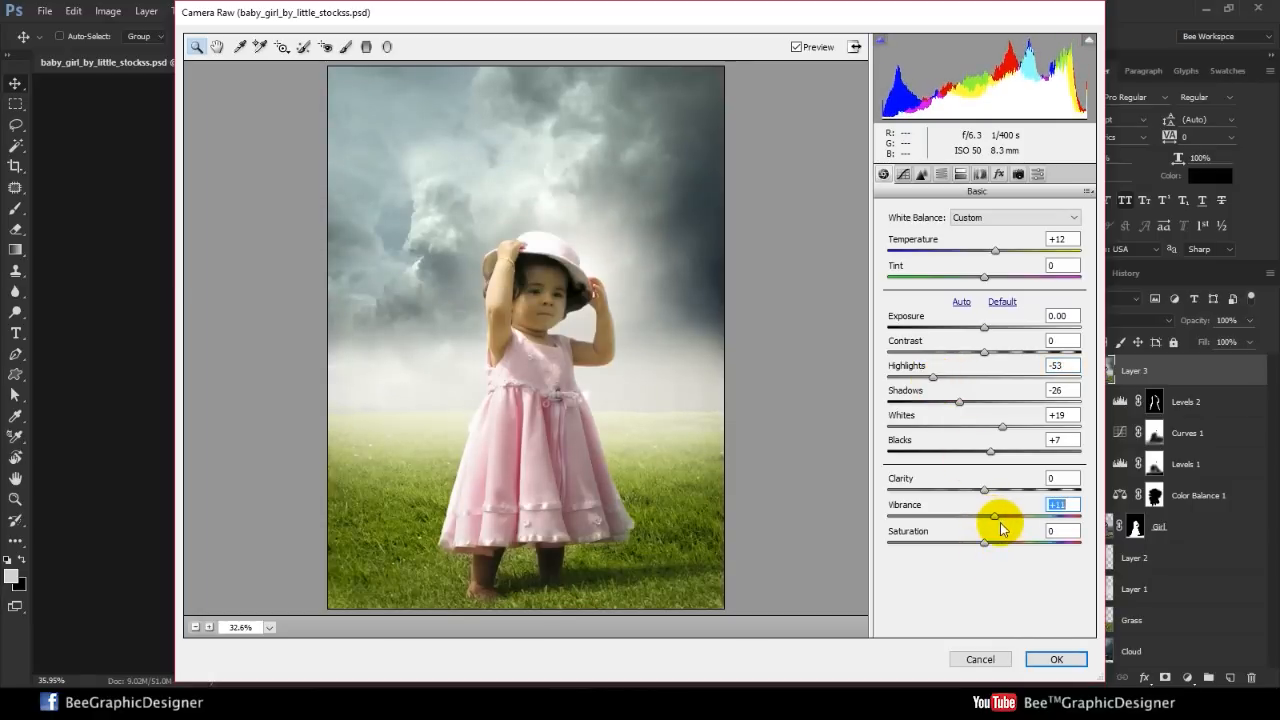
drag(995, 517, 1003, 517)
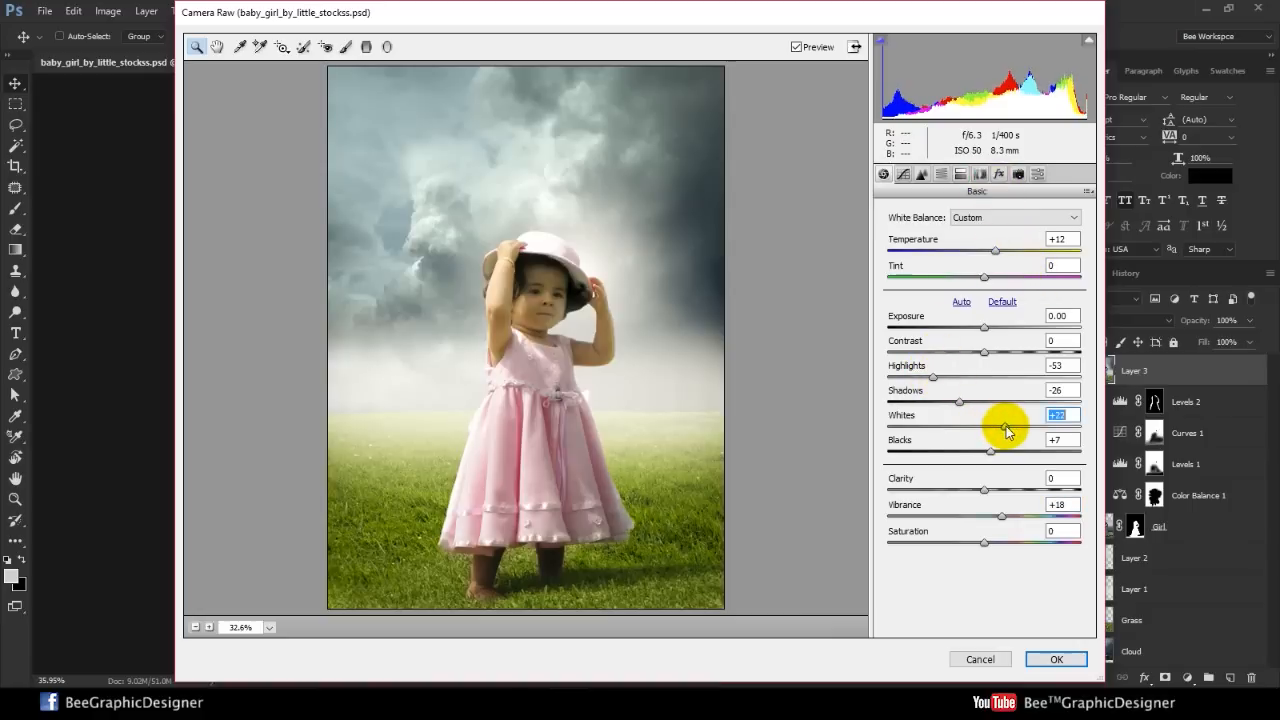
drag(962, 427, 1010, 427)
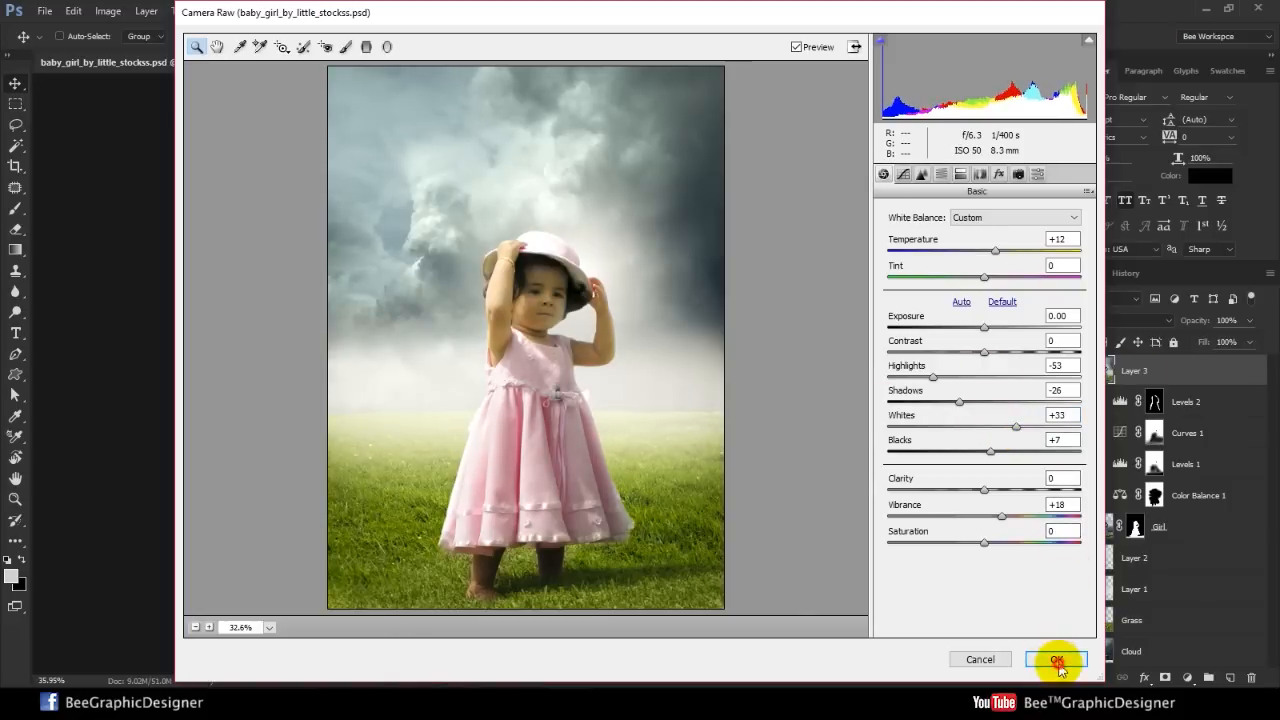
click(1055, 659)
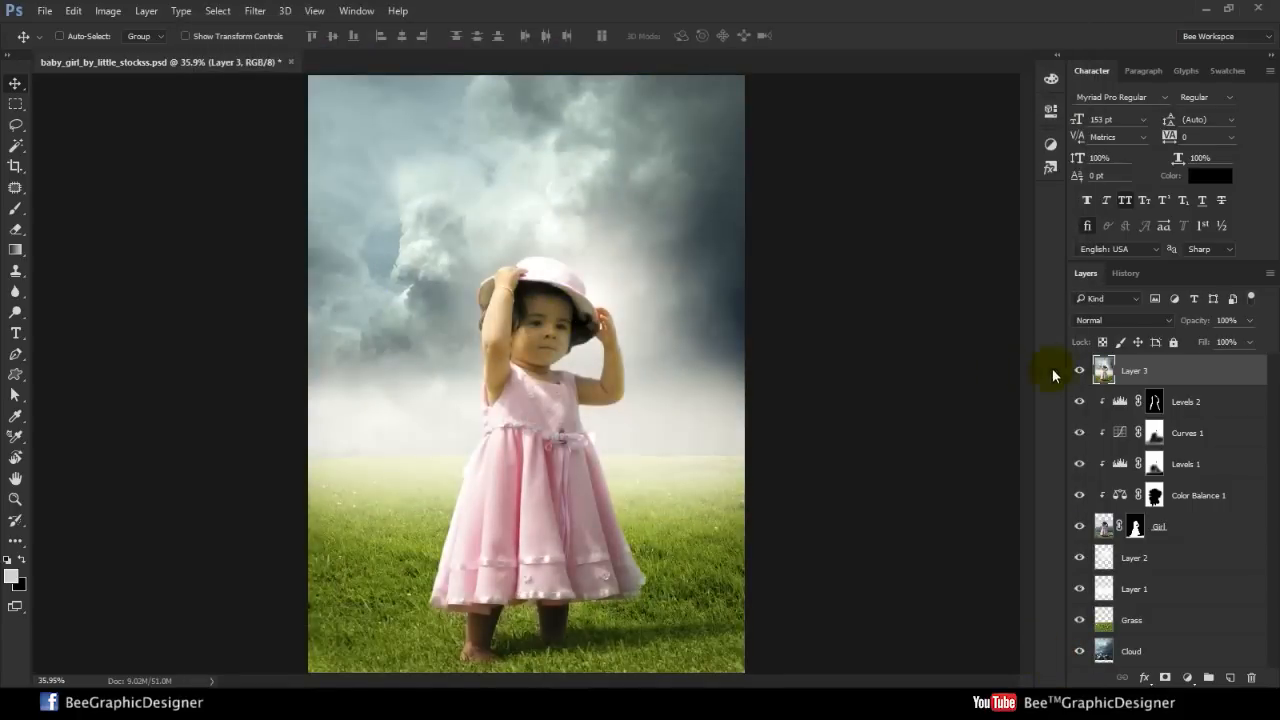
- Add a Levels adjustment layer with Blue channel output narrowed to 23–230
click(1079, 371)
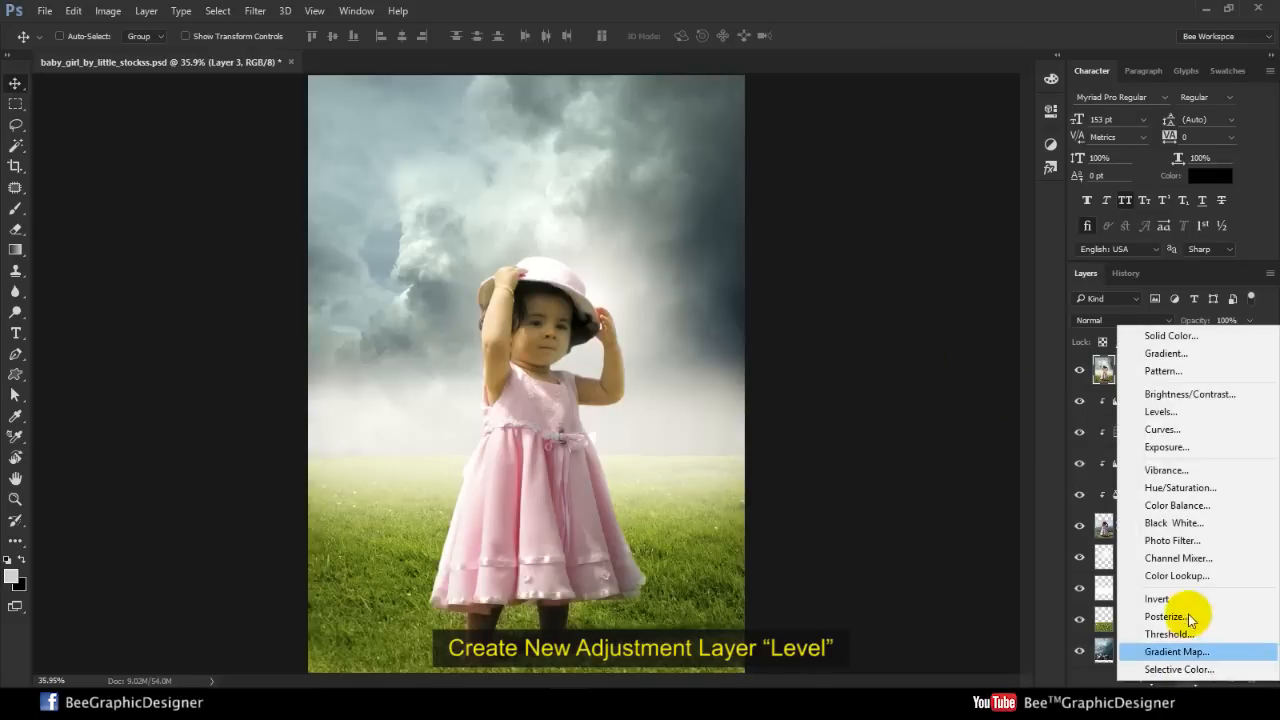
click(1160, 411)
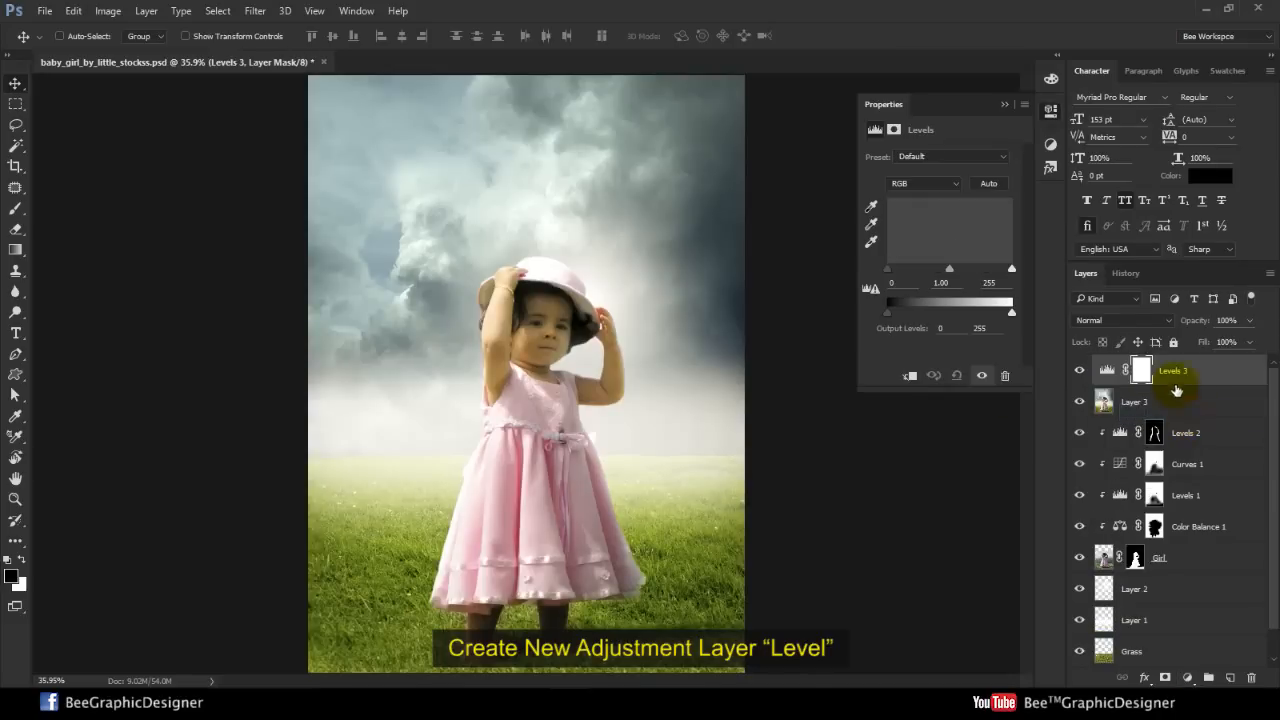
click(923, 183)
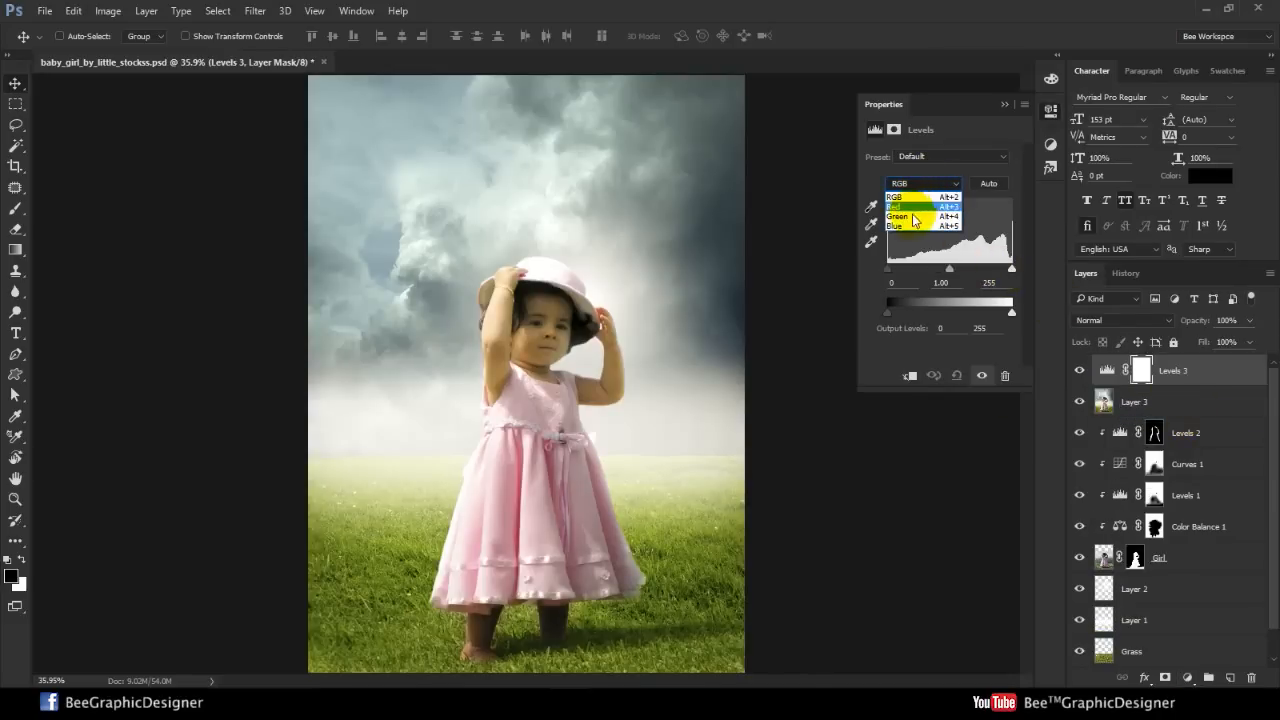
click(896, 225)
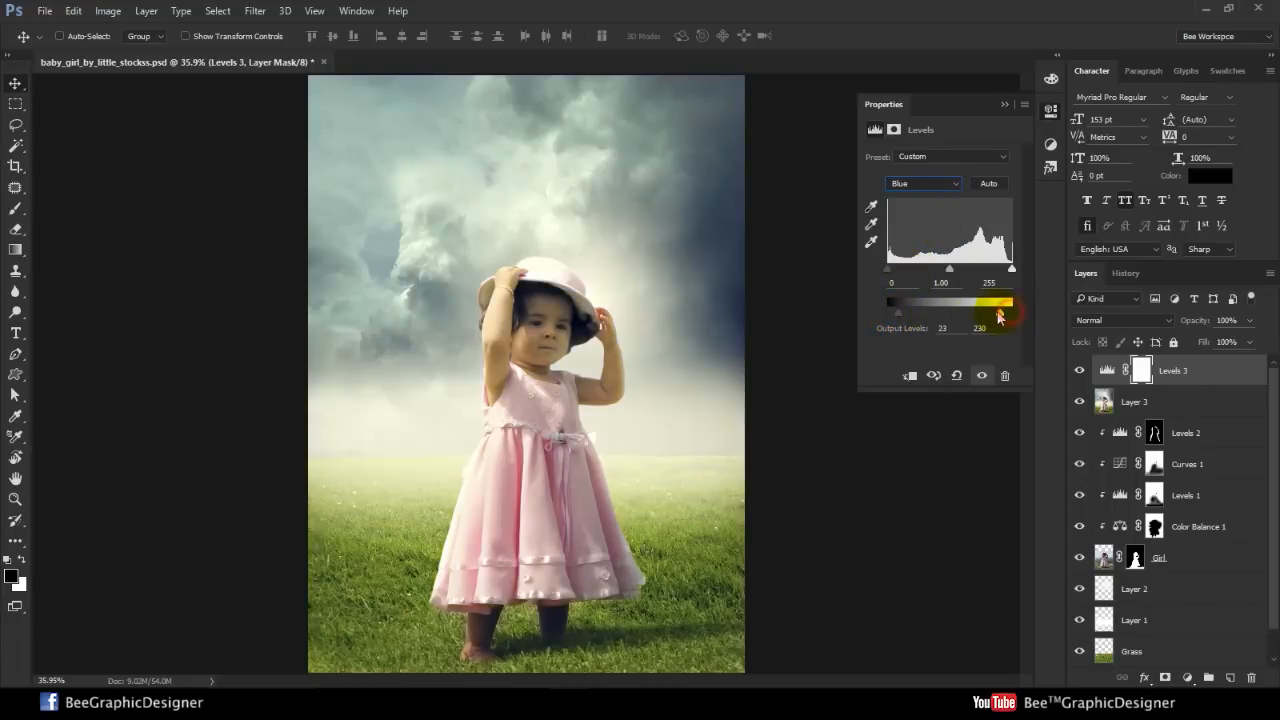
drag(980, 313, 1007, 313)
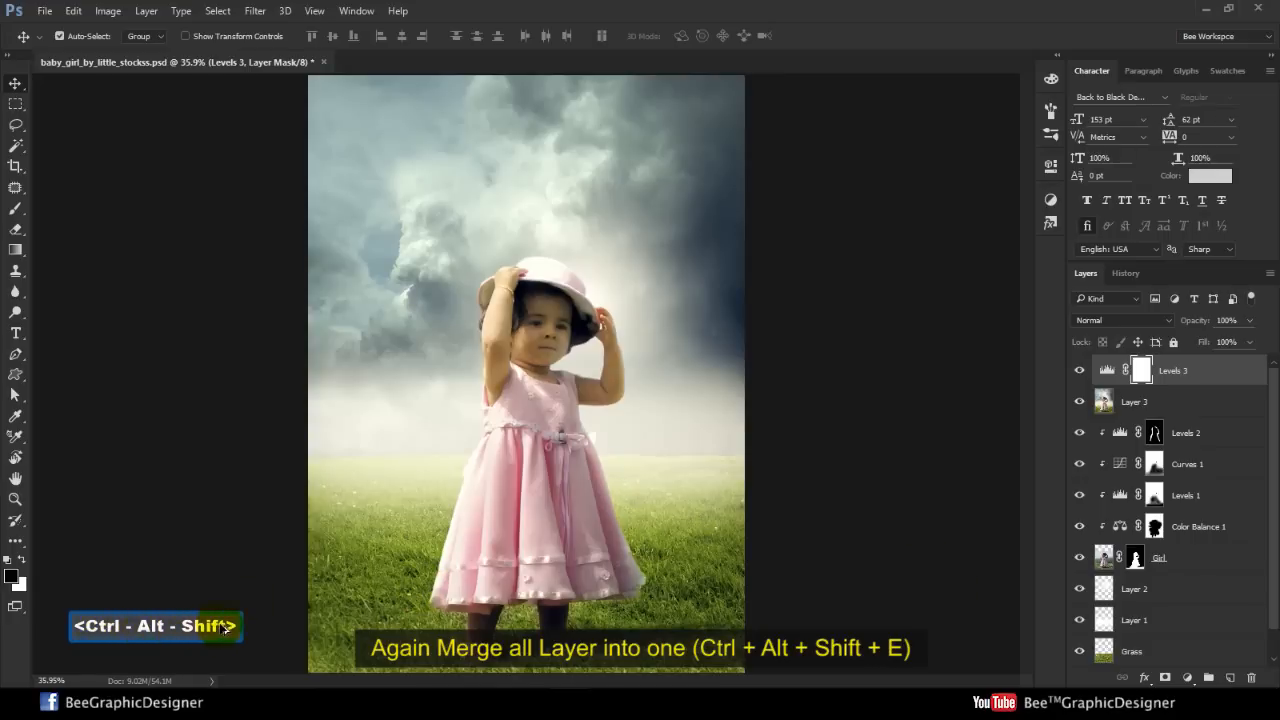
- Stamp visible layers into new Layer 4 and launch Color Efex Pro 4 on it
key(ctrl+alt+shift+e)
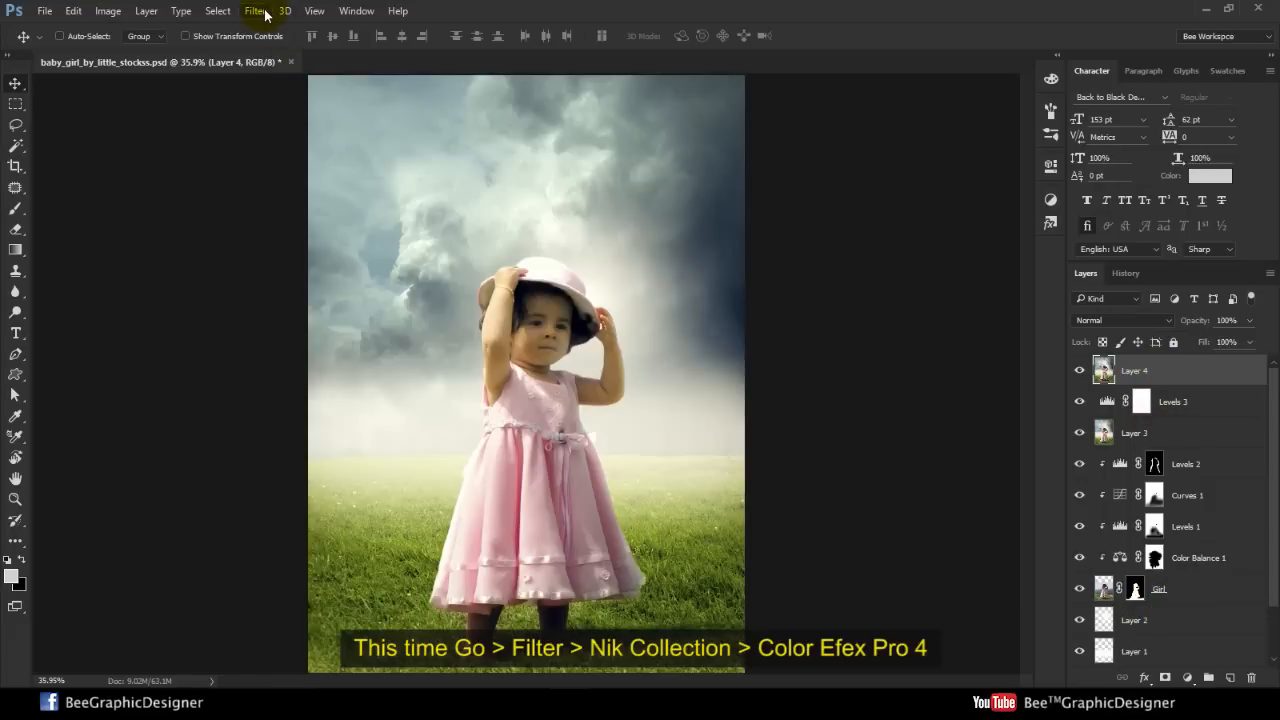
click(255, 11)
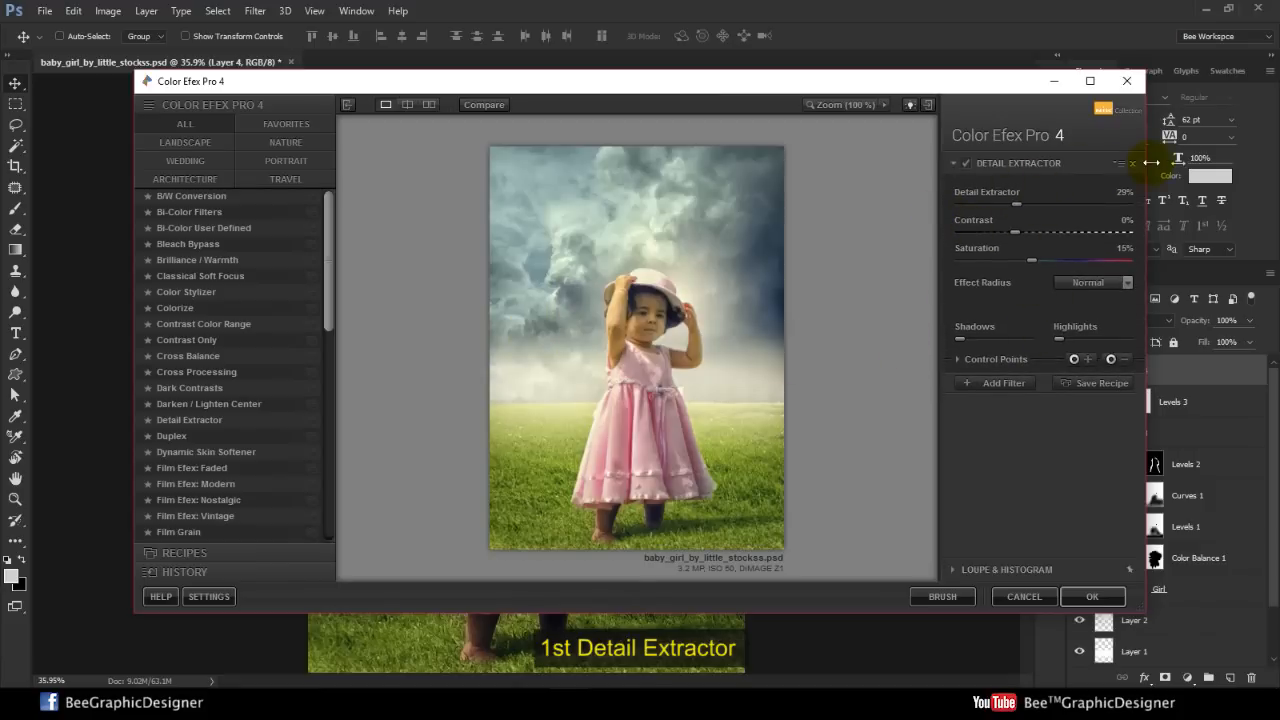
- Replace the previous filter with Detail Extractor at about 32% strength
click(1131, 162)
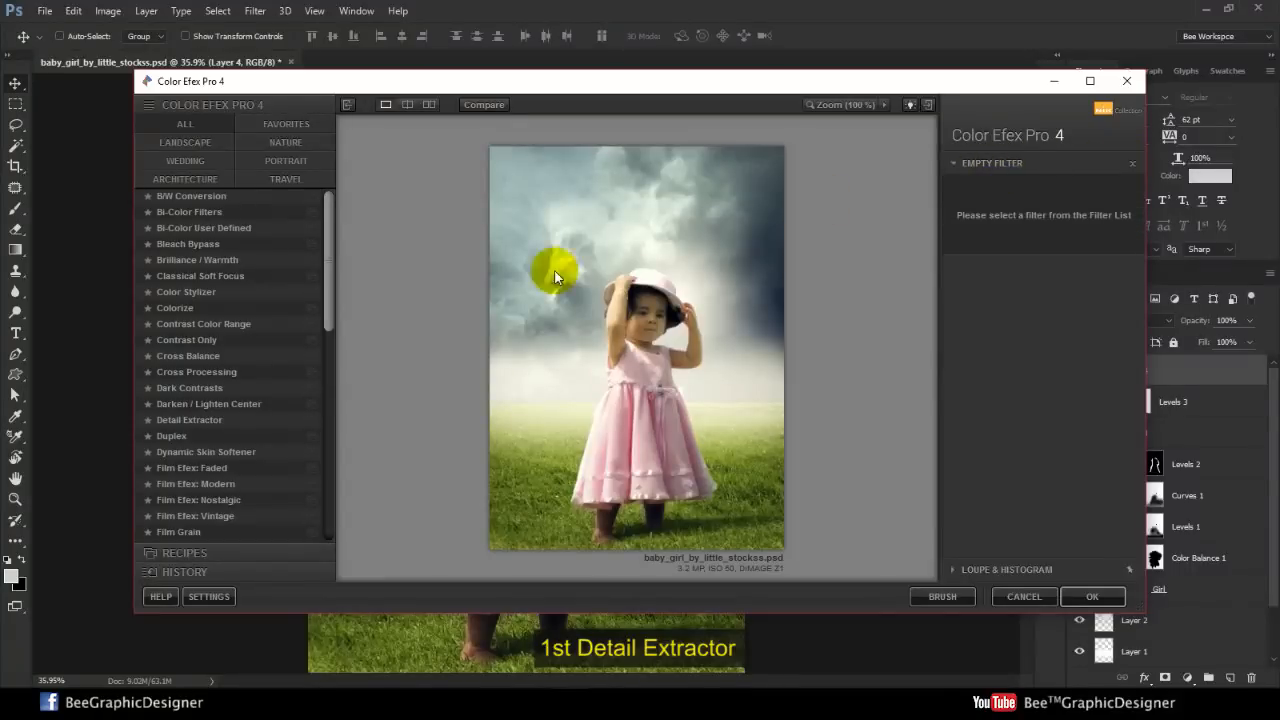
click(189, 419)
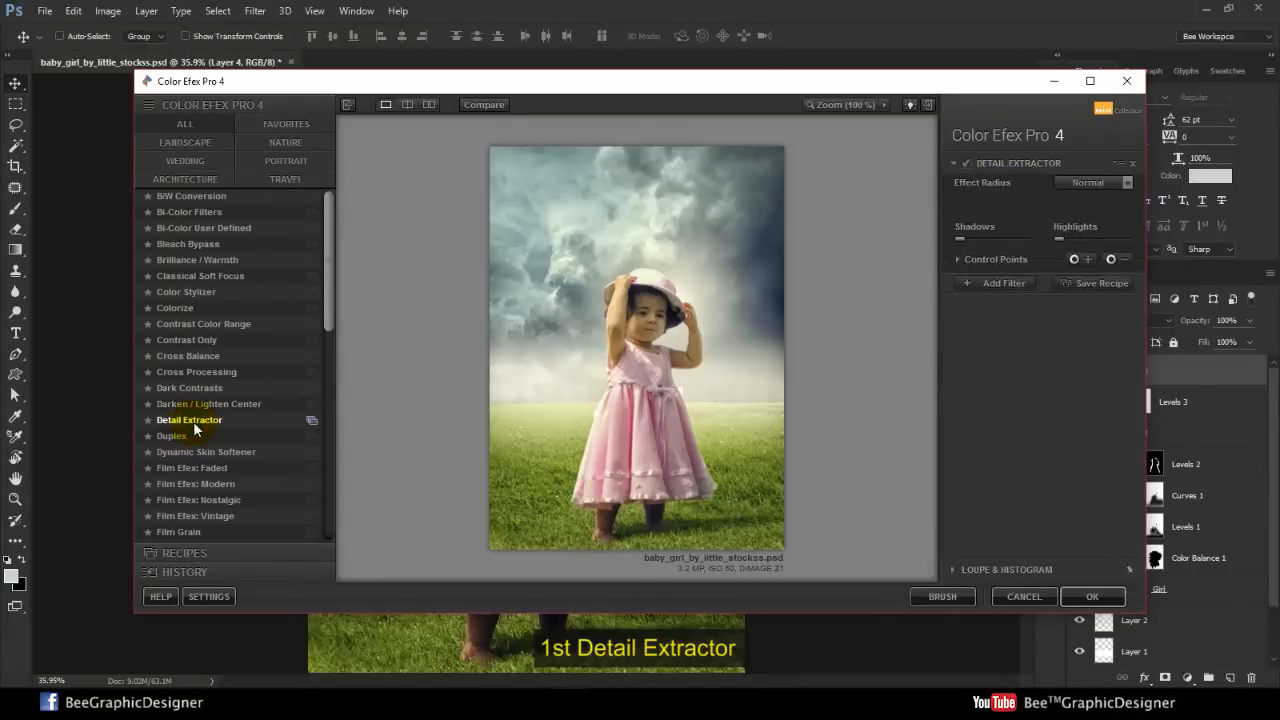
click(189, 419)
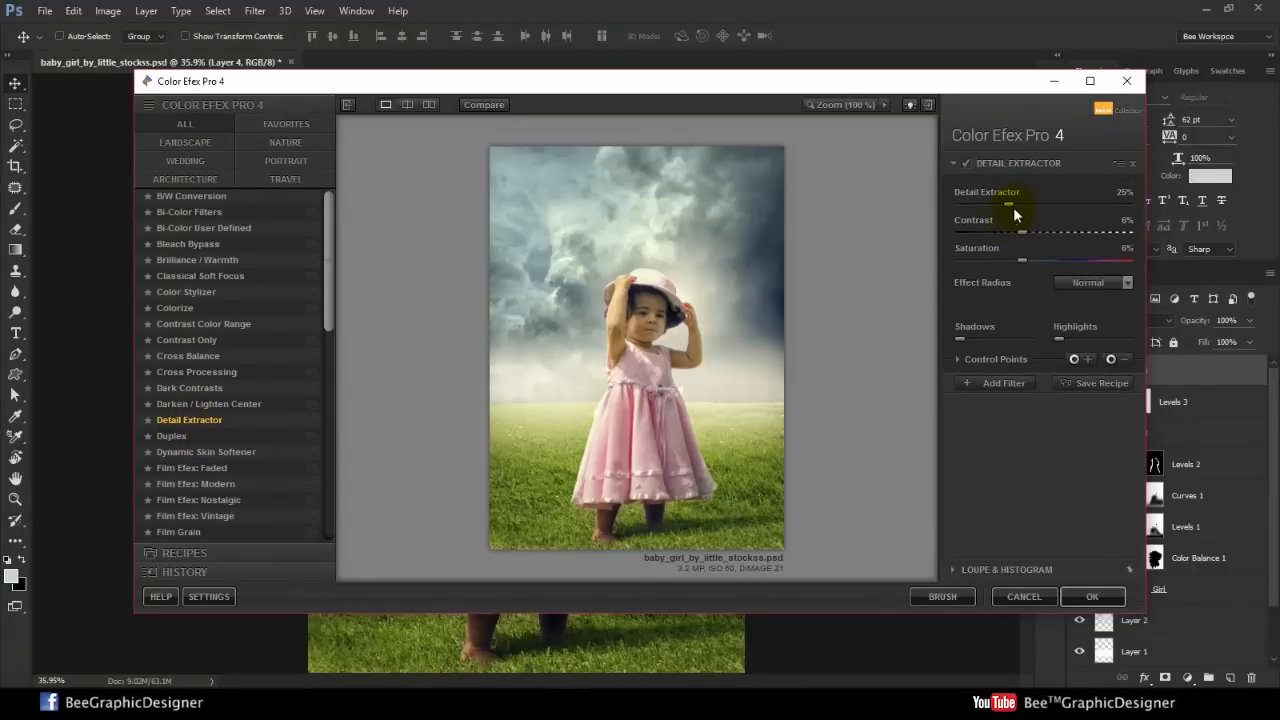
drag(1010, 235, 1045, 238)
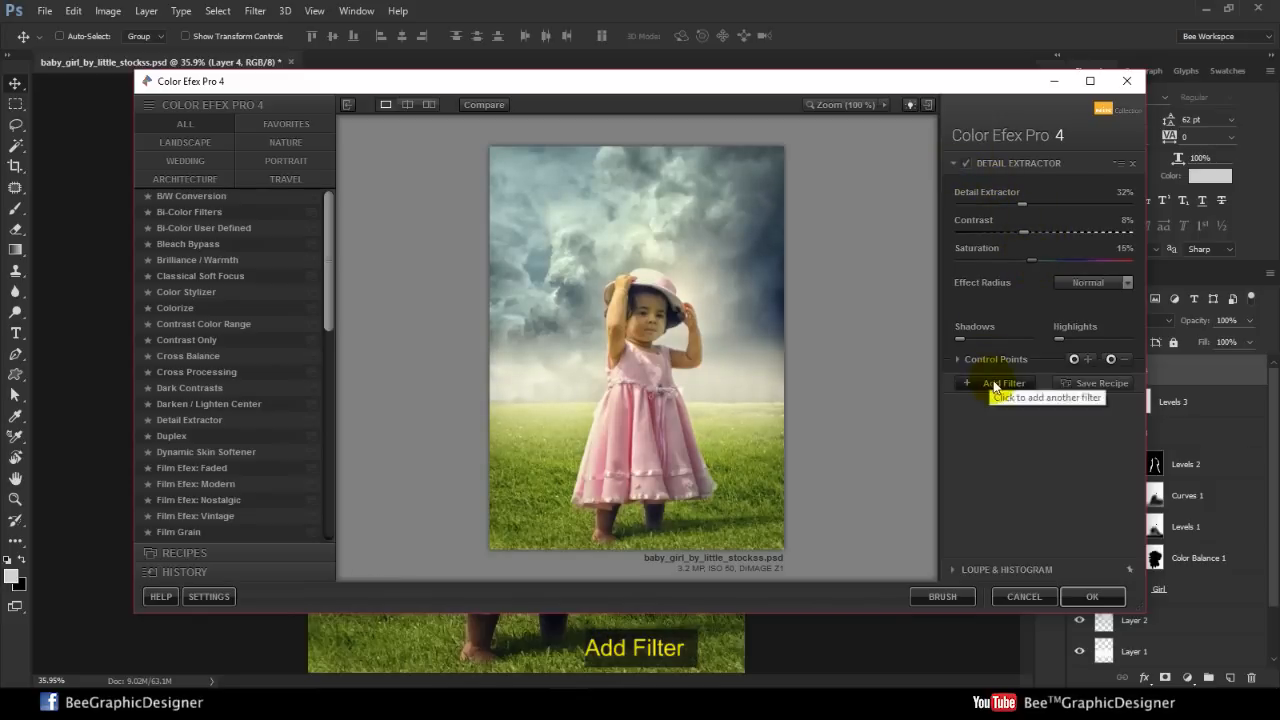
- Stack a Glamour Glow with more glow, less desaturation and added warmth, then apply
click(1003, 383)
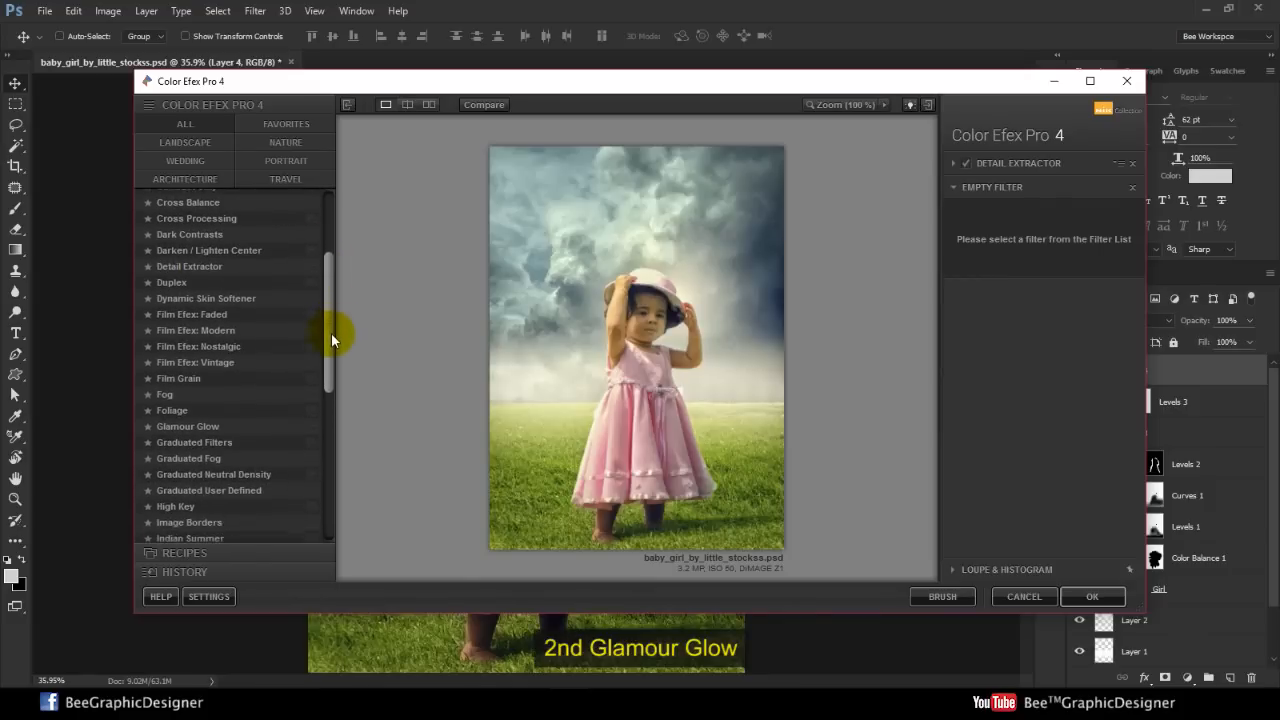
click(187, 426)
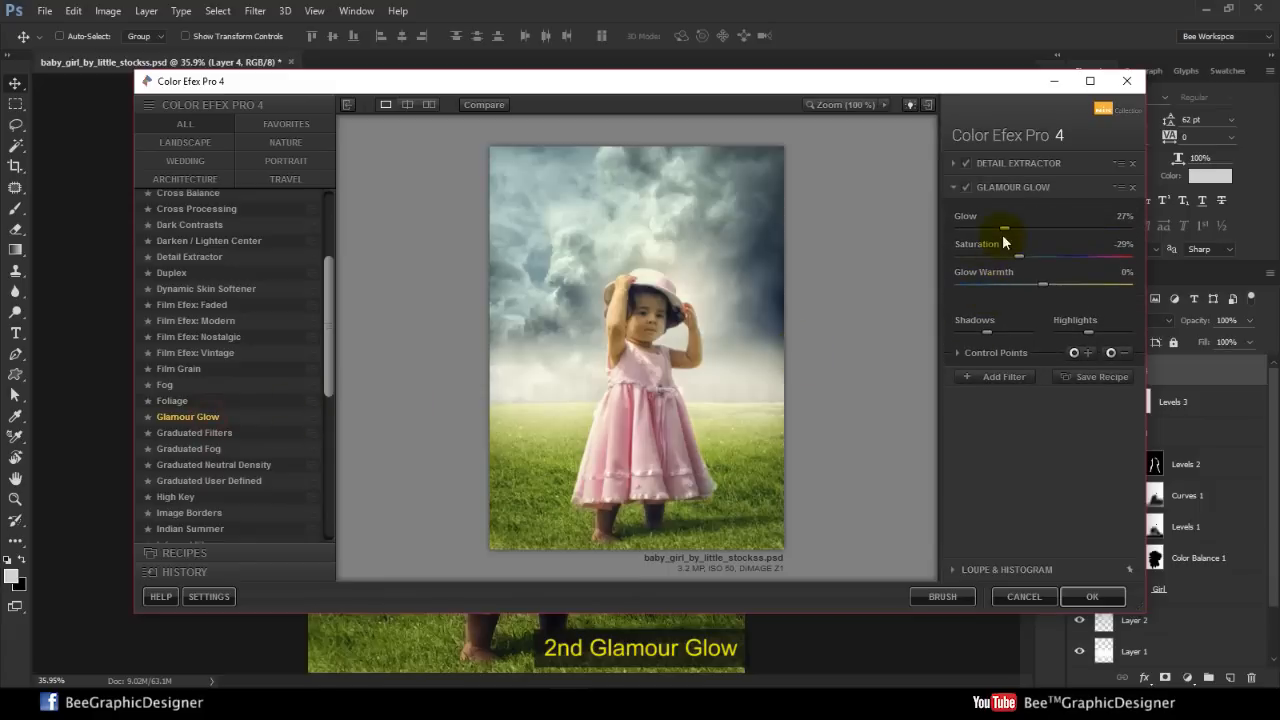
drag(1003, 227, 1037, 227)
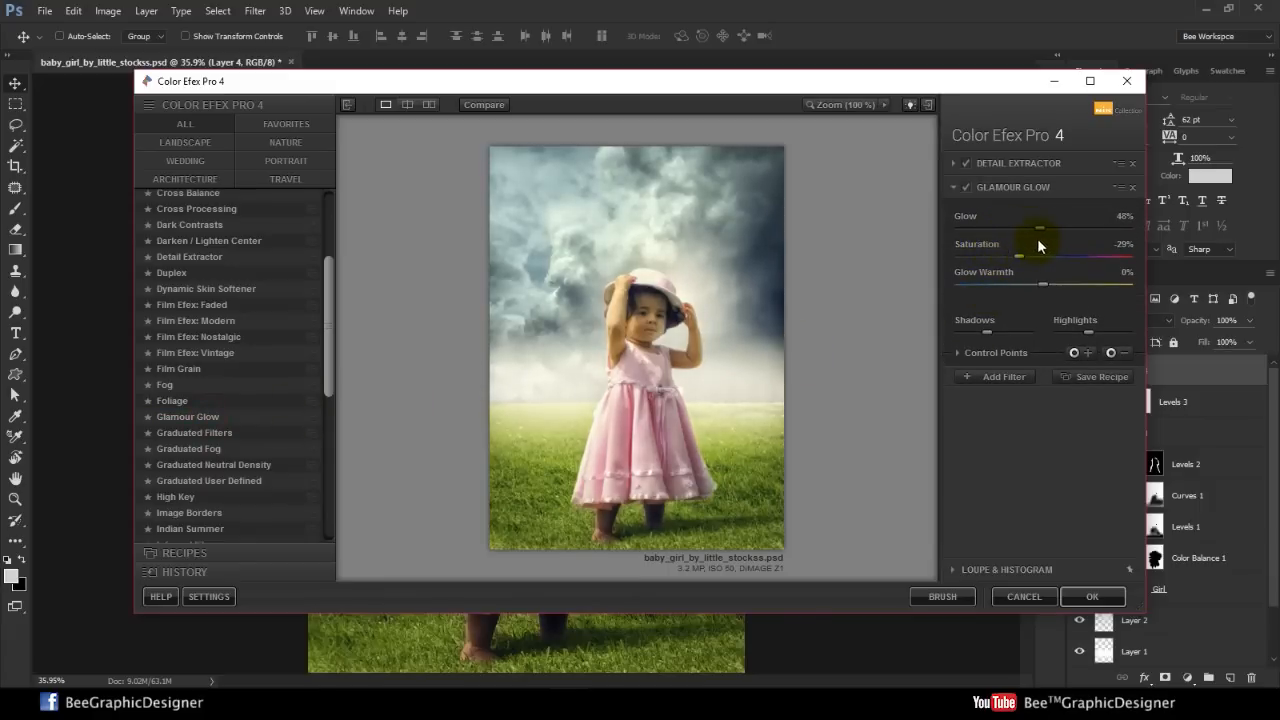
drag(1040, 232, 1025, 232)
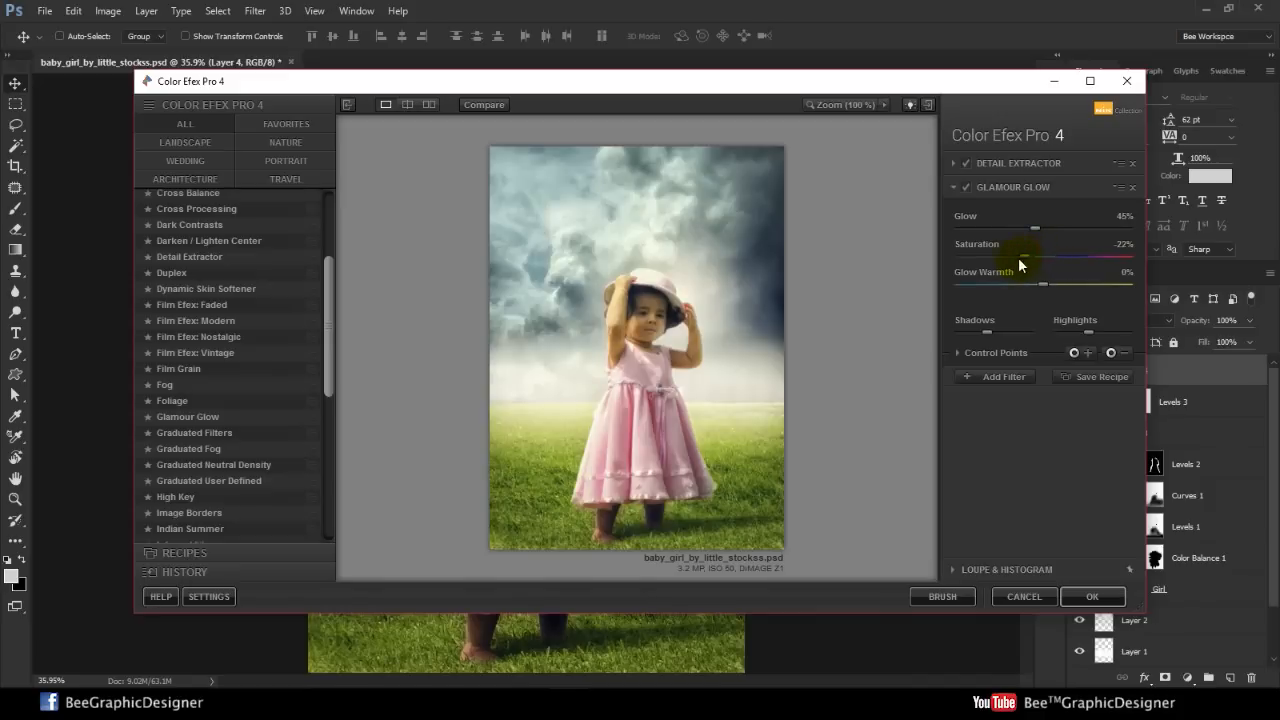
drag(1000, 258, 1015, 258)
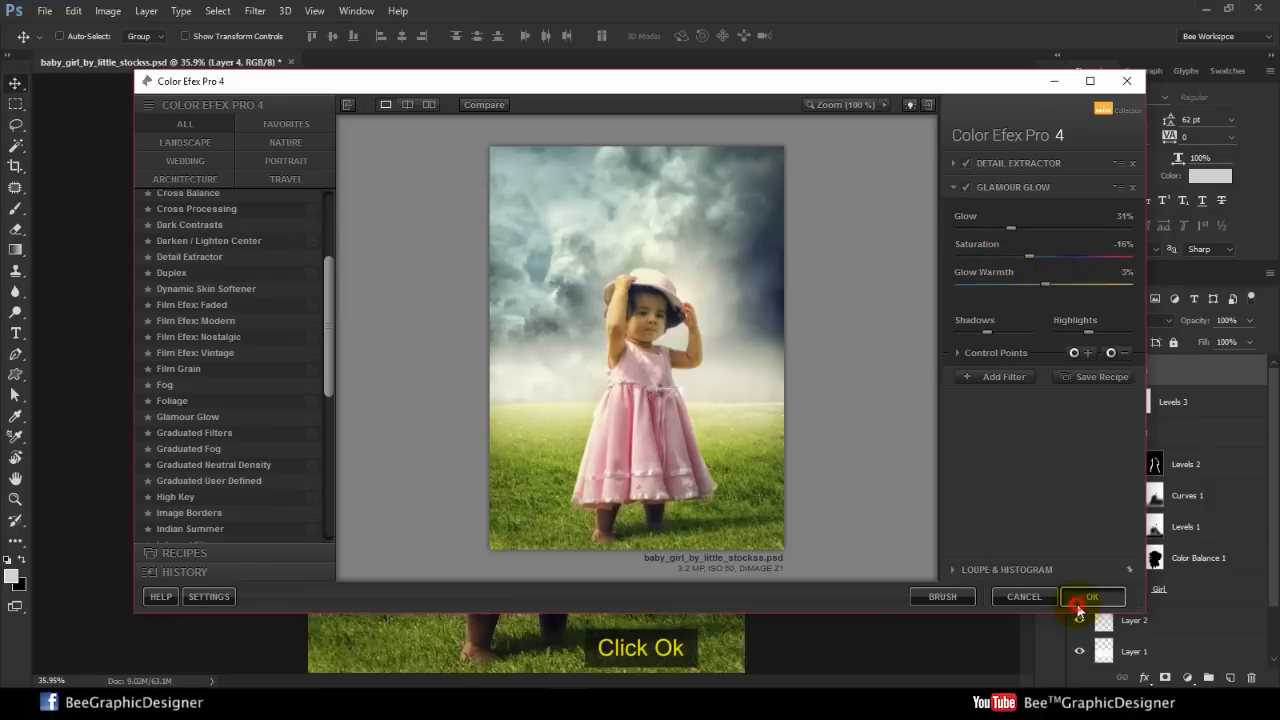
click(1092, 596)
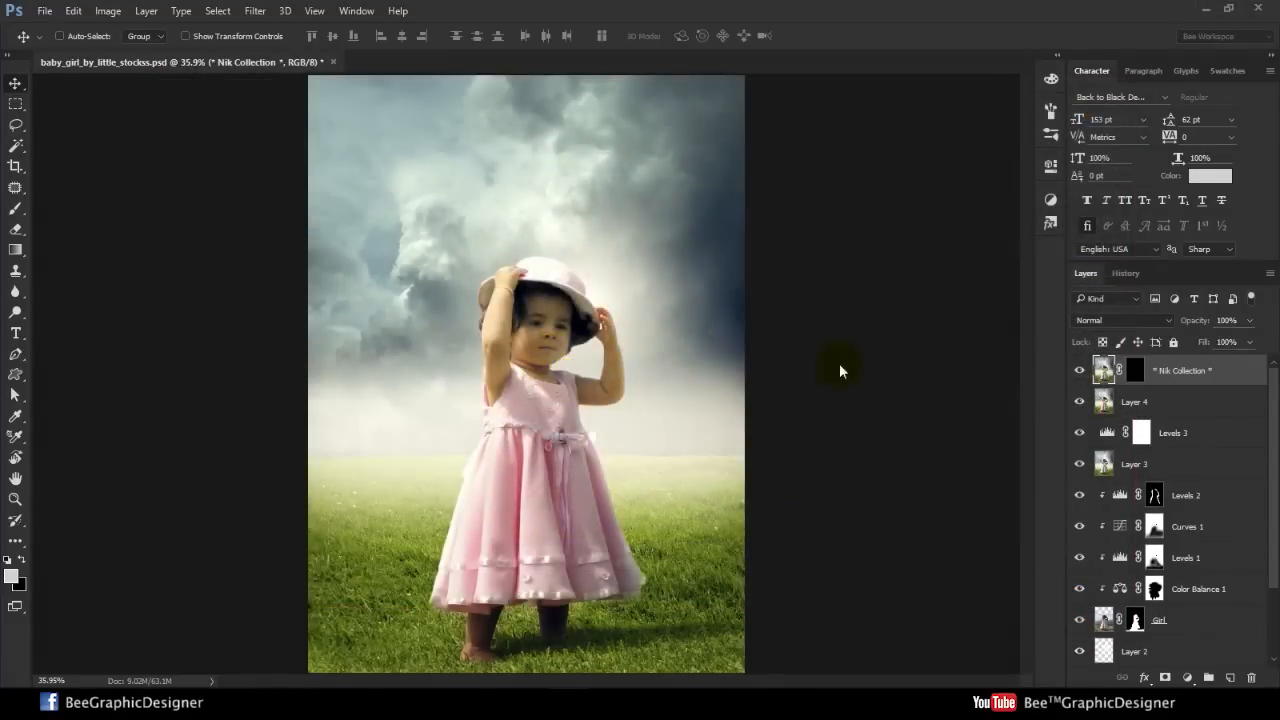
mouse_move(1038, 375)
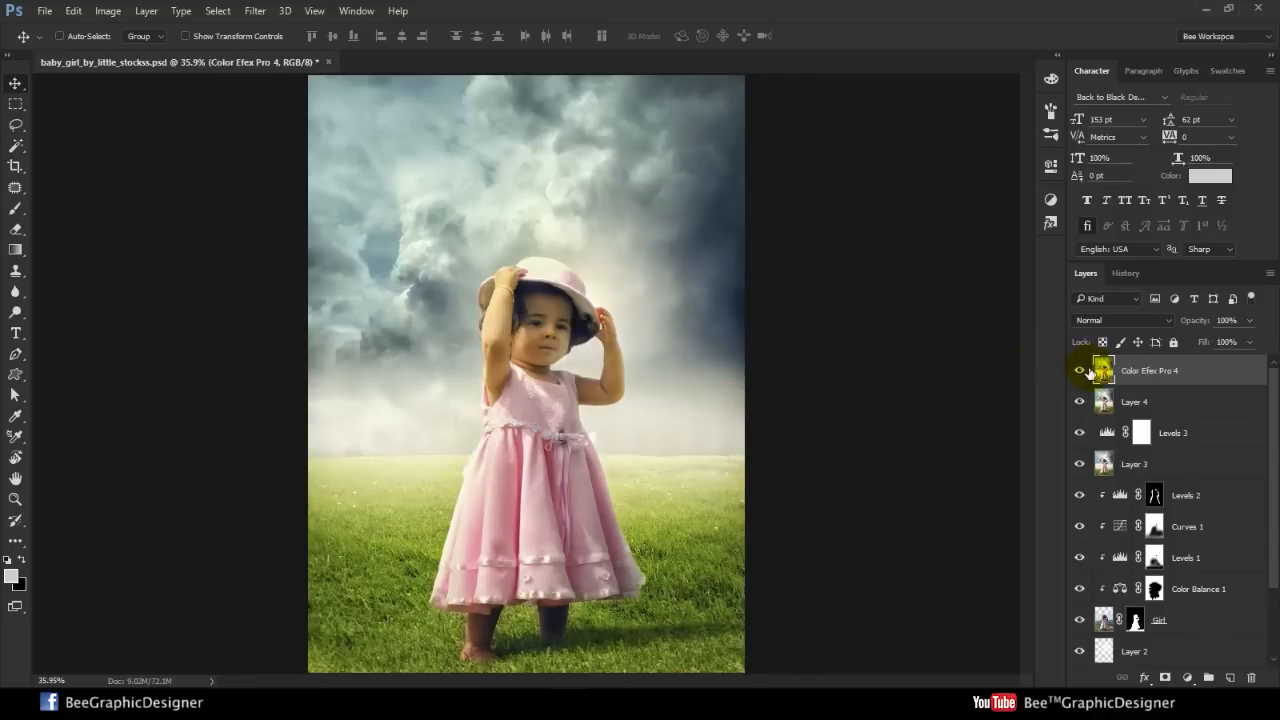
- Compare the Color Efex Pro 4 layer on and off, then erase its glow from the face
click(1079, 370)
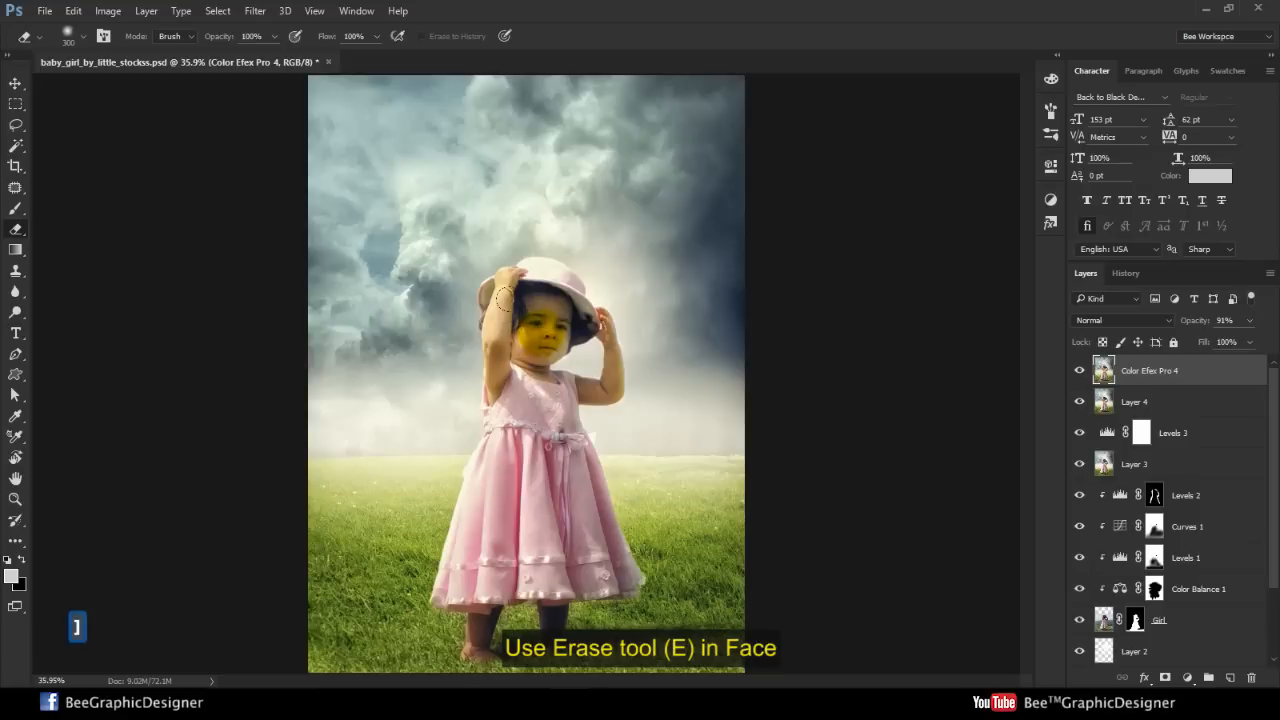
drag(505, 300, 545, 340)
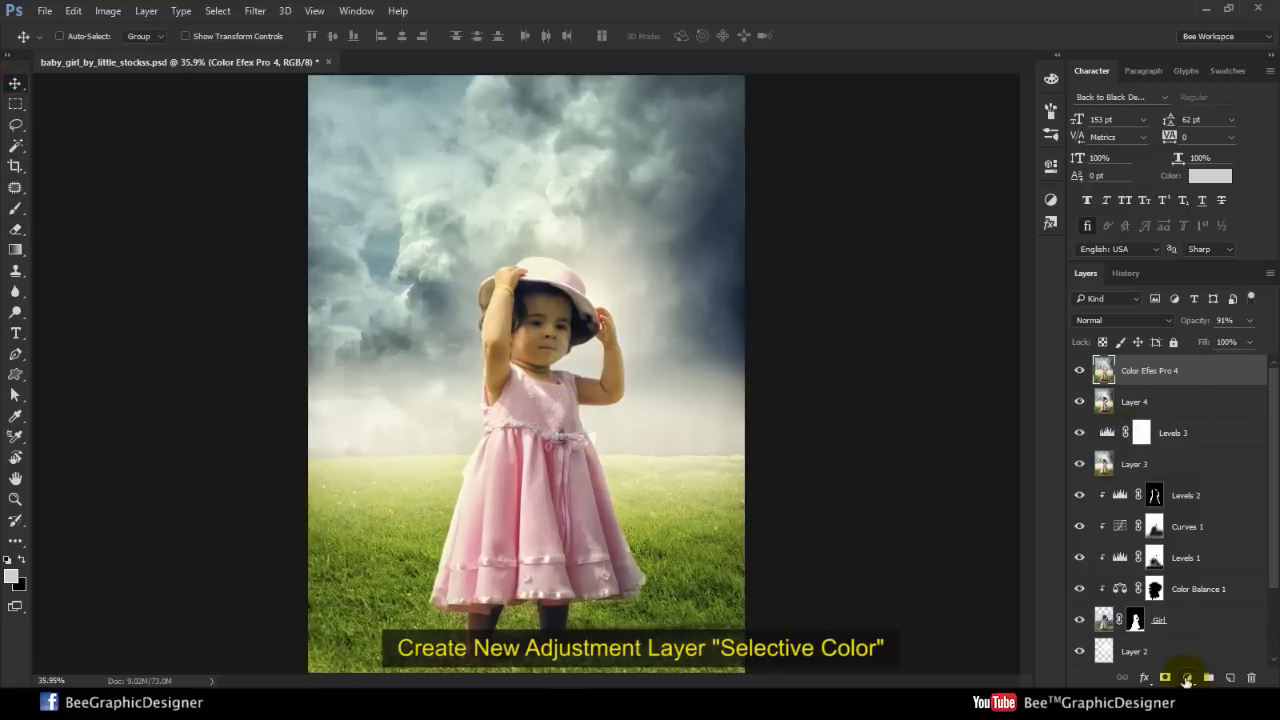
- Add a Selective Color layer setting Neutrals to Cyan -11, Magenta -6, Yellow +9
click(1188, 678)
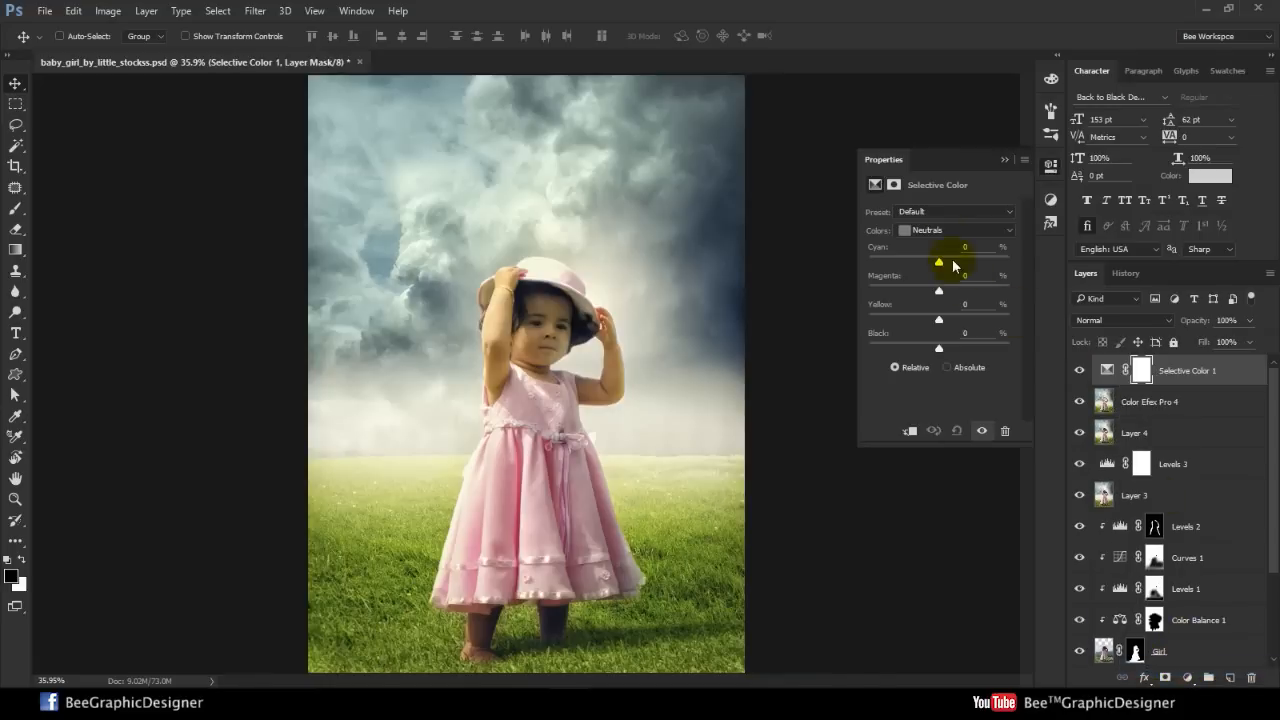
click(953, 230)
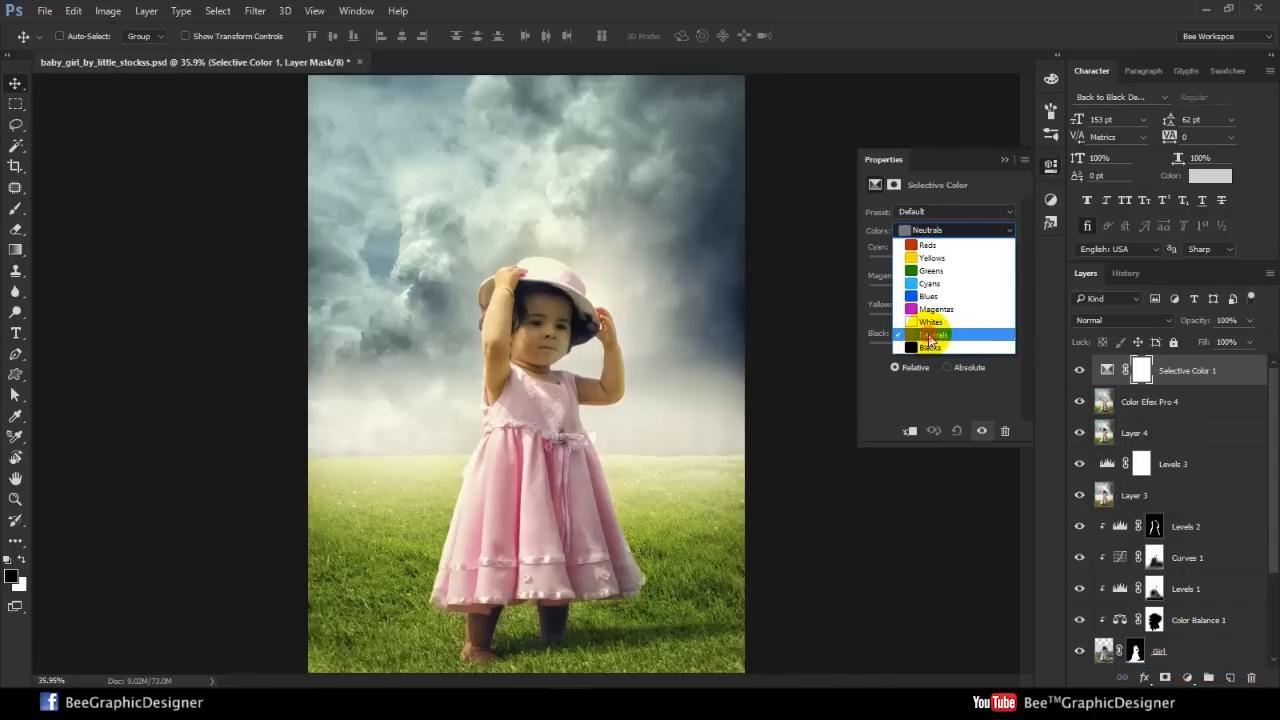
click(933, 333)
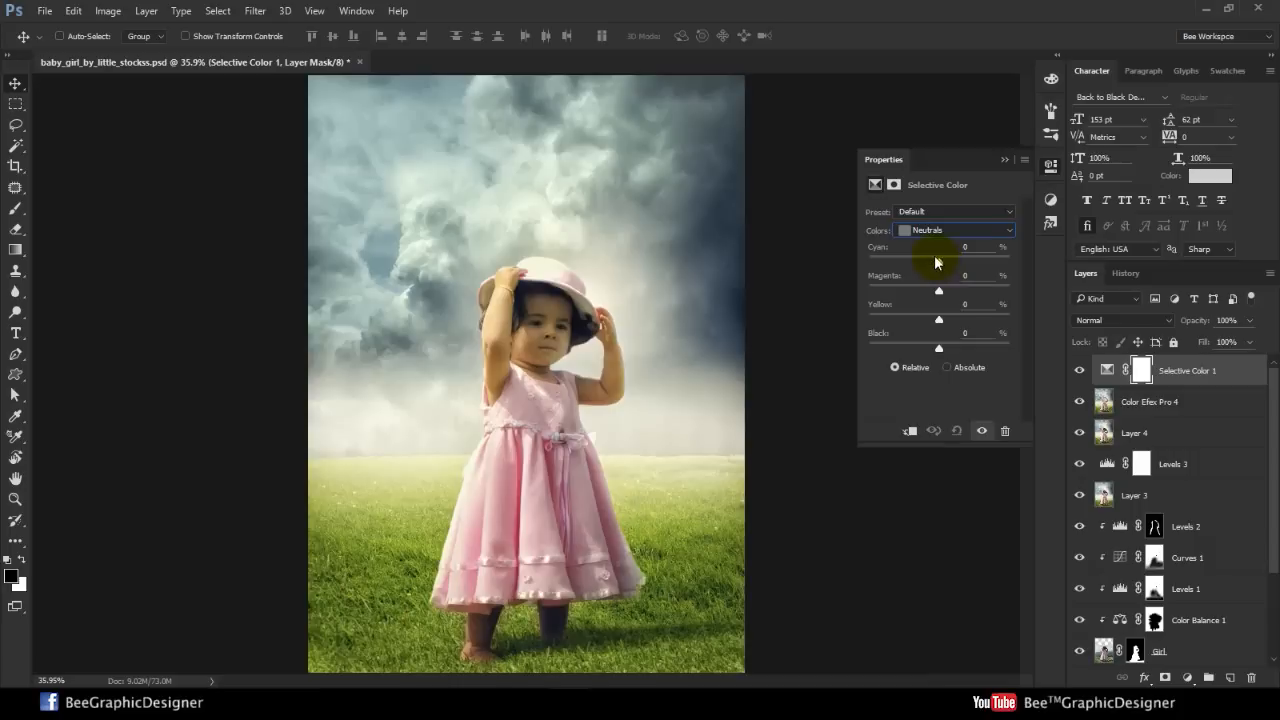
drag(938, 262, 930, 262)
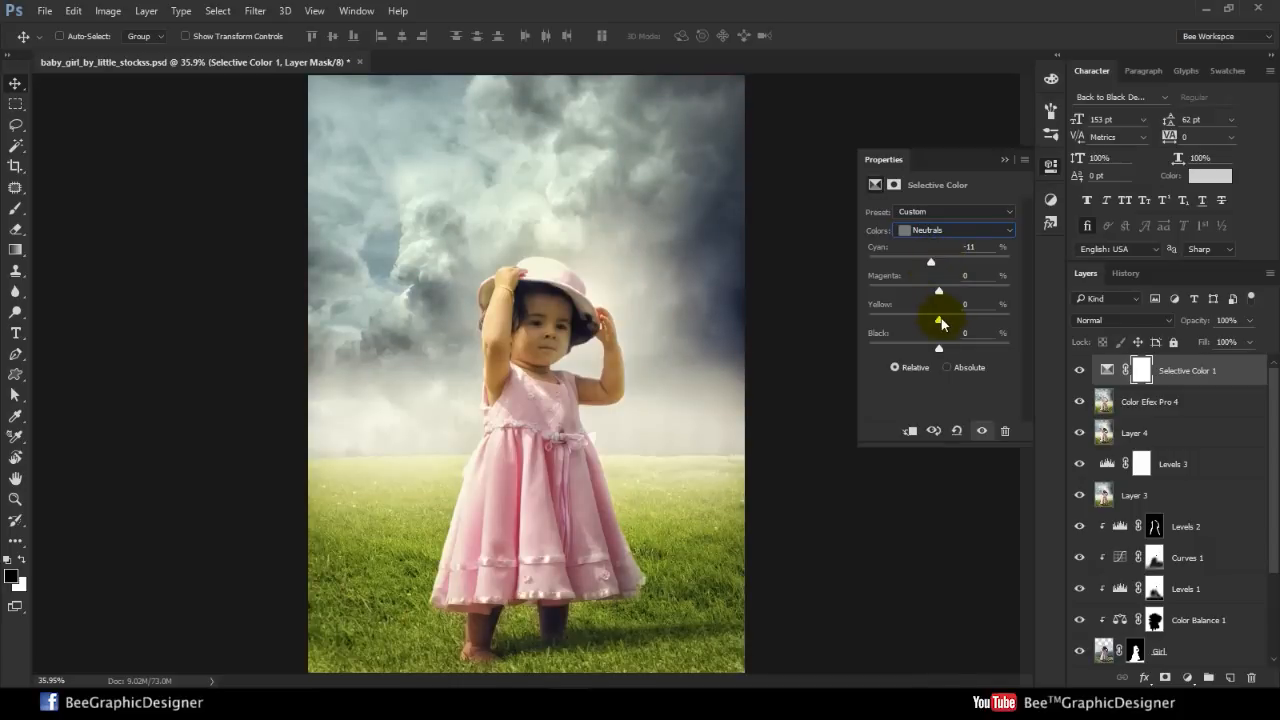
drag(938, 319, 971, 319)
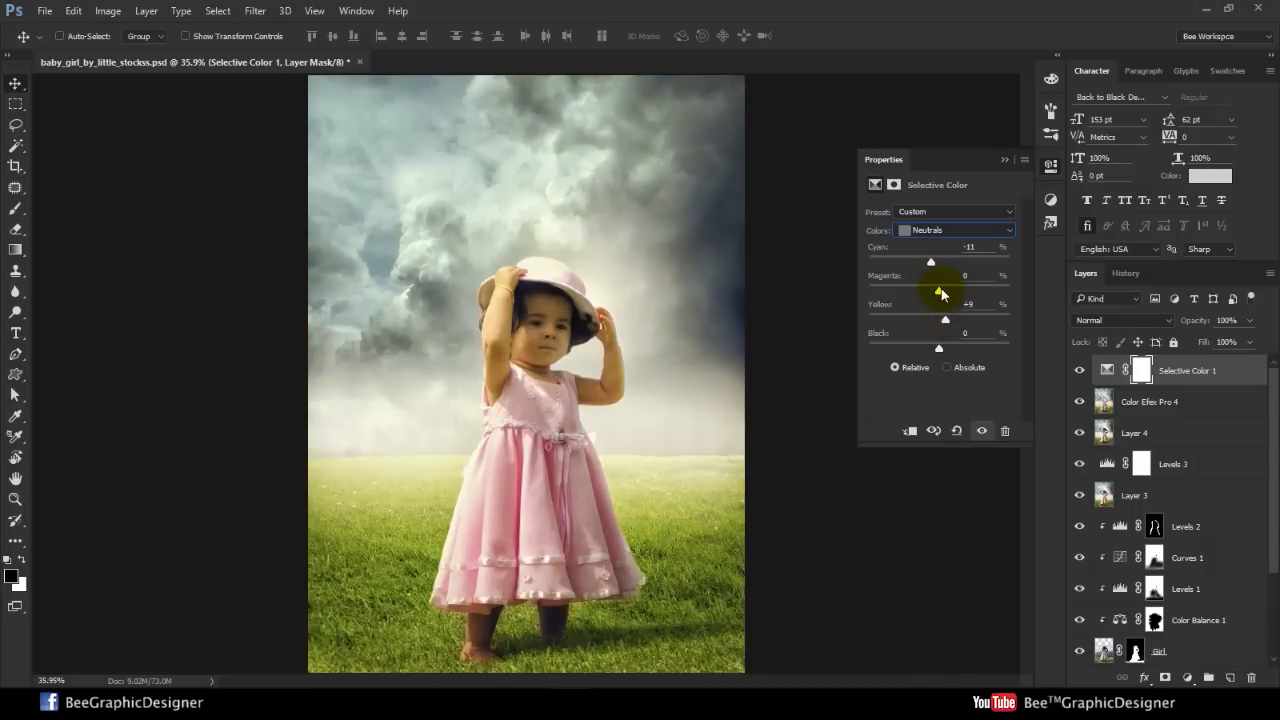
drag(945, 290, 935, 290)
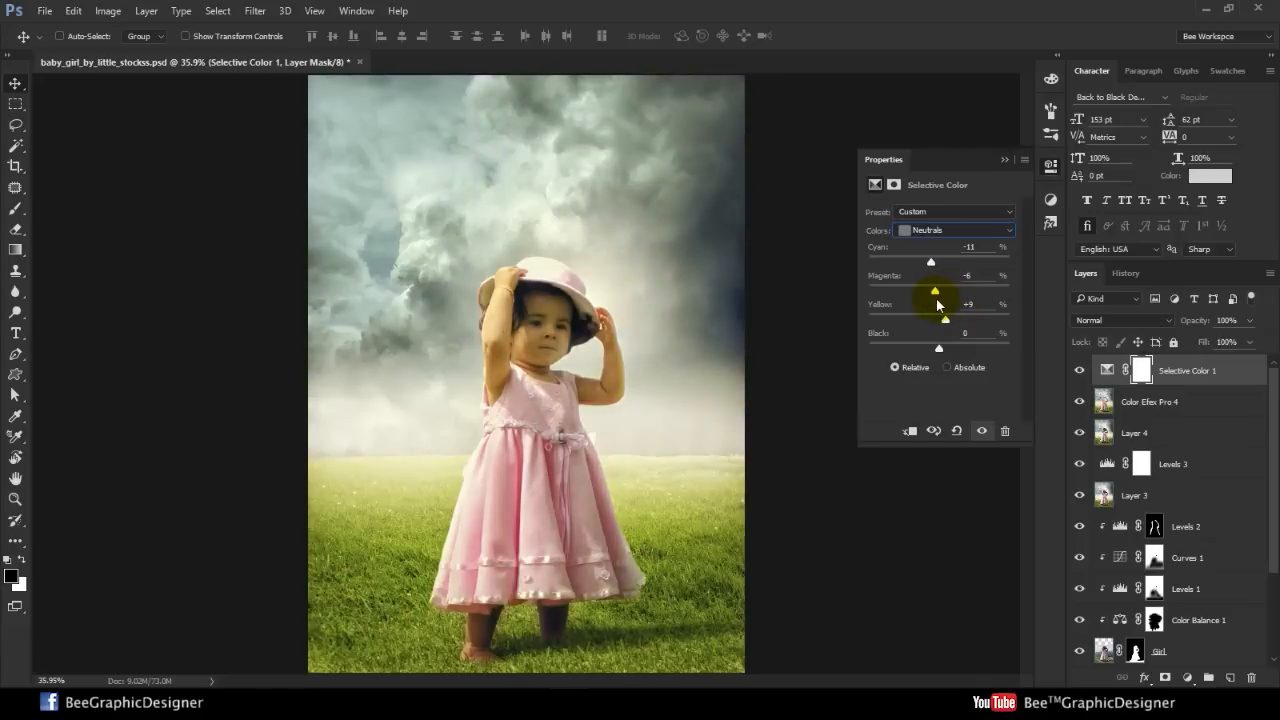